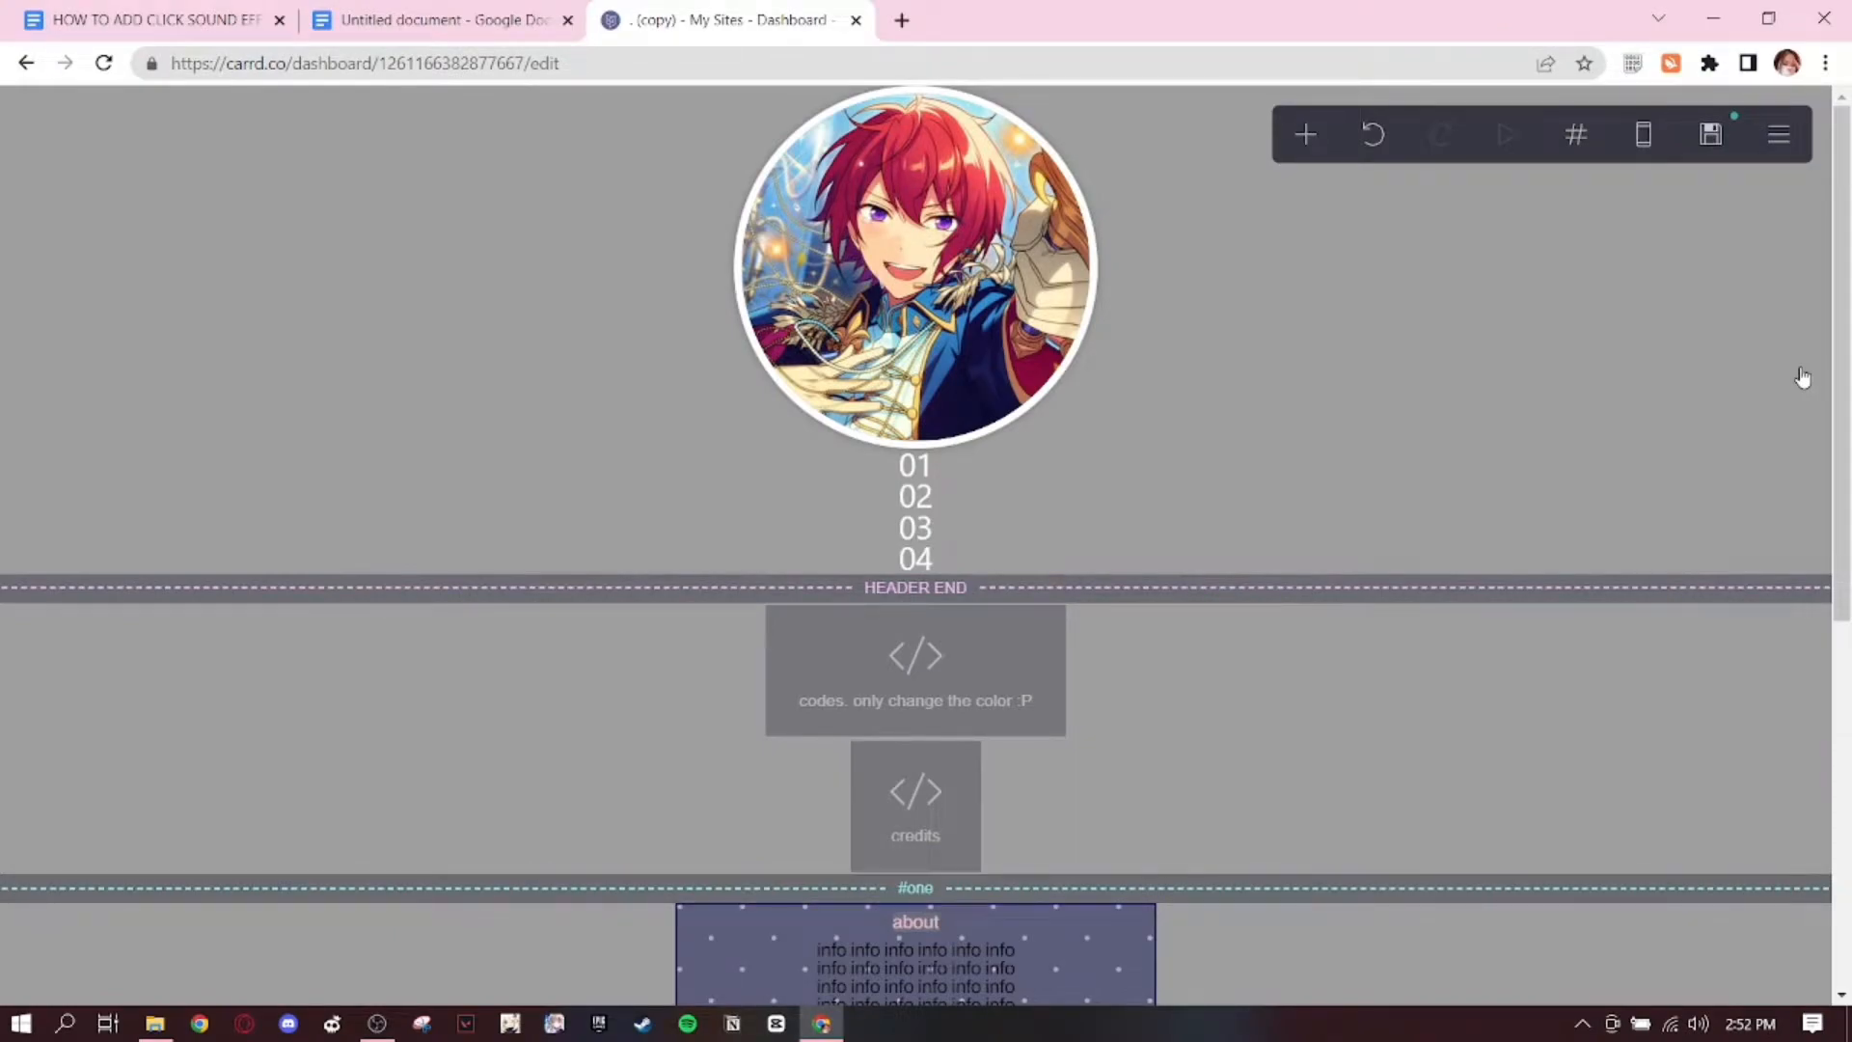
mouse_move(1568, 465)
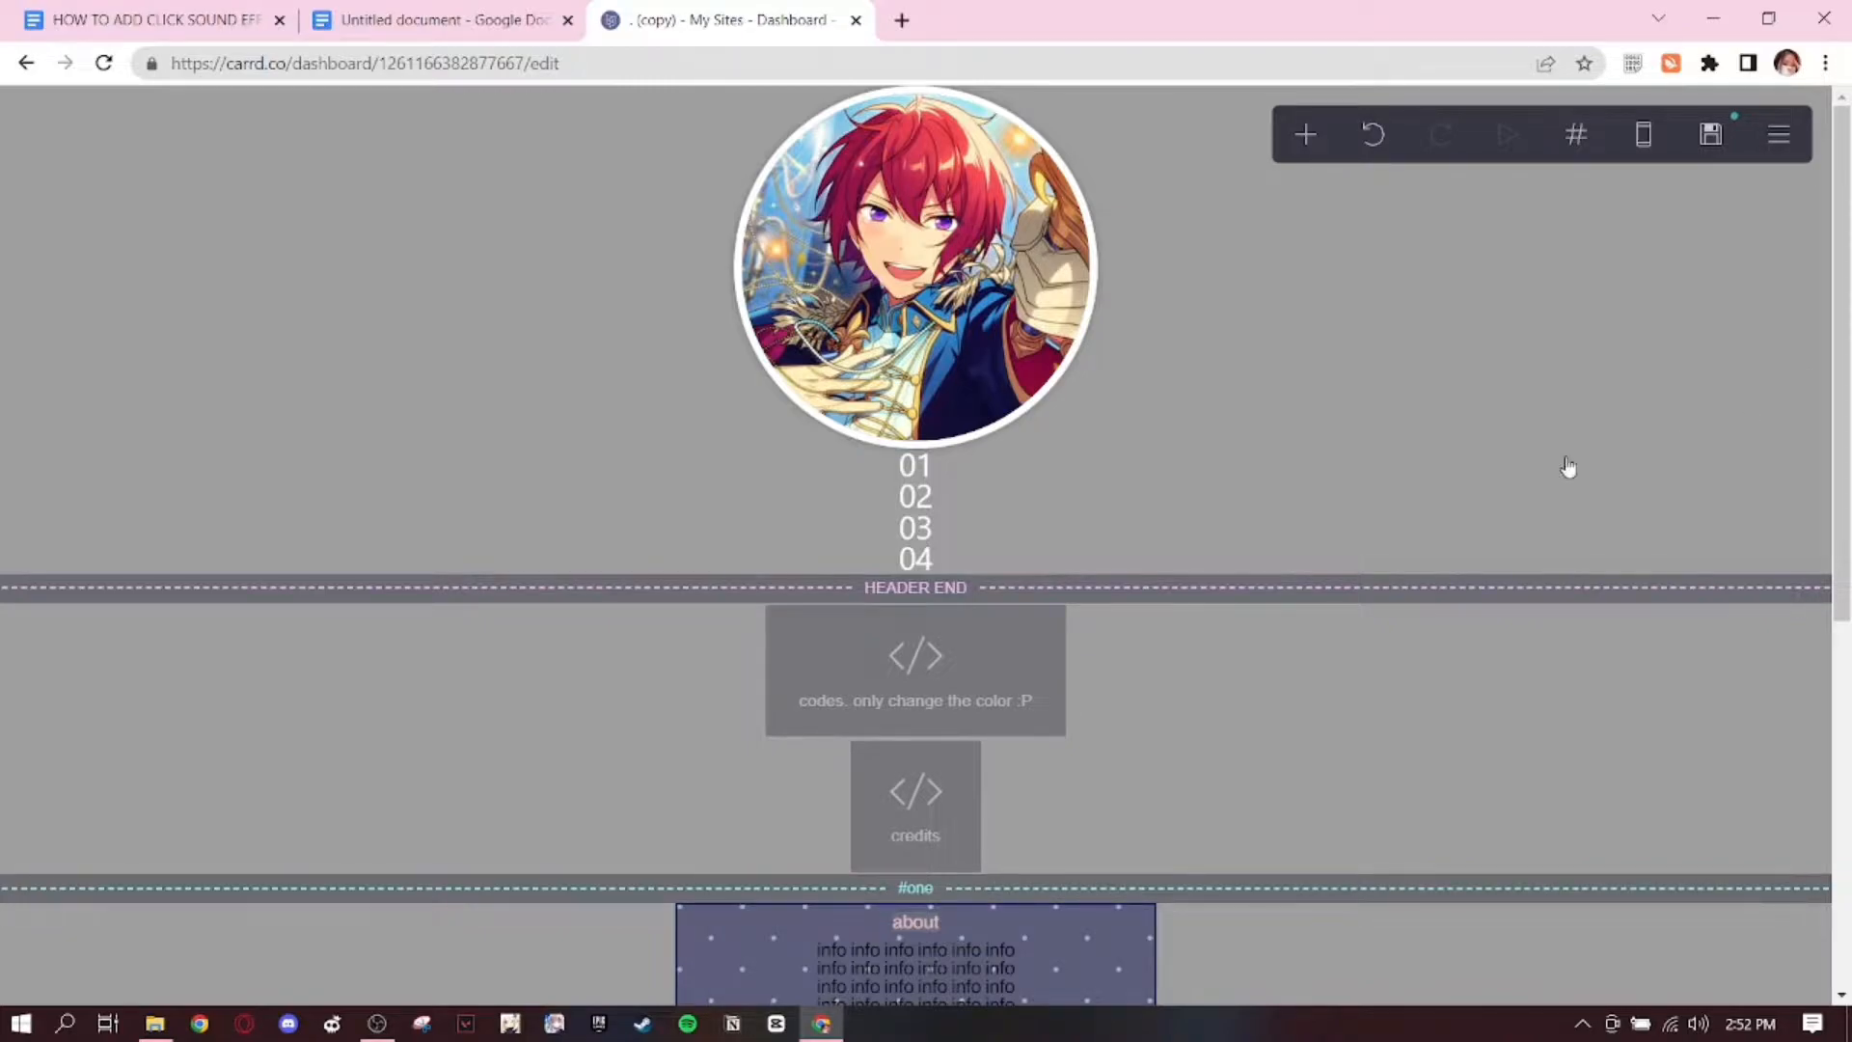
mouse_move(1711, 133)
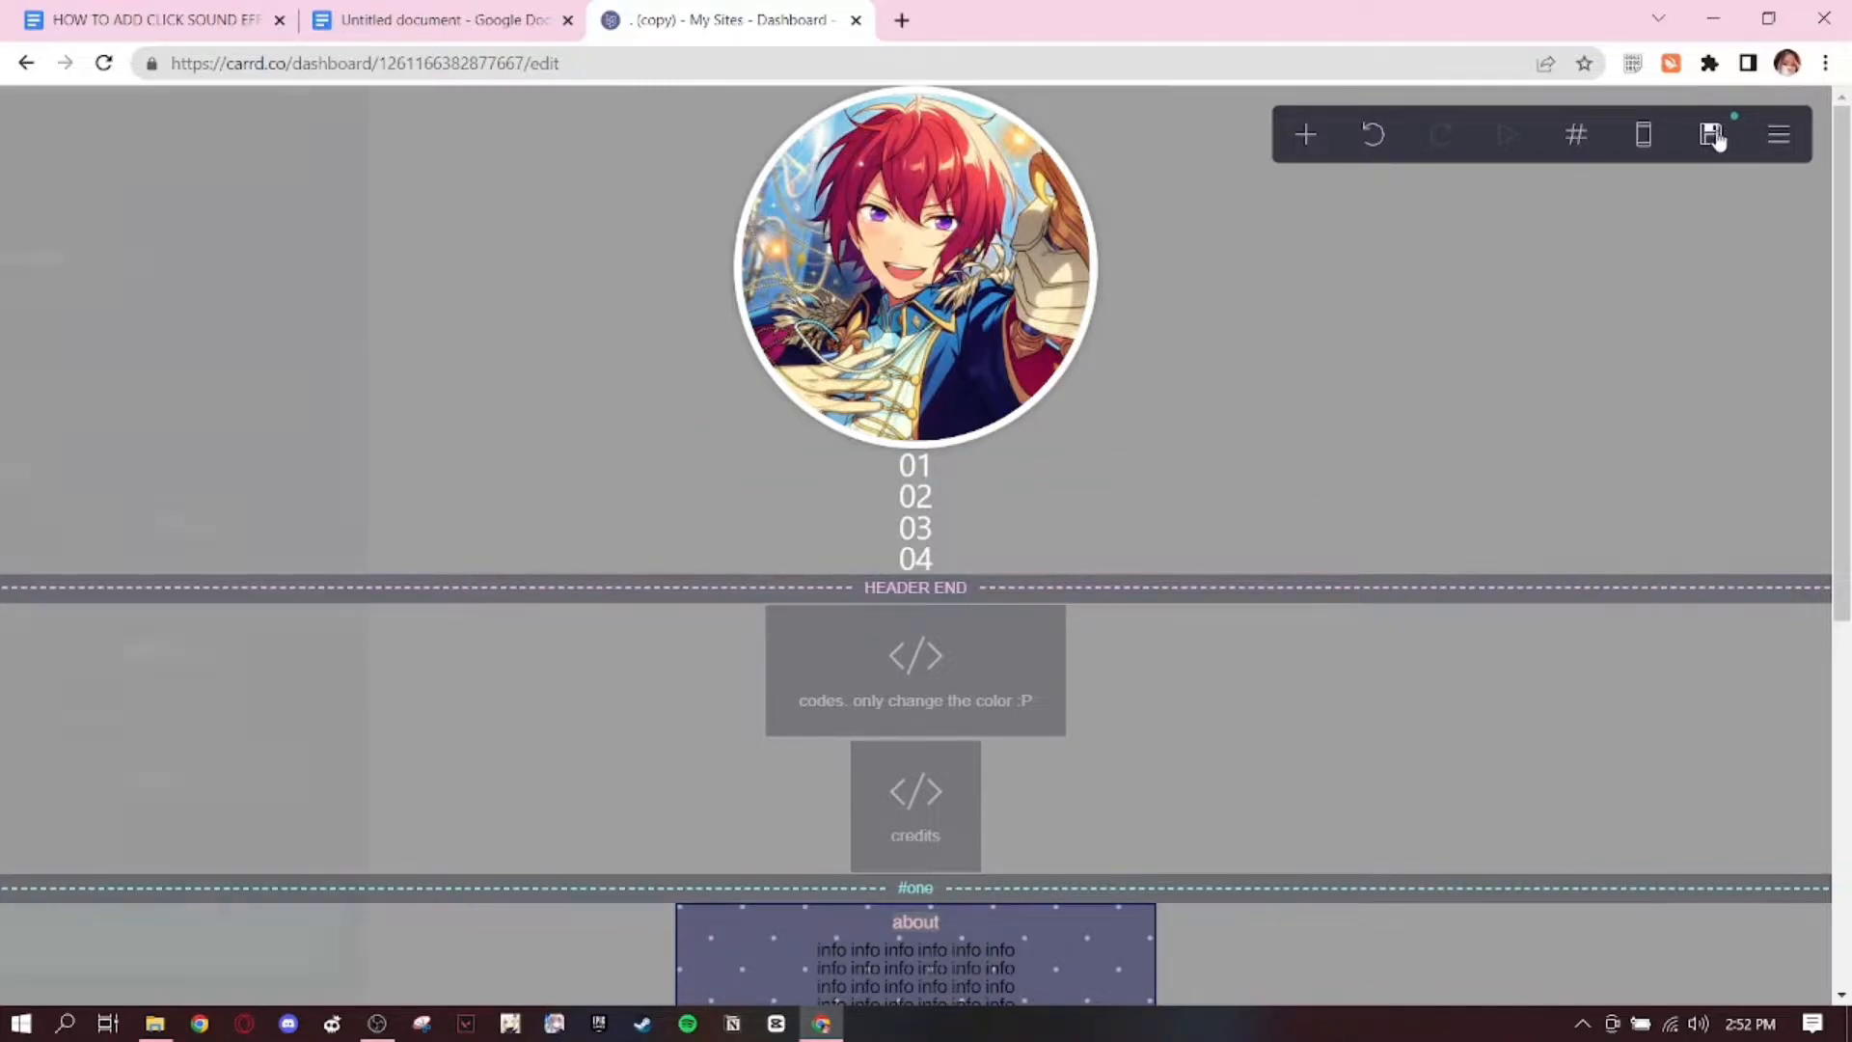
Save the site and try button 04 on its live demo page
click(1709, 133)
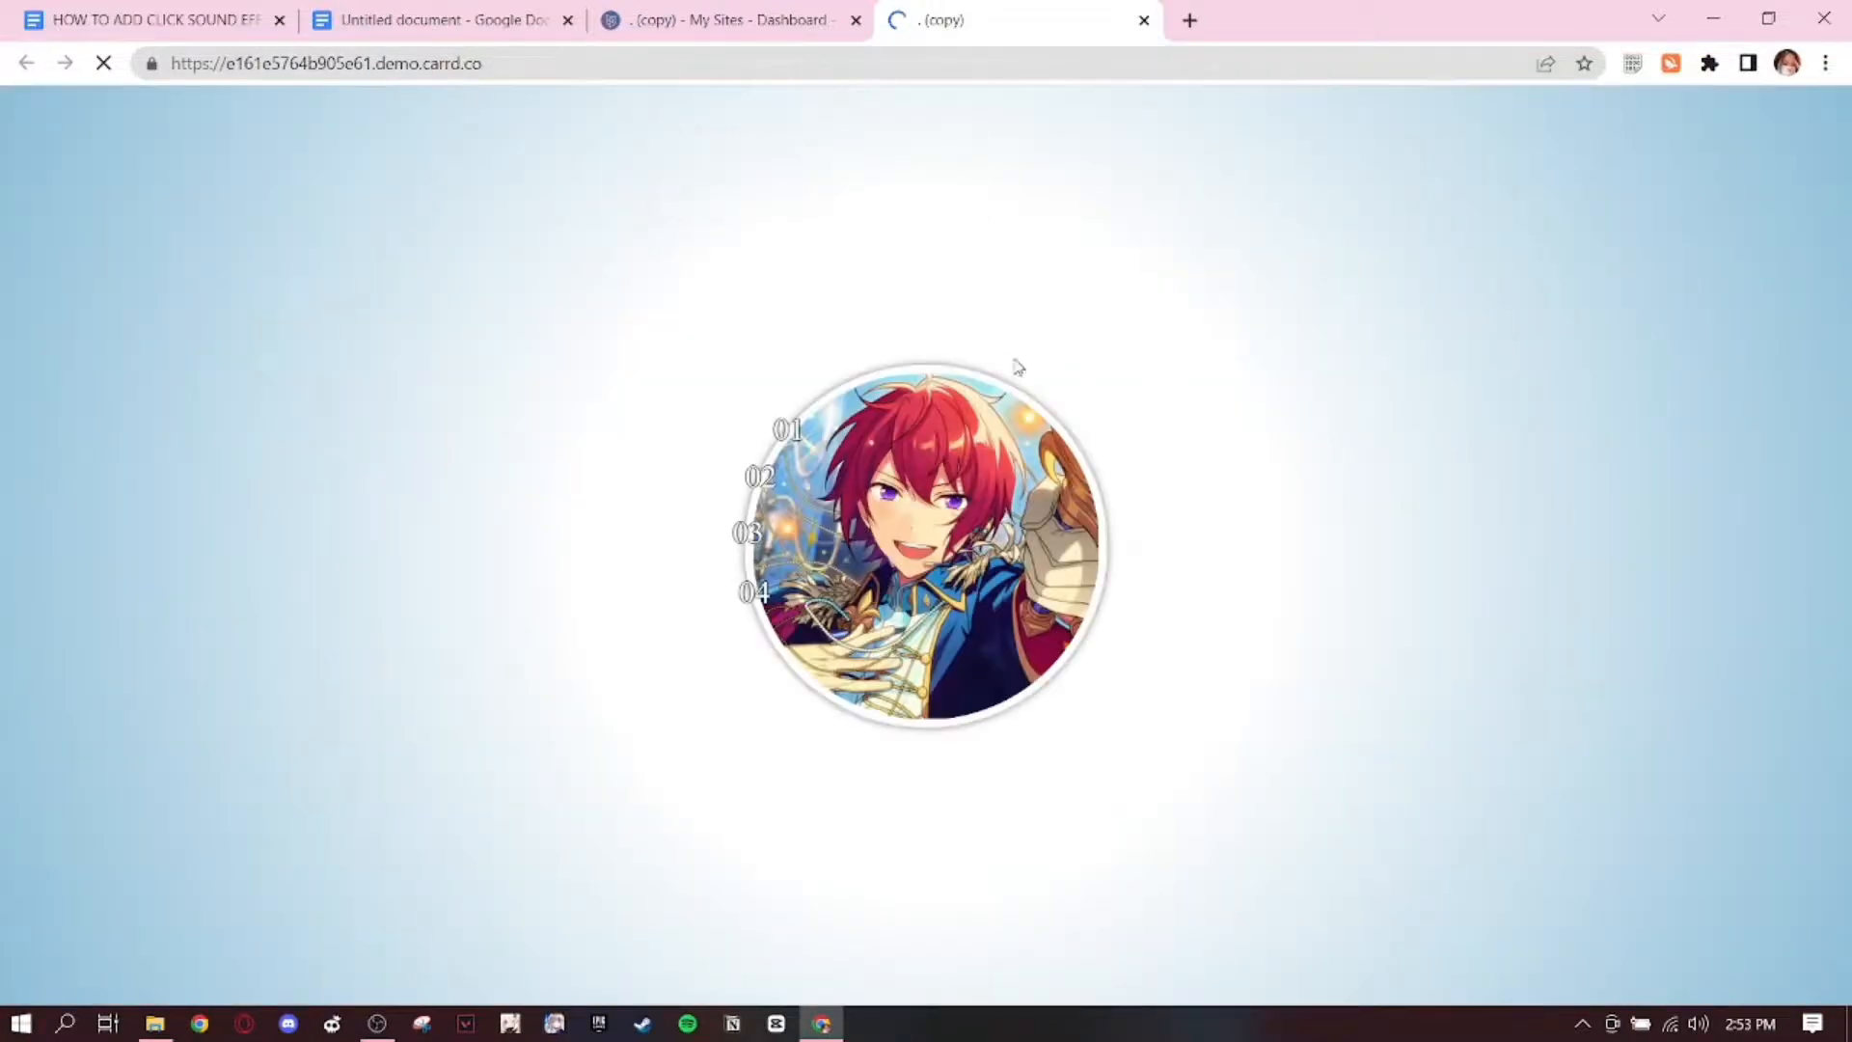
click(789, 428)
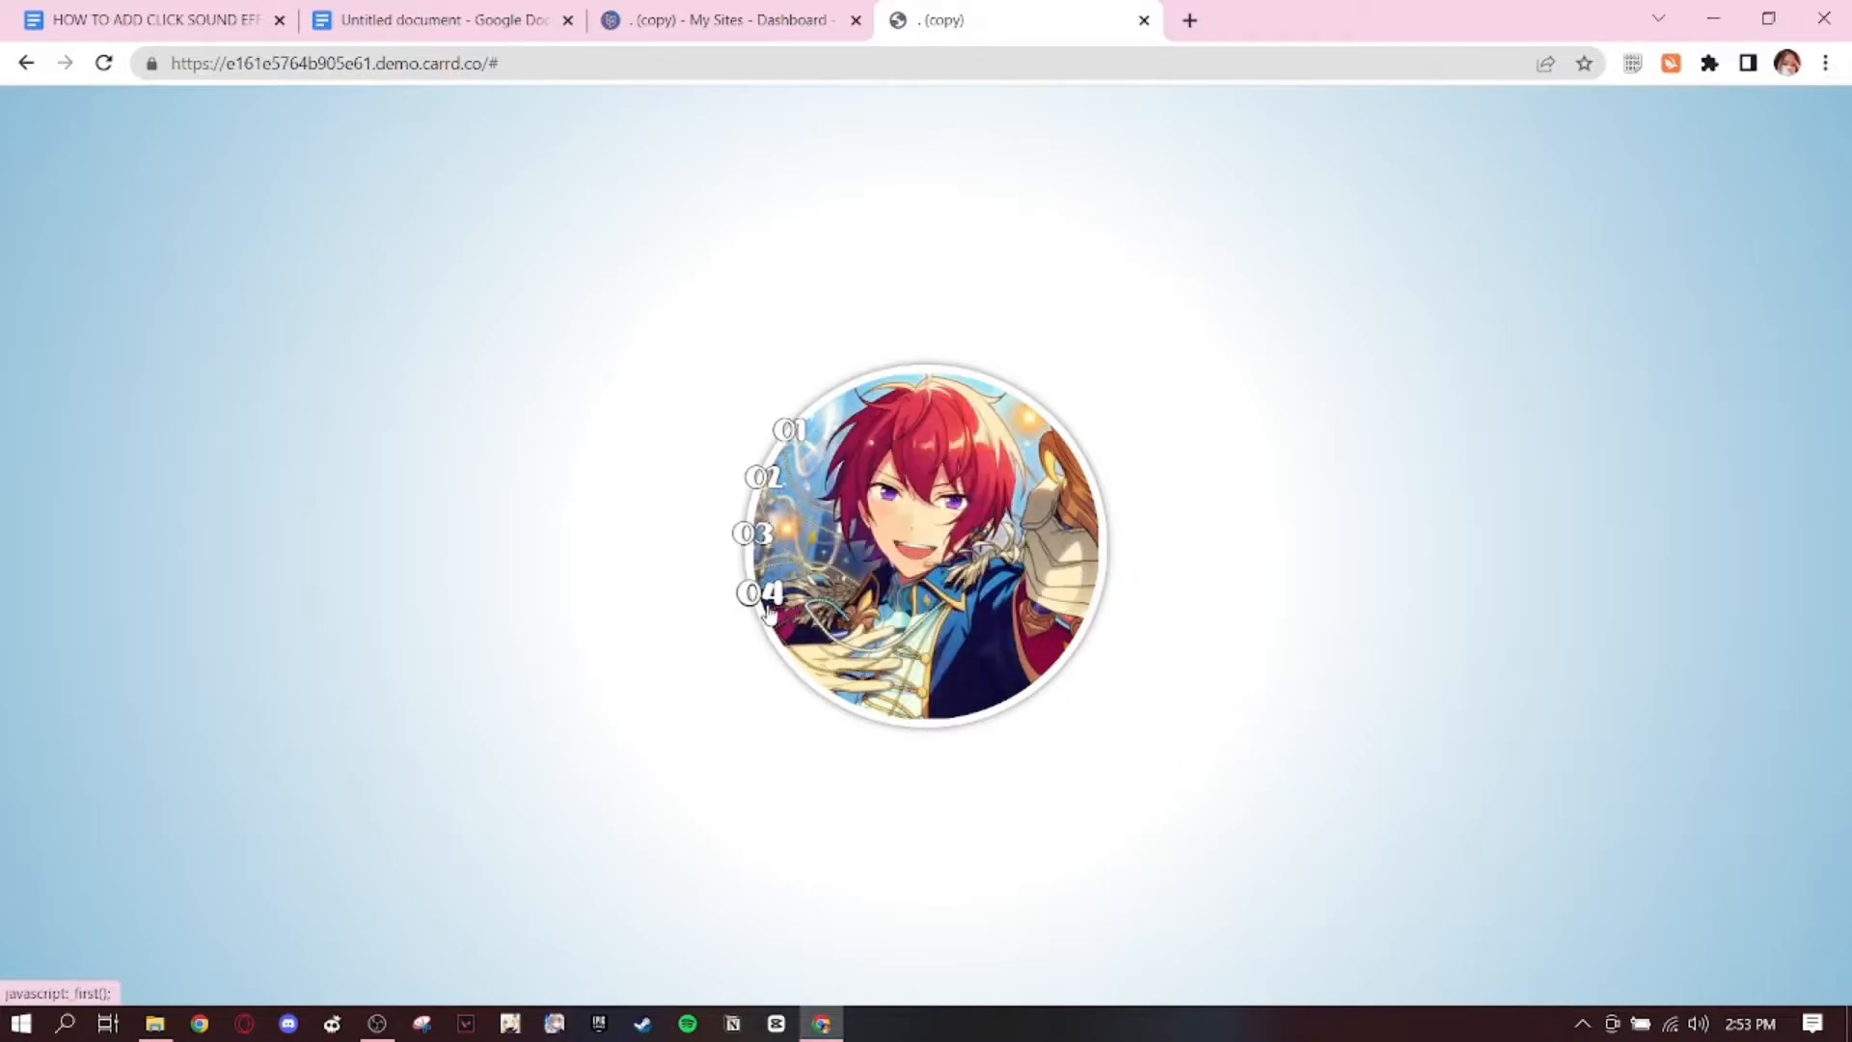
mouse_move(789, 428)
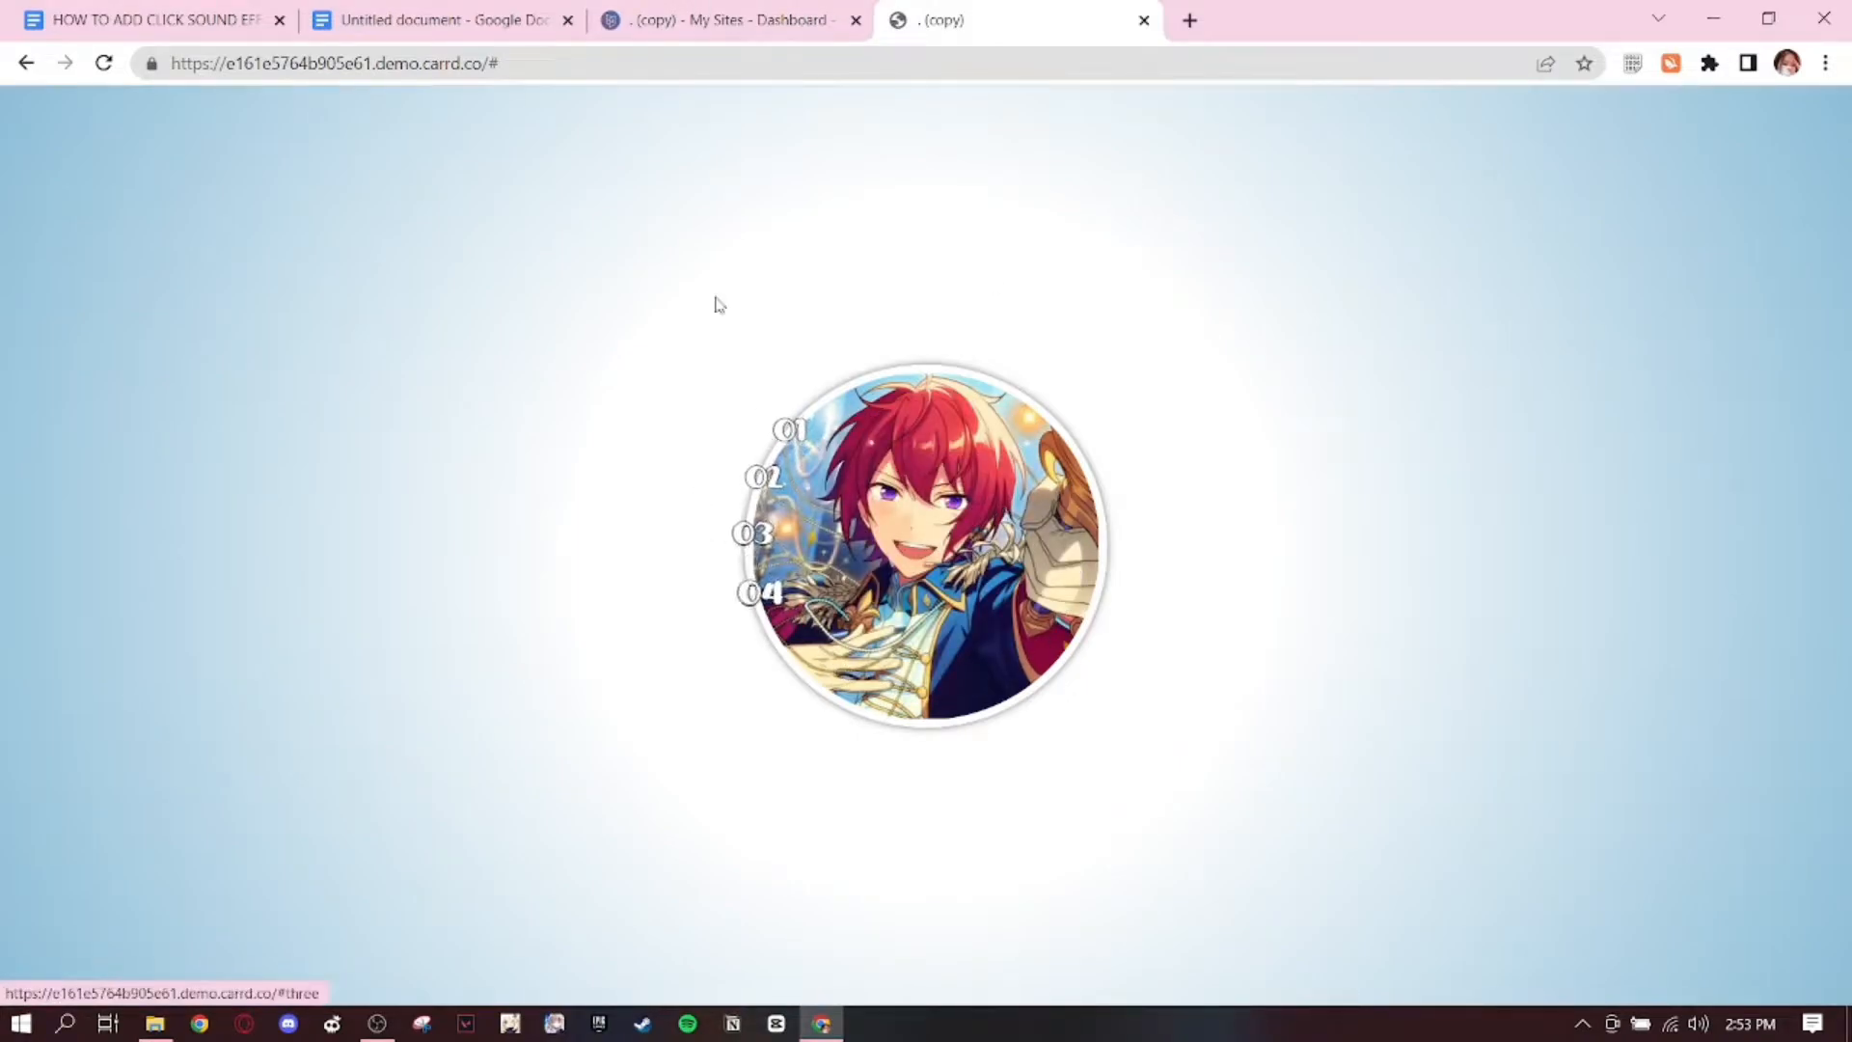
Insert an empty code embed between the codes and credits embeds and select it
click(721, 20)
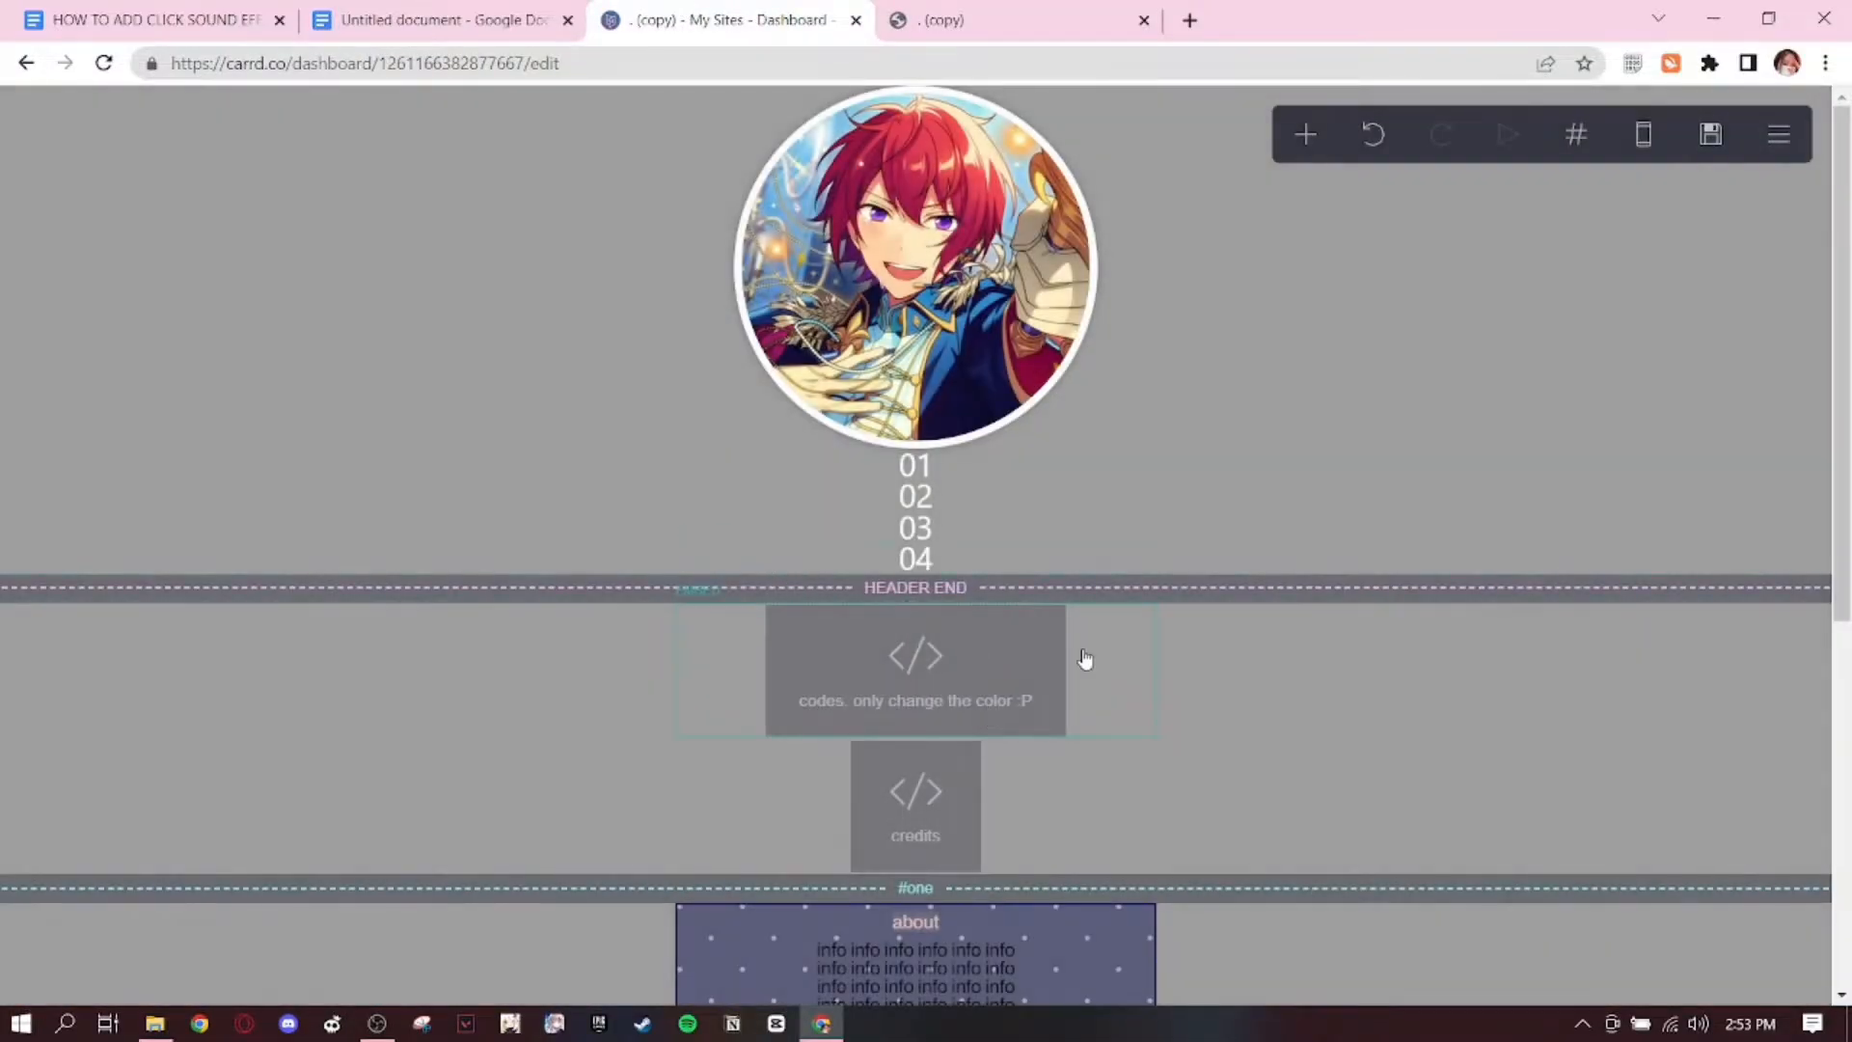
click(915, 671)
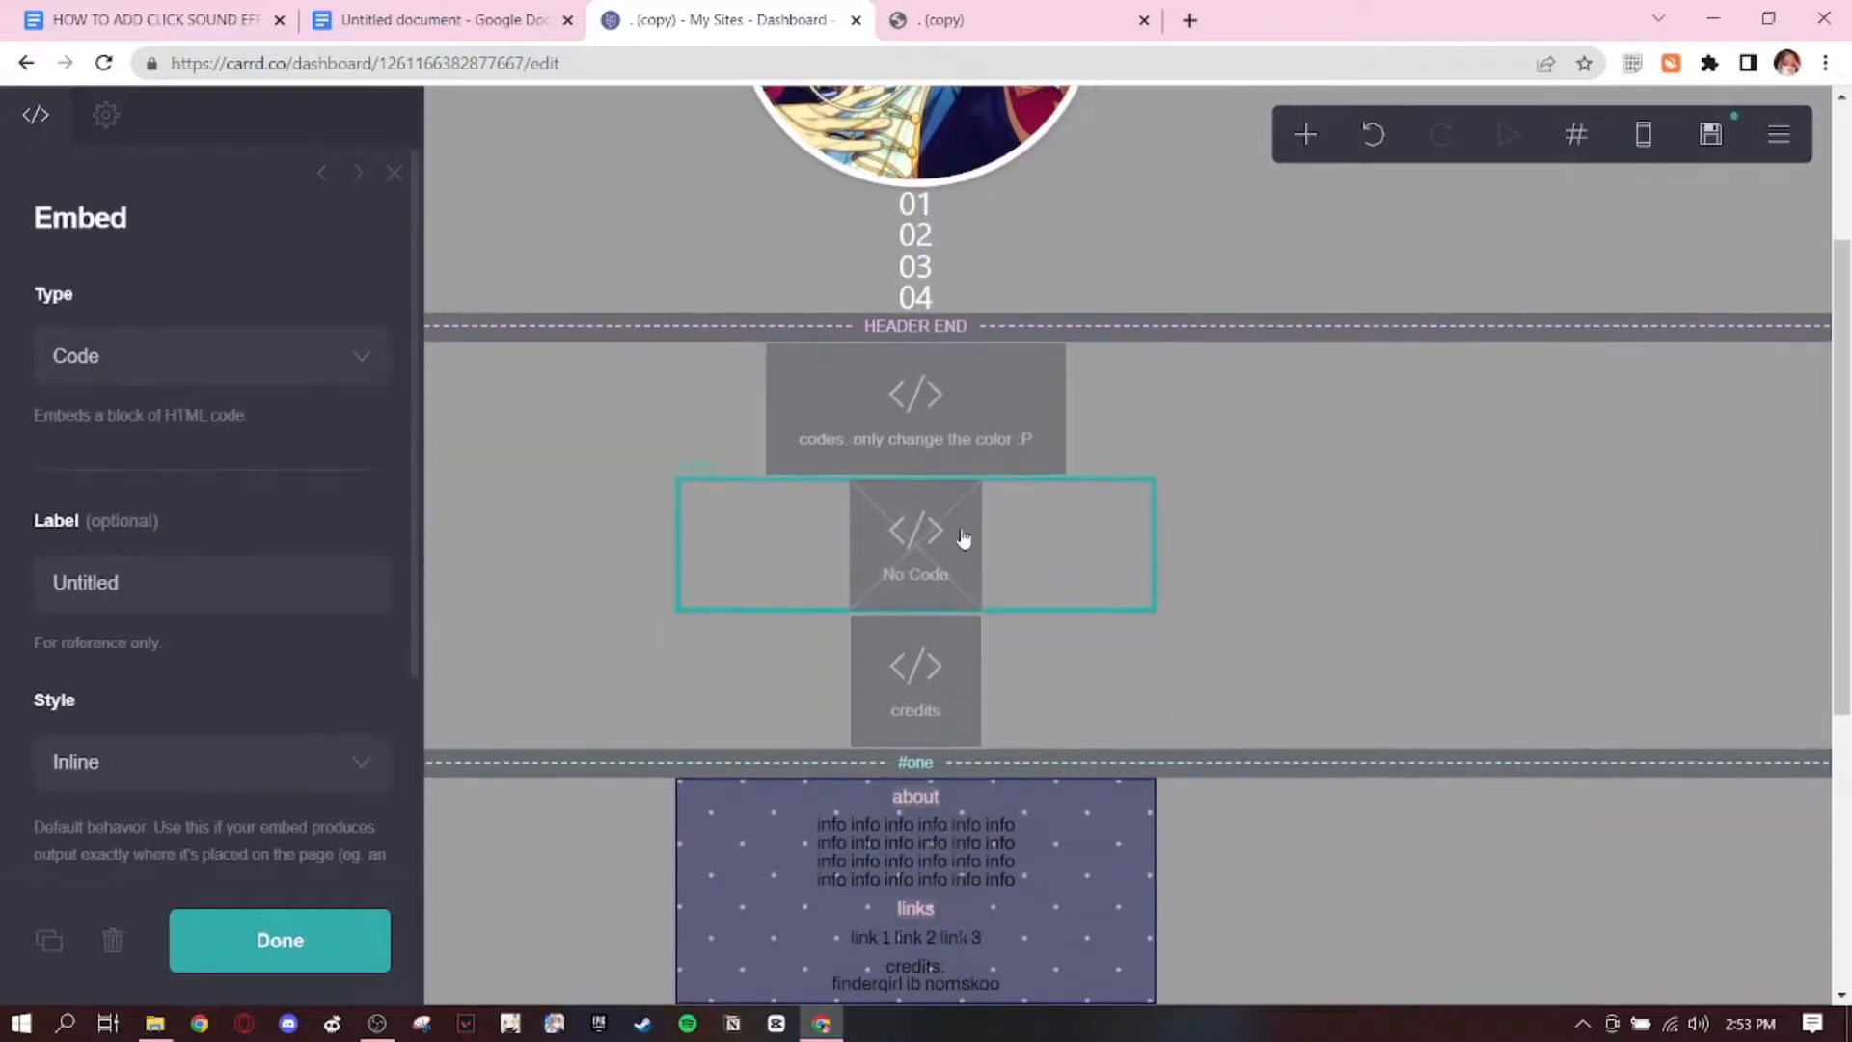
click(915, 409)
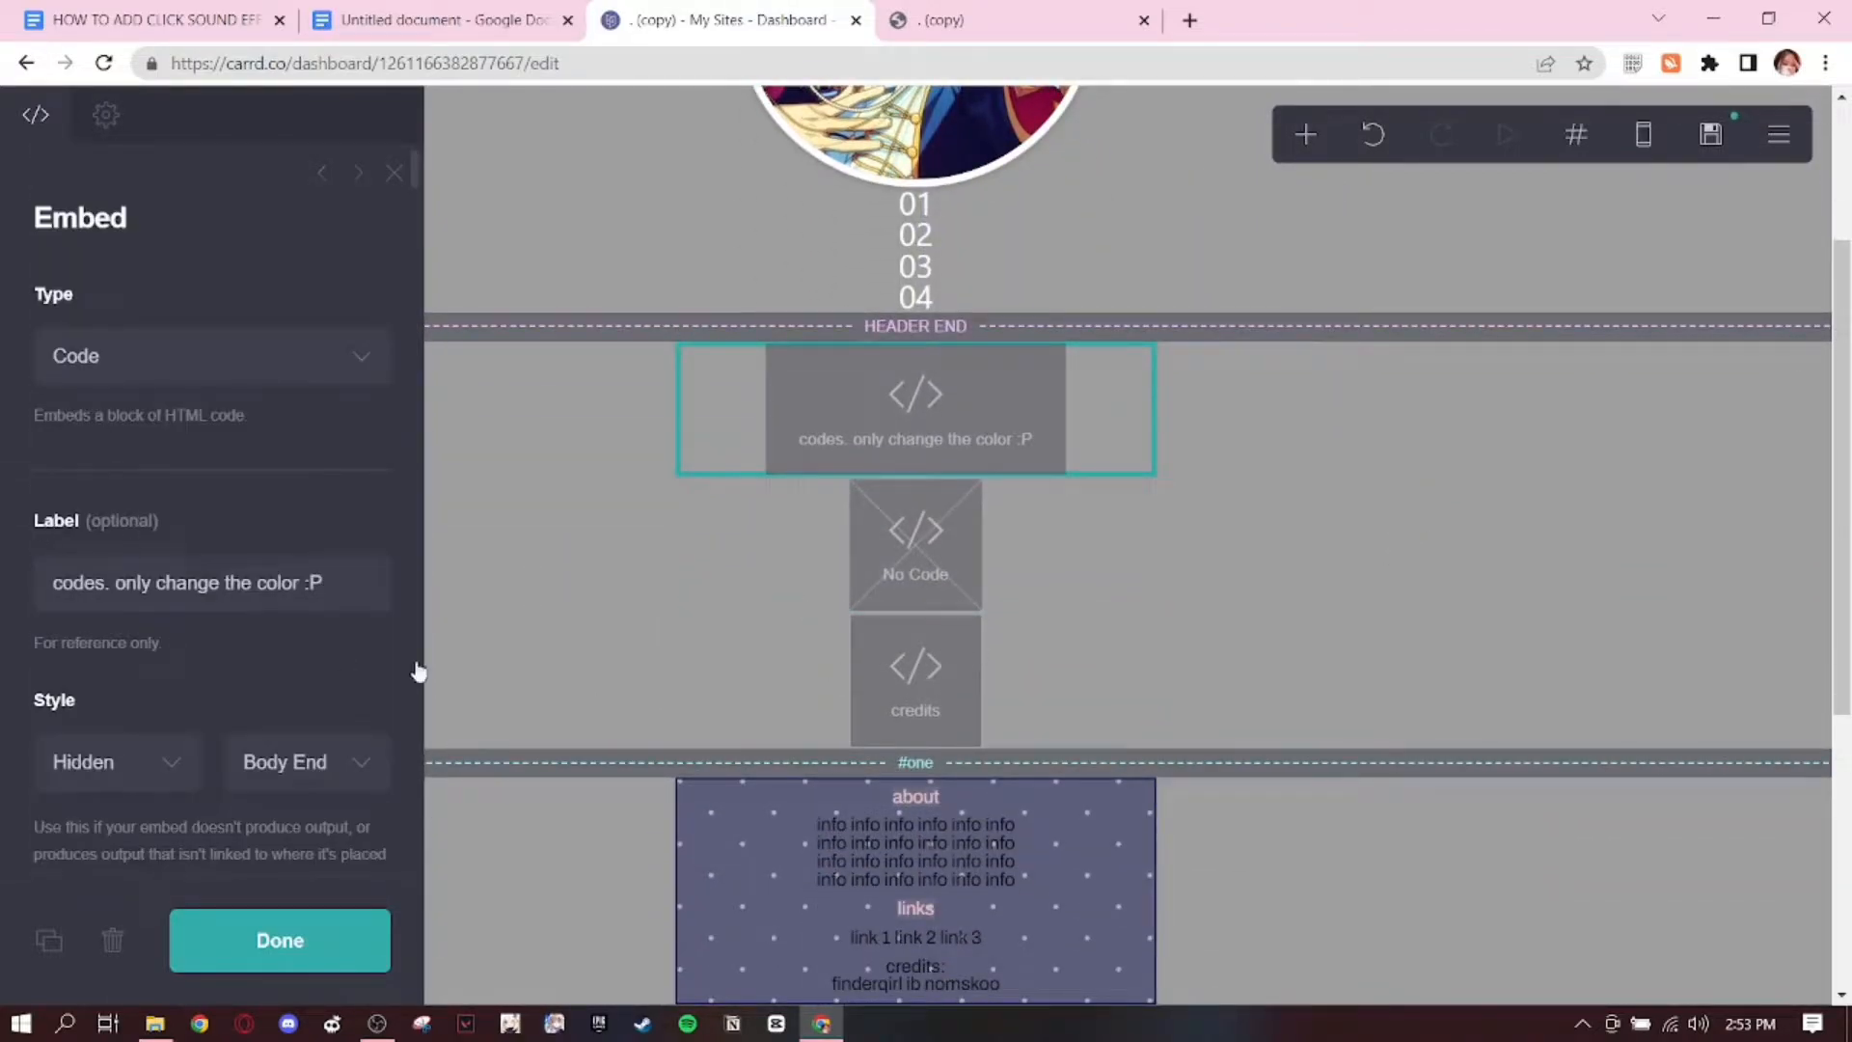
click(915, 679)
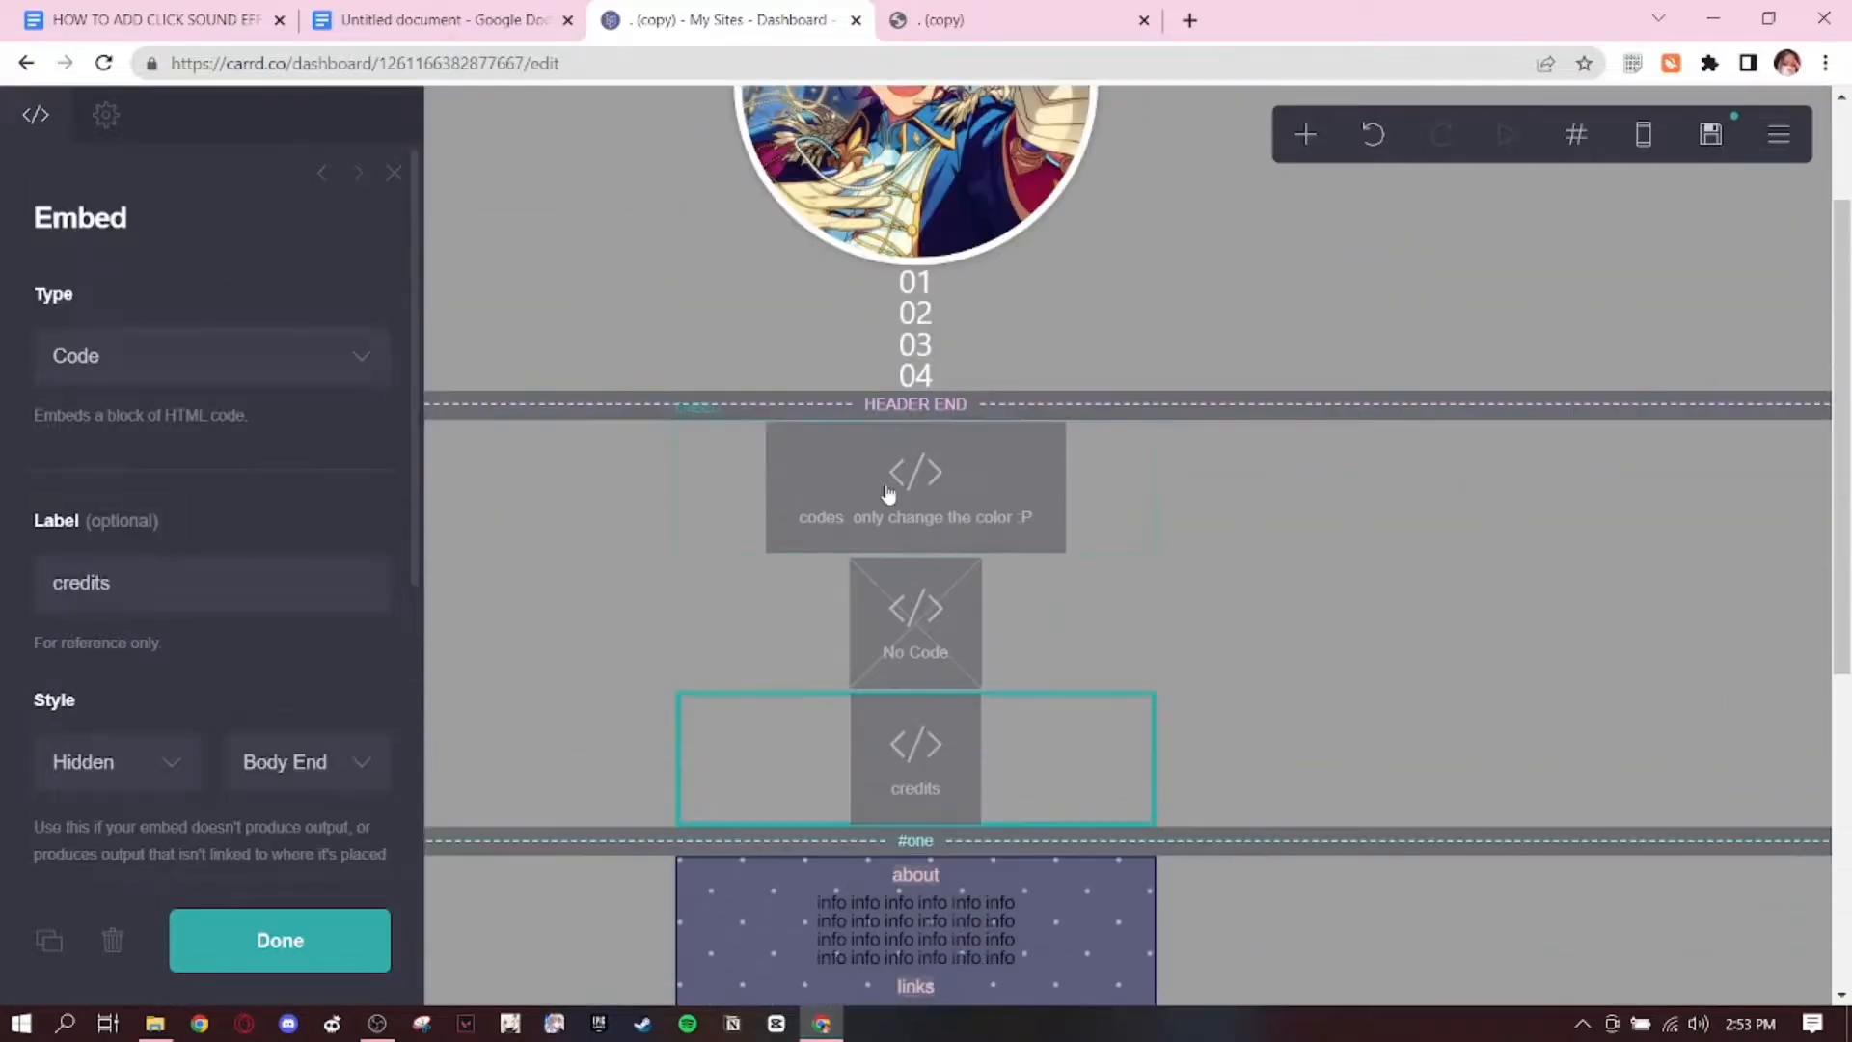
click(915, 622)
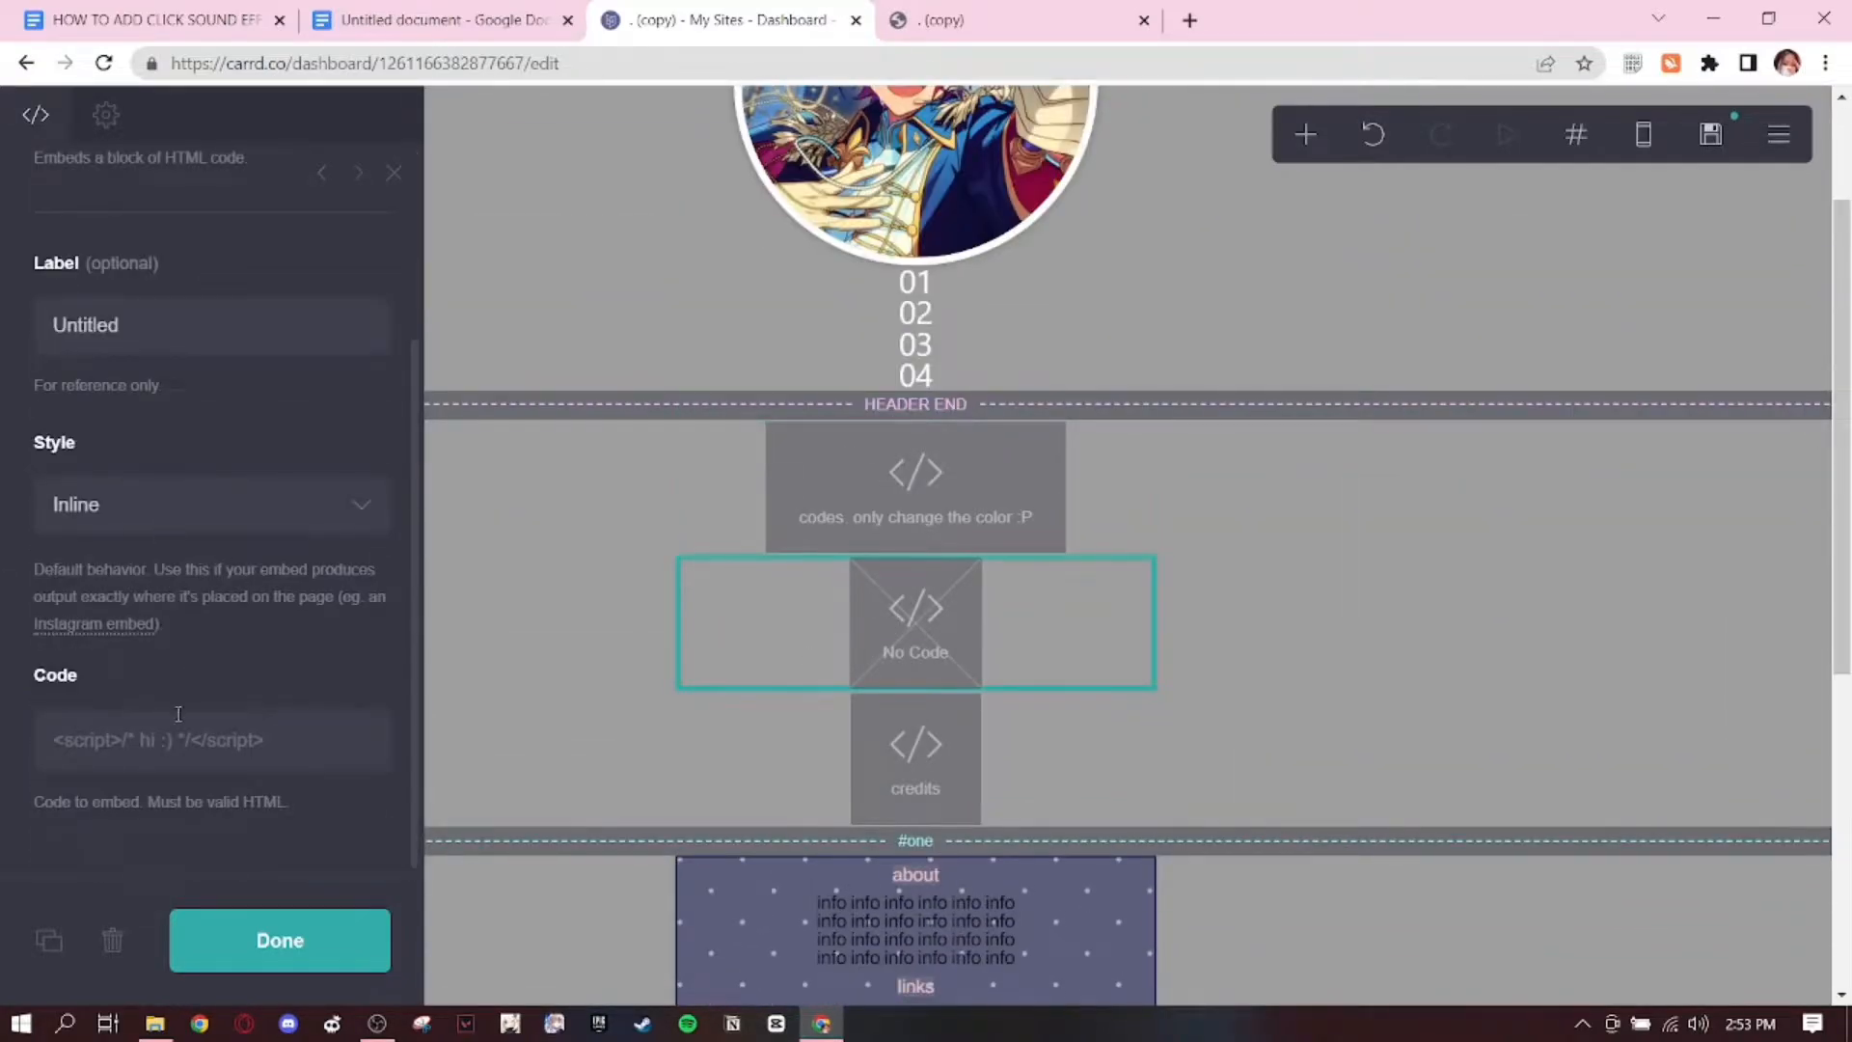
Give the new hidden body-end embed empty <script></script> tags, then bring up the sound code document
click(210, 505)
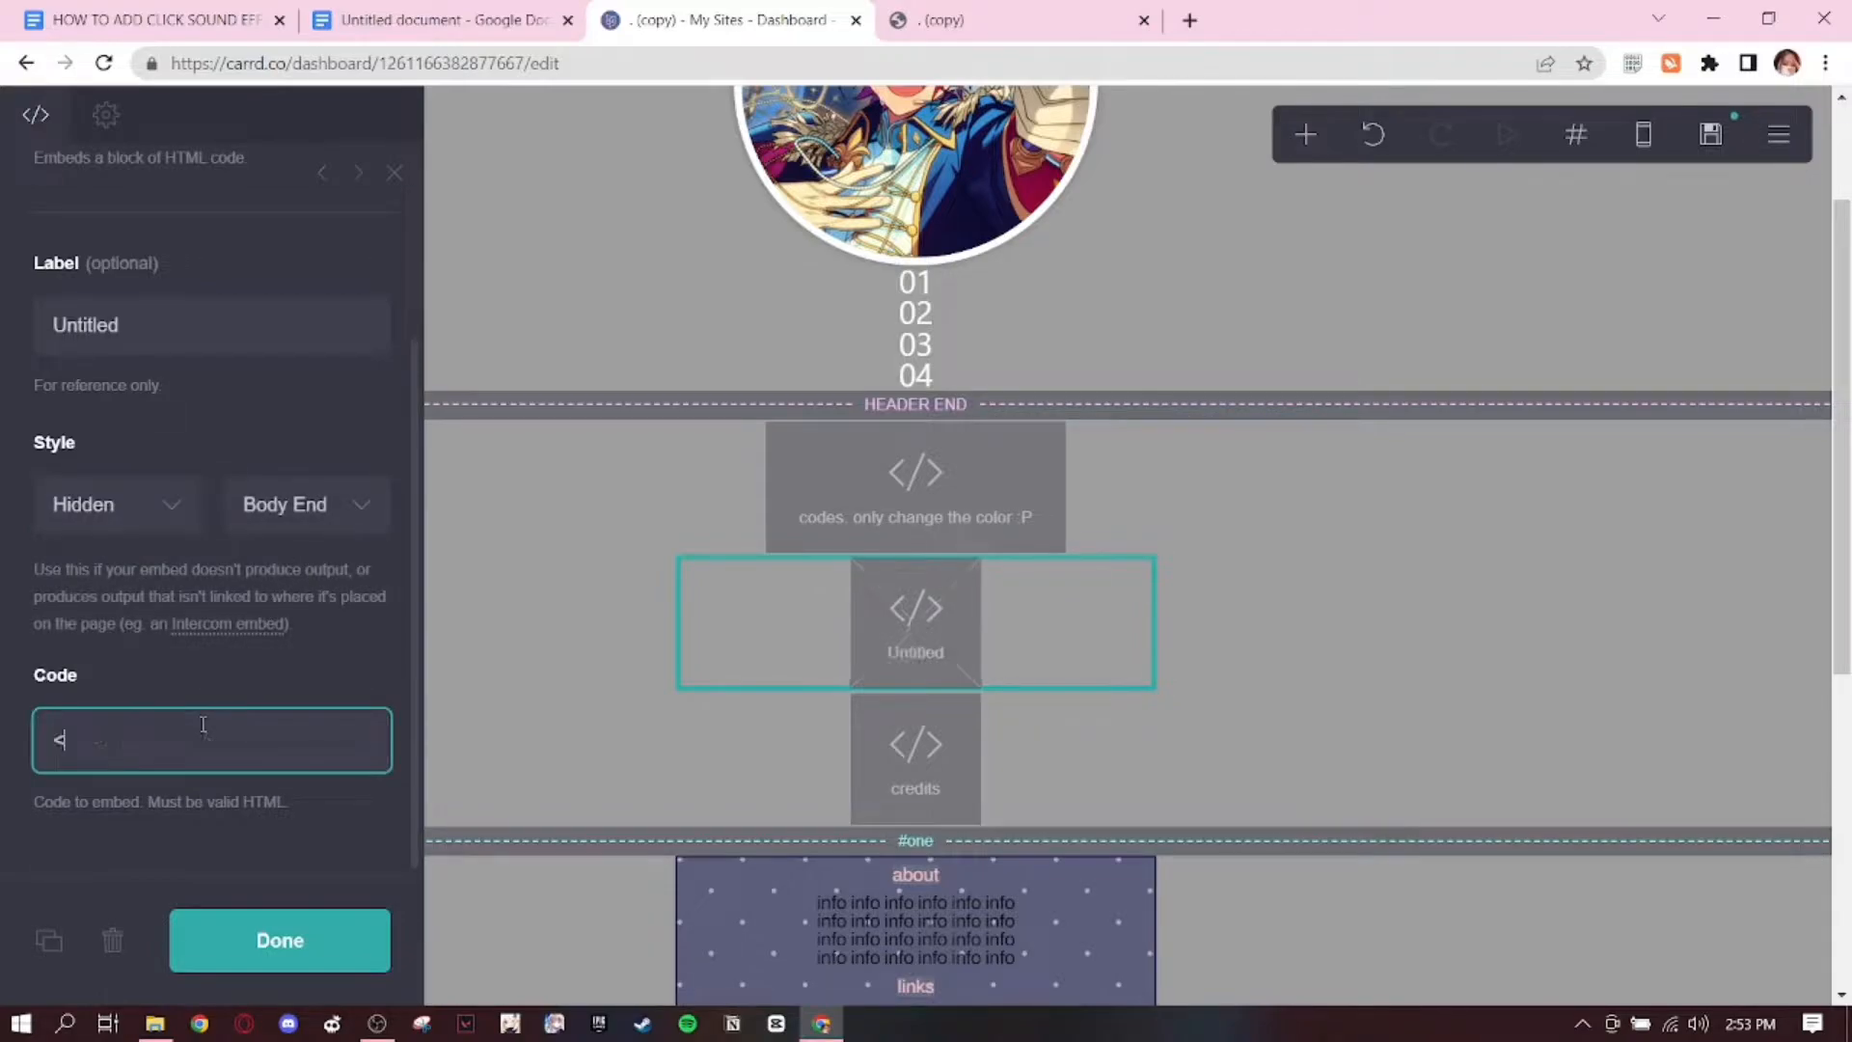
text(script>)
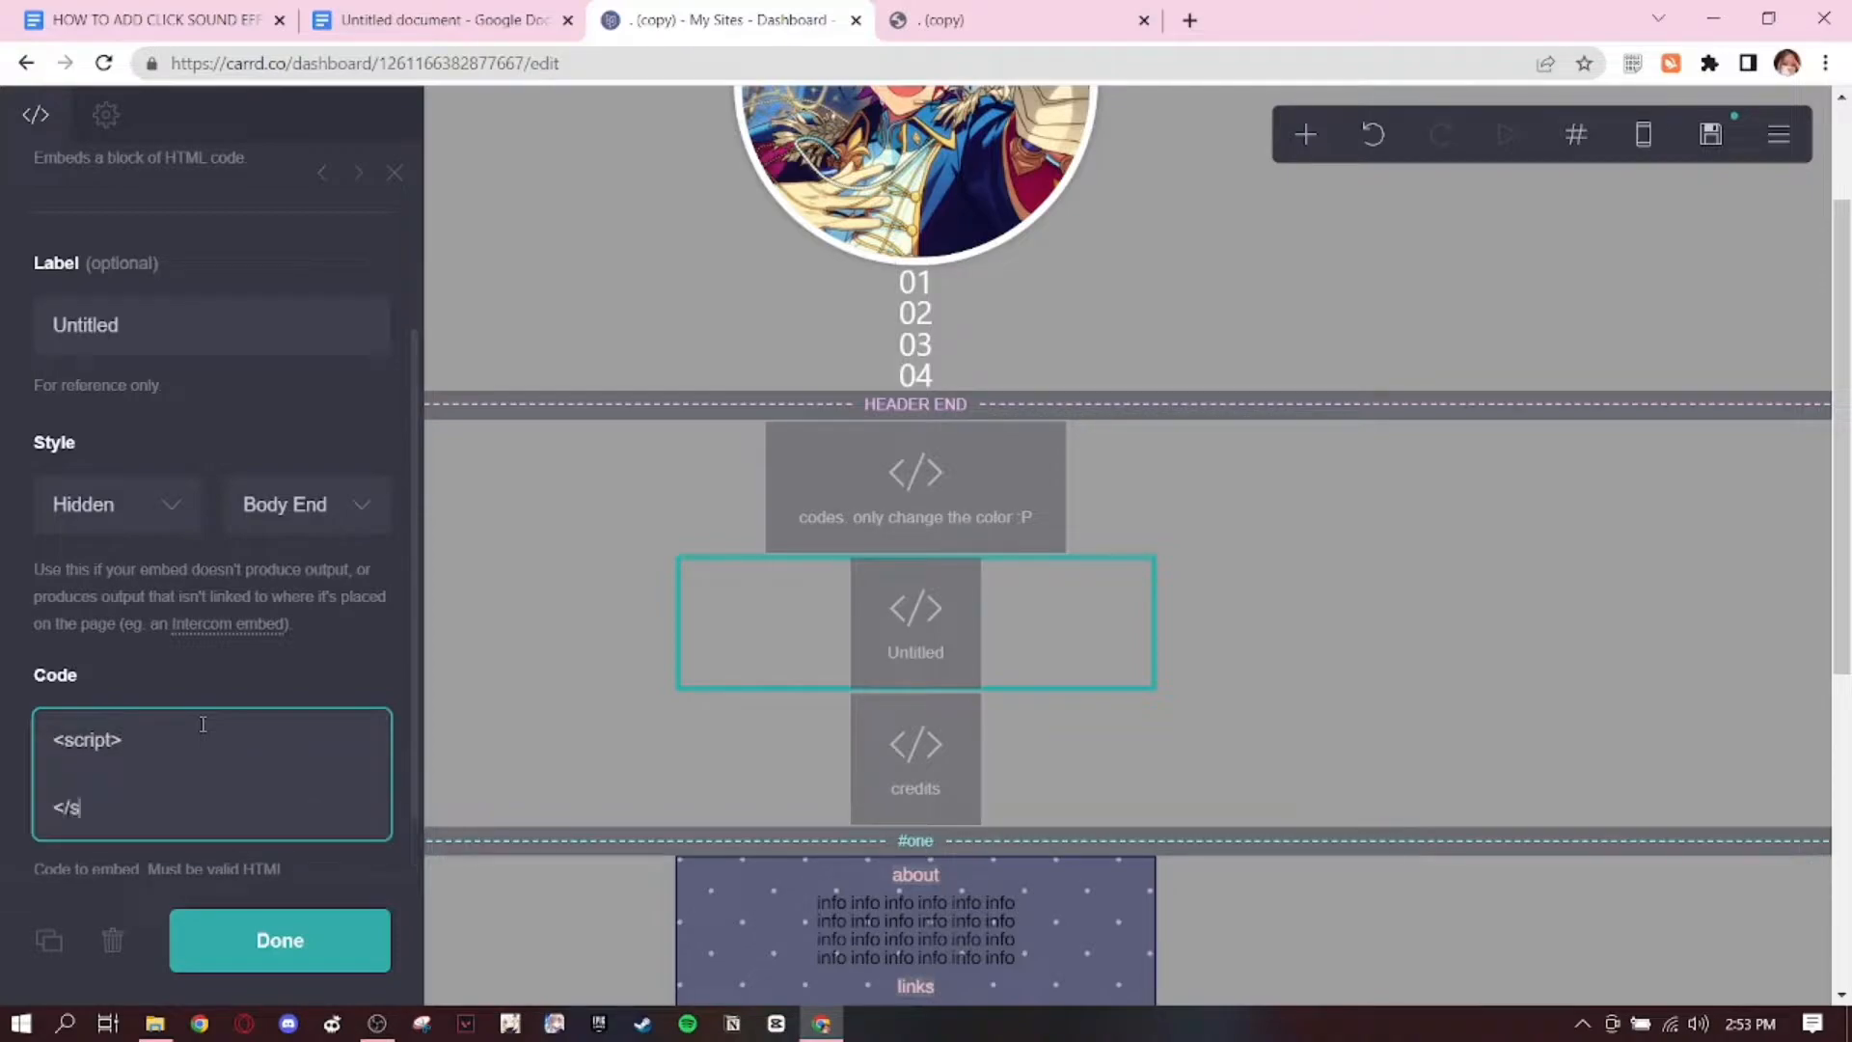
text(cript>)
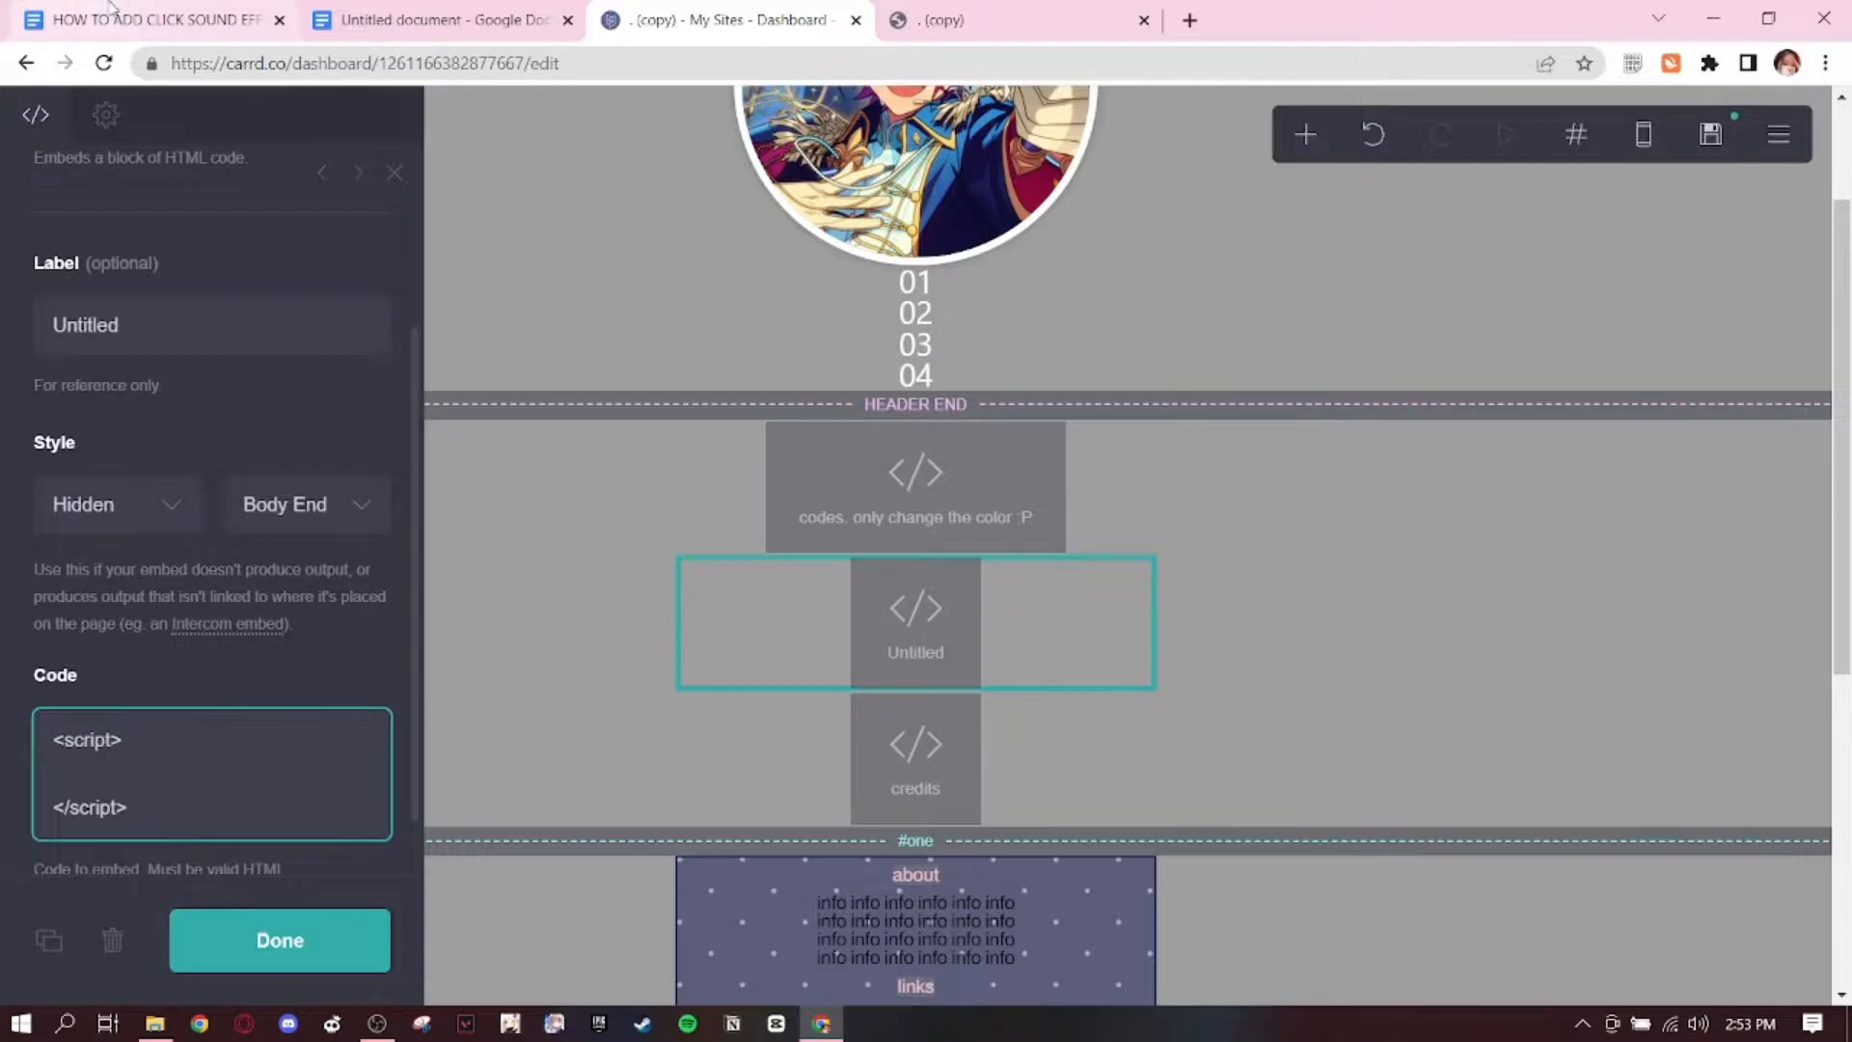
click(437, 20)
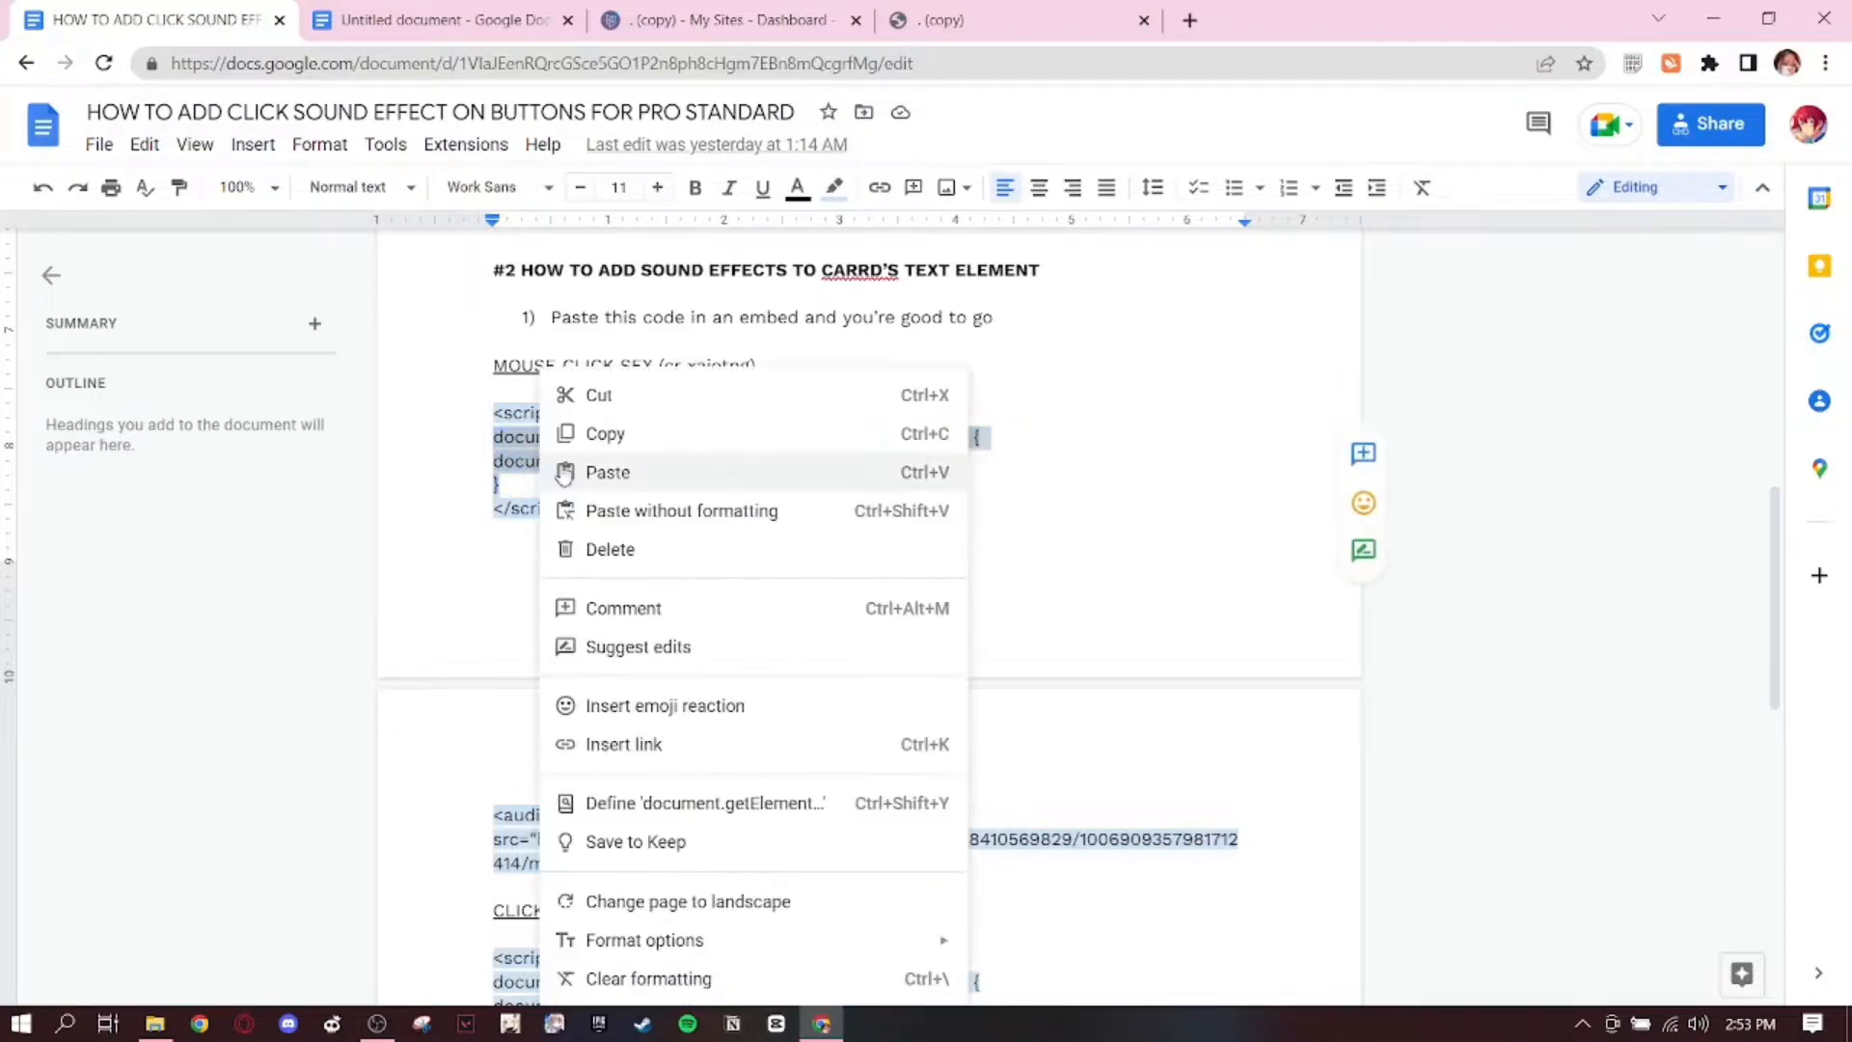
Paste the text01 click-sound handler between the embed's script tags
click(721, 21)
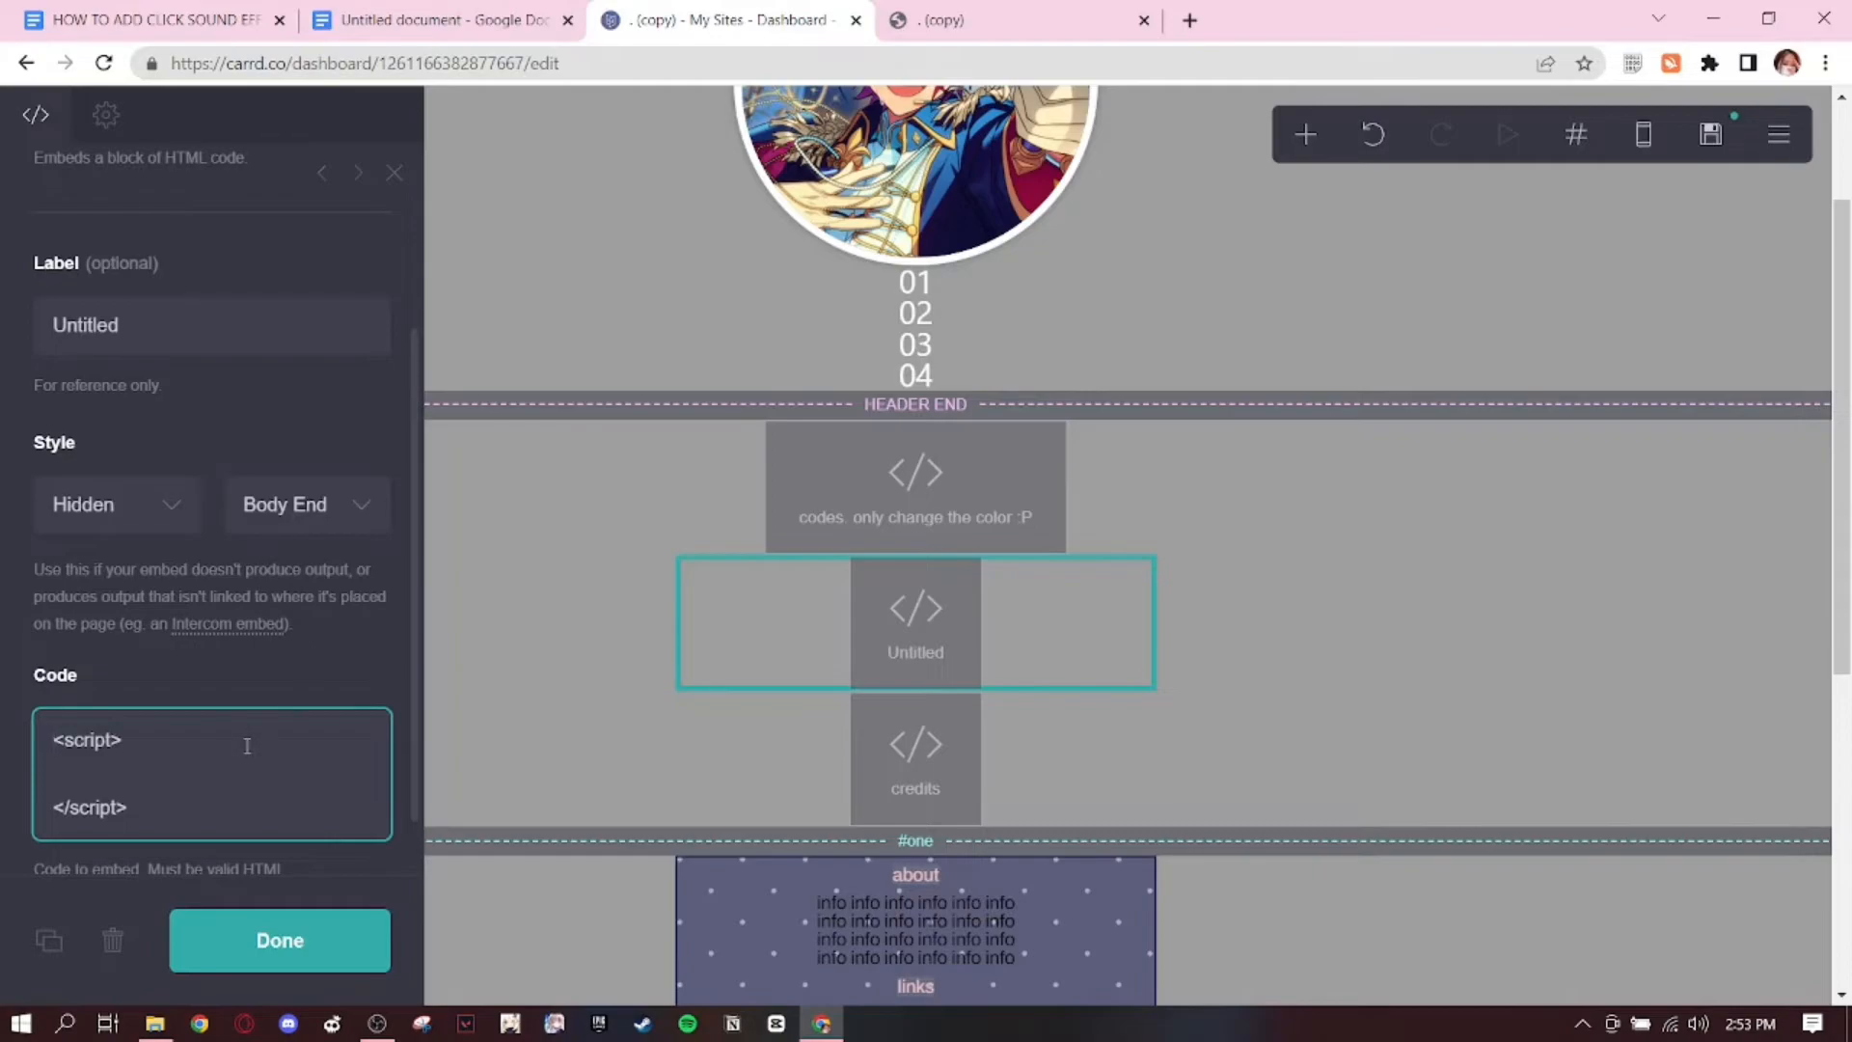
text(document.getElementById('text01').onclick = function() {)
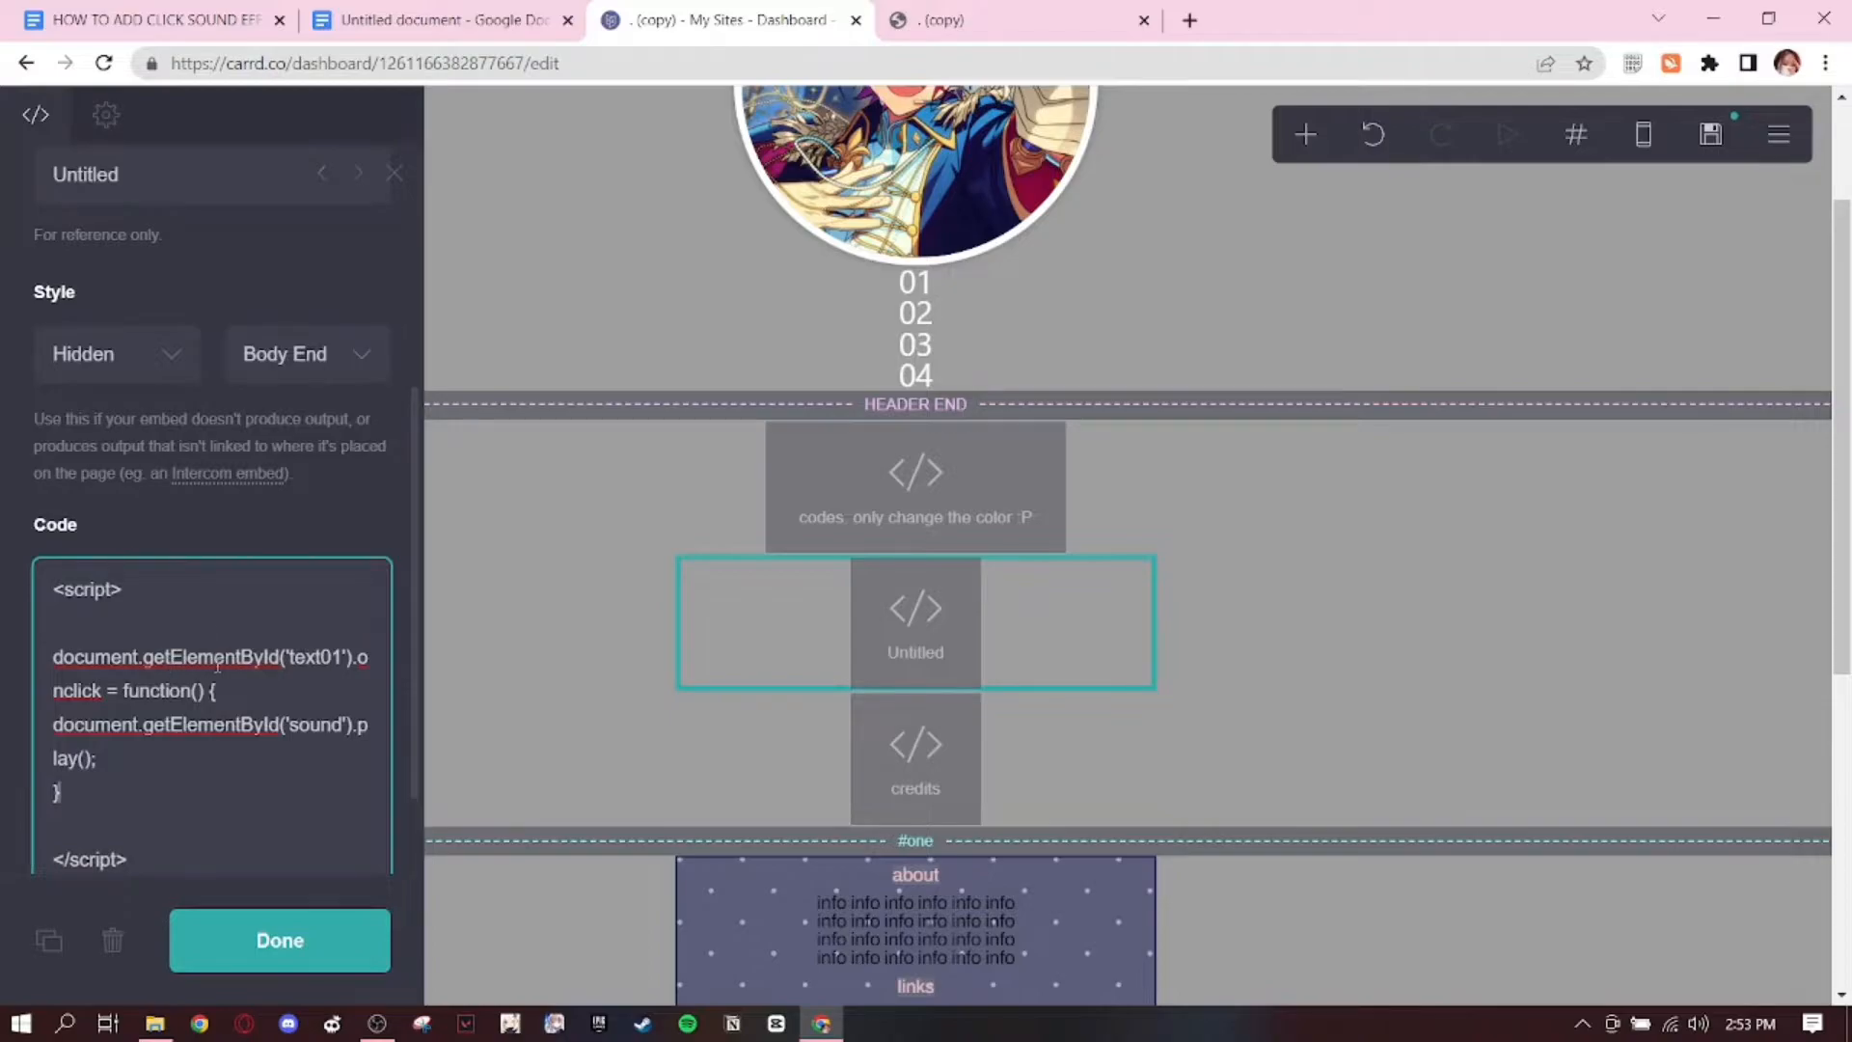
mouse_move(1315, 775)
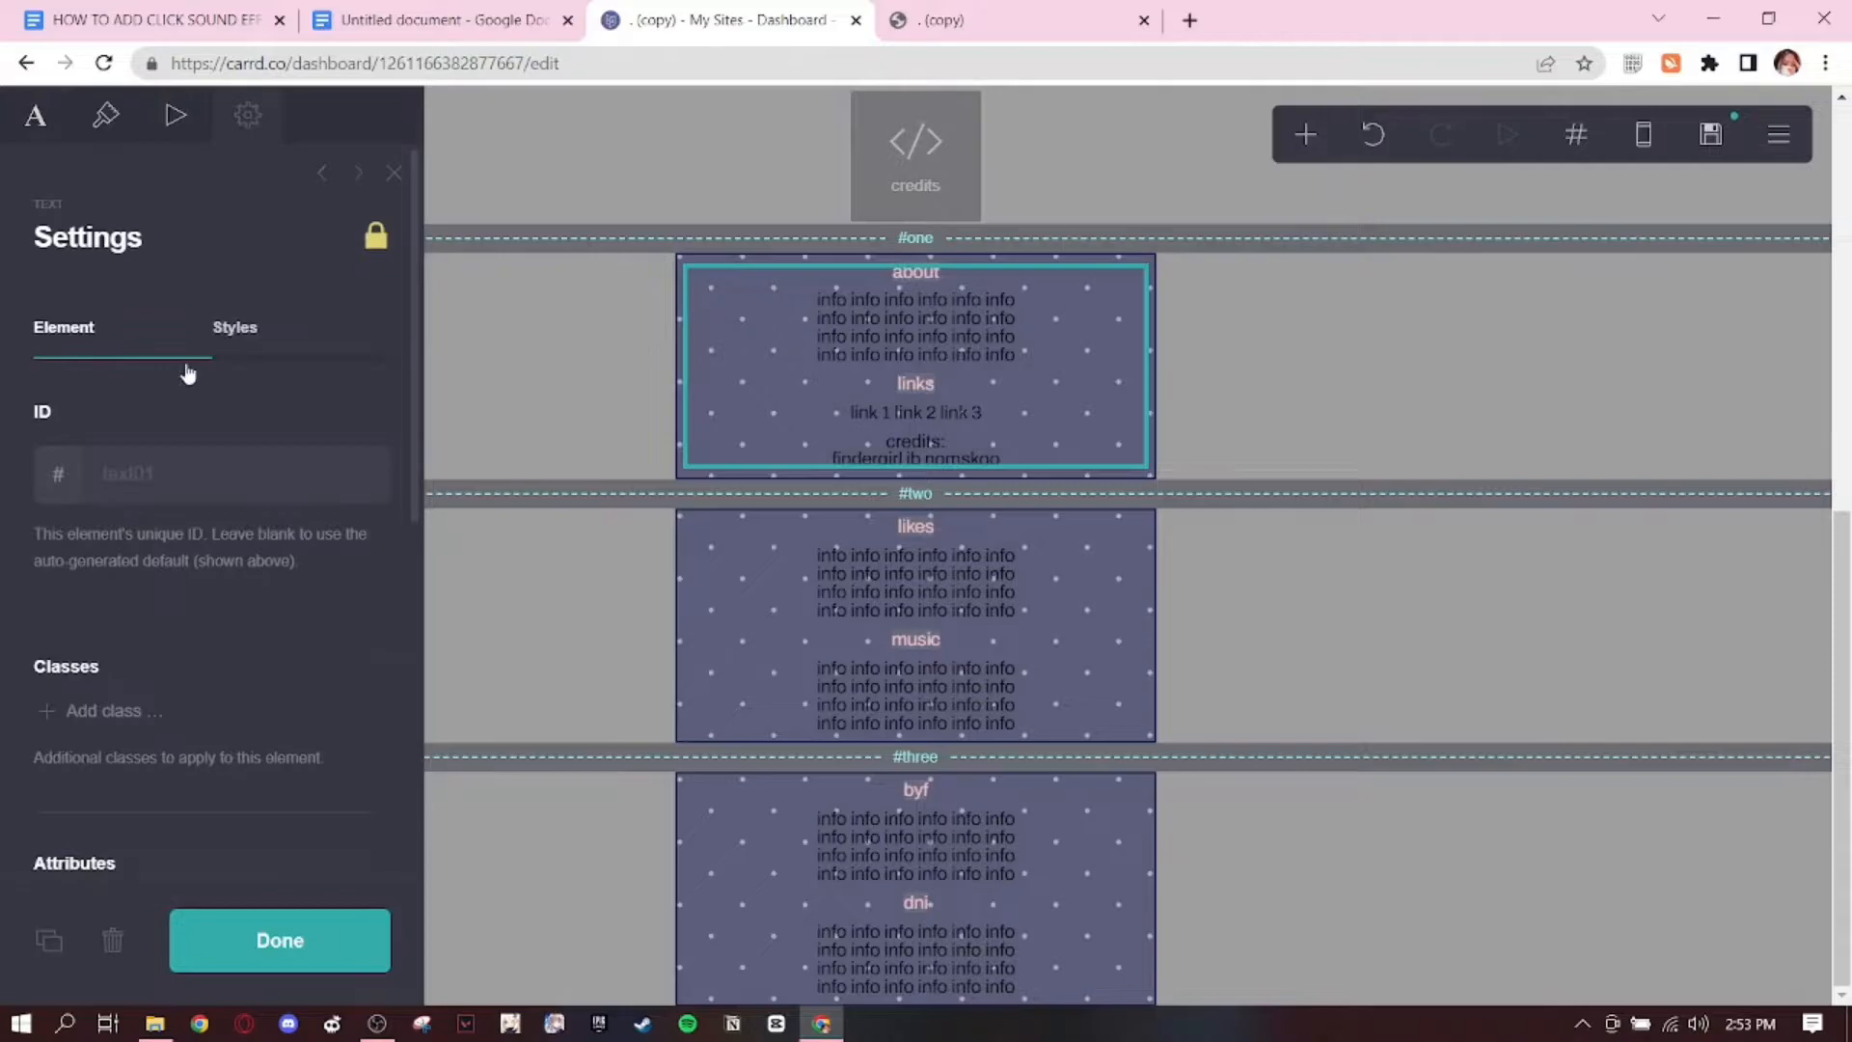
Check that the numbered buttons element's ID is buttons01 and reselect the new embed
scroll(up, 3)
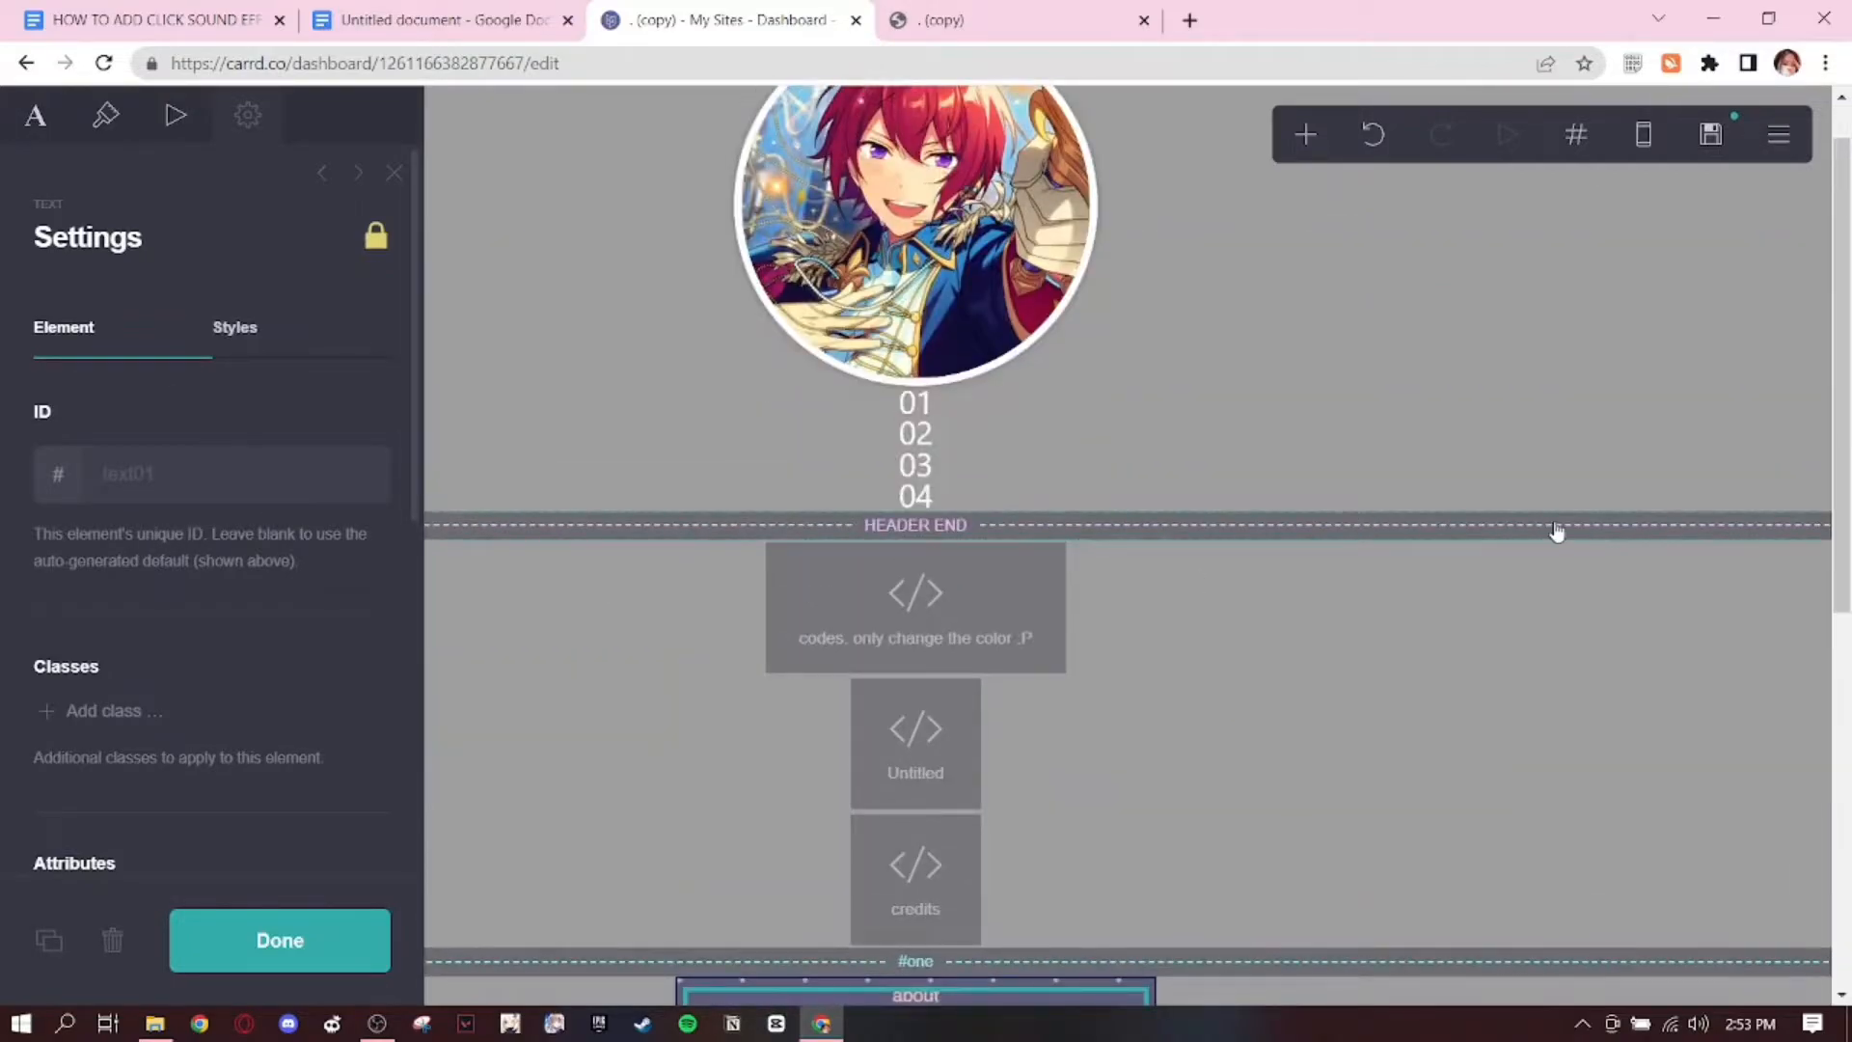
click(915, 403)
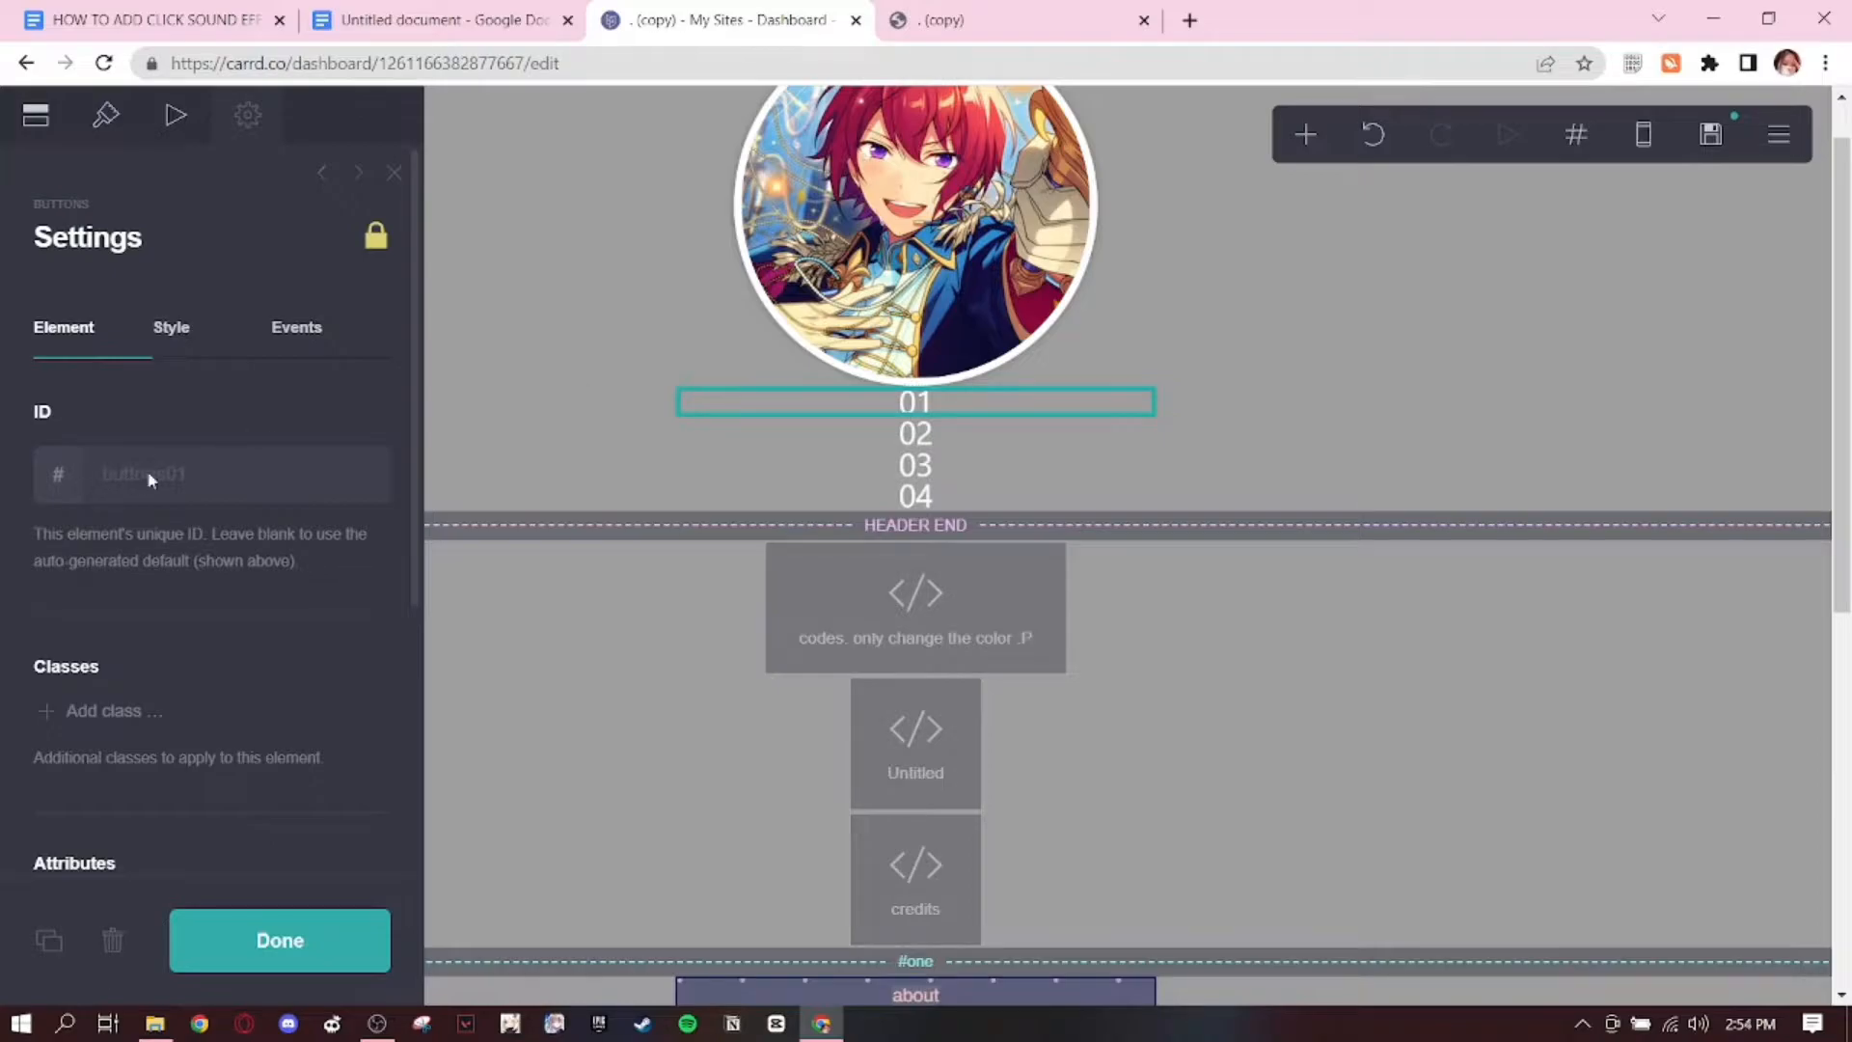
mouse_move(6, 443)
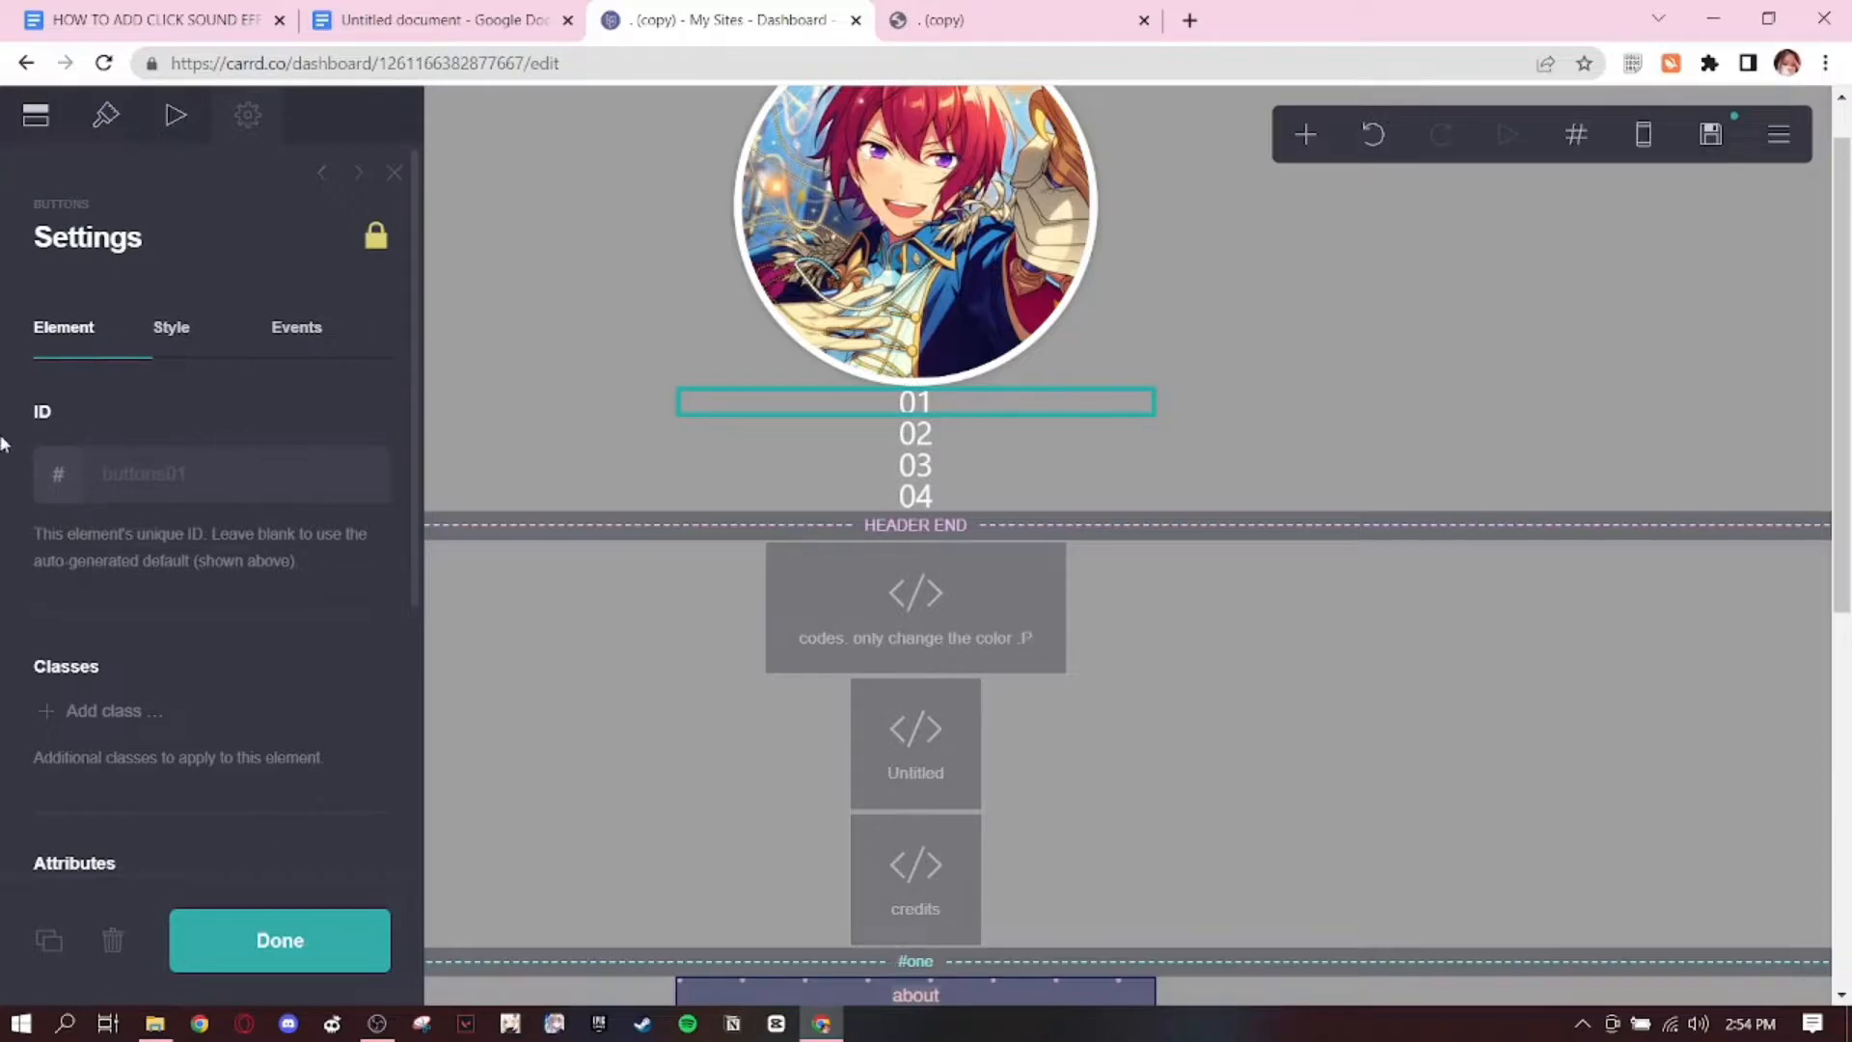
click(914, 743)
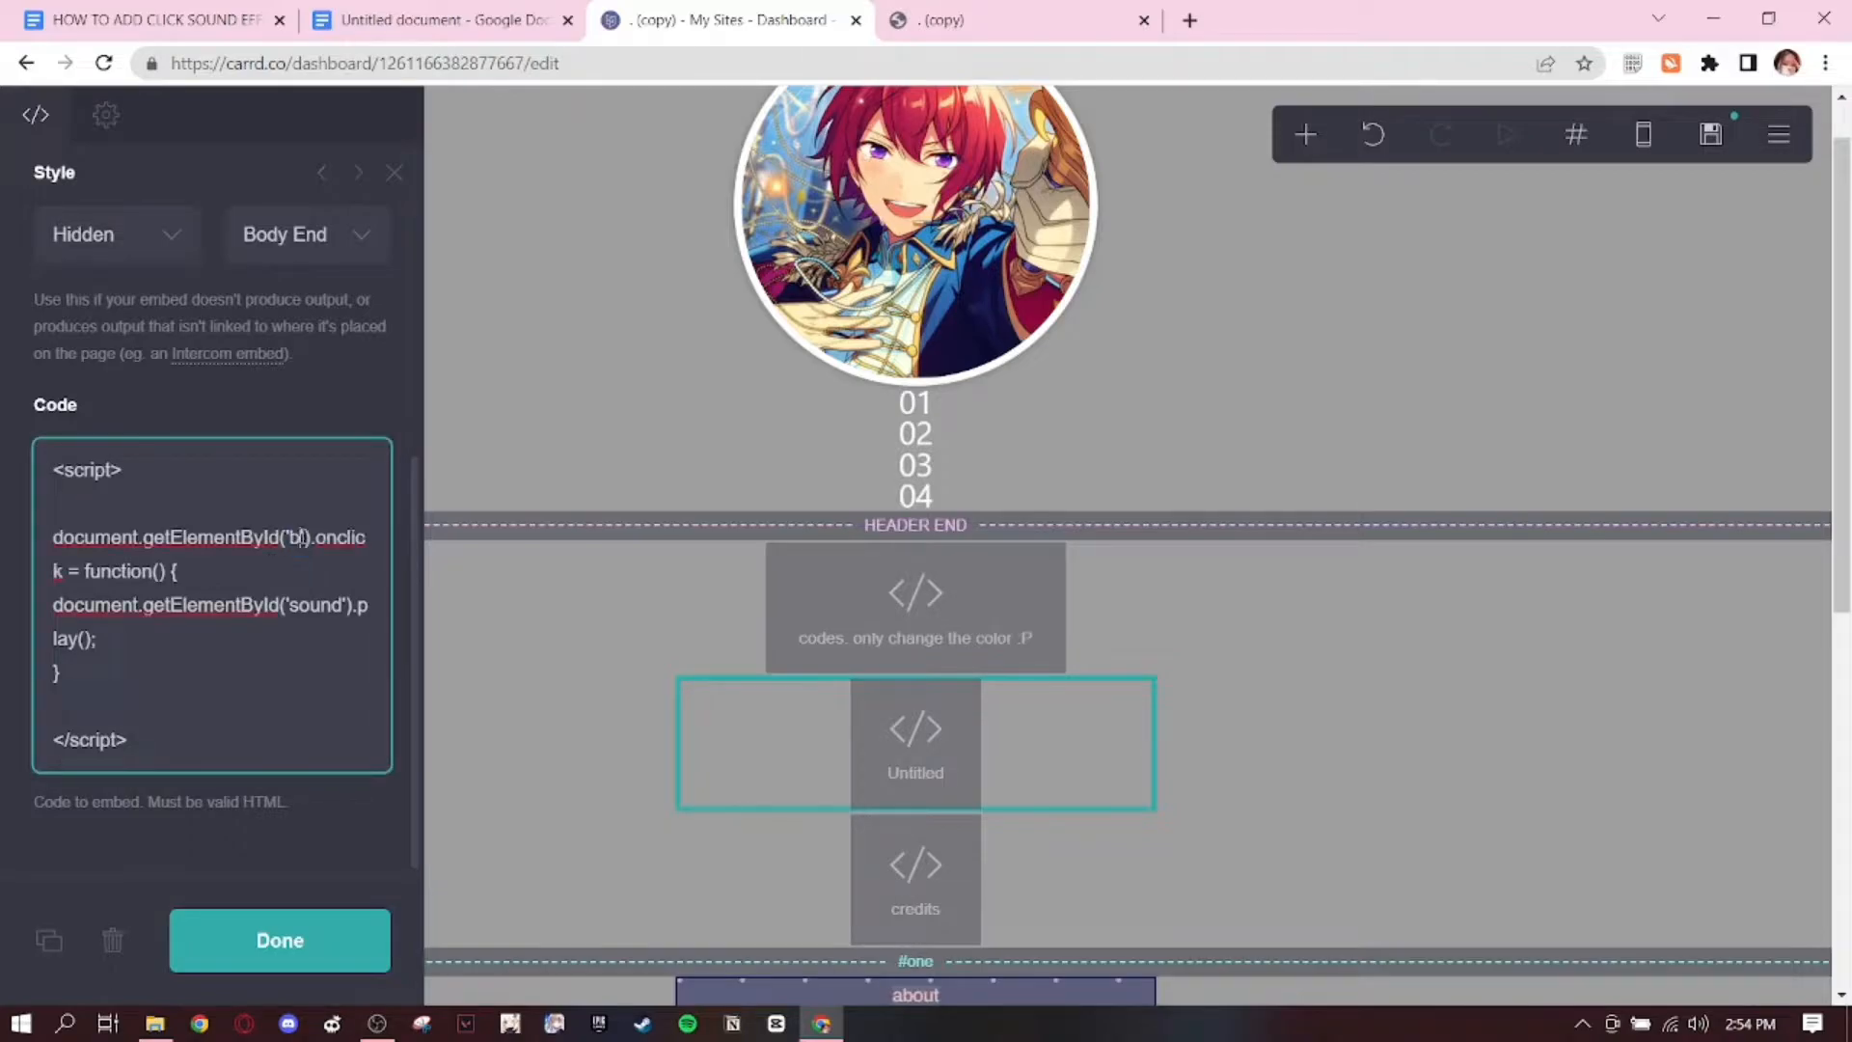
Retarget the handler to buttons01 and paste in the <audio id="sound"> tag
text(buttons01)
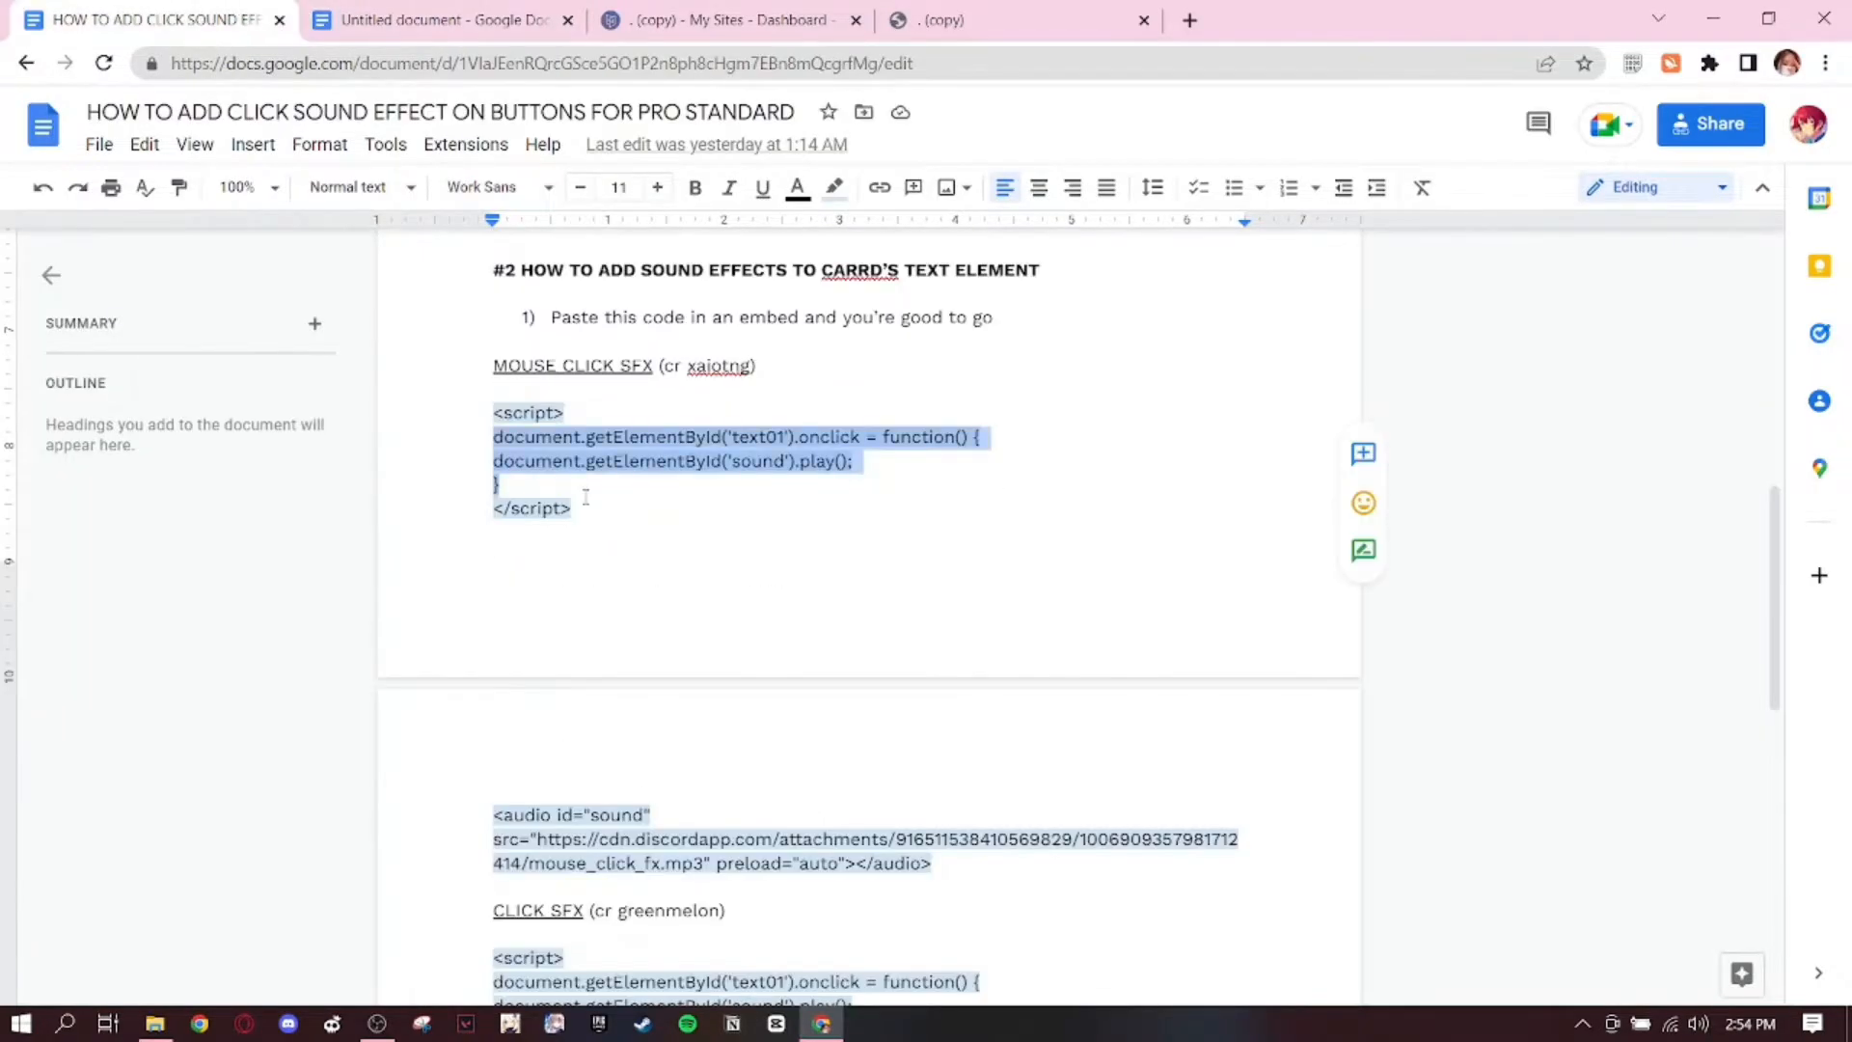
scroll(down, 3)
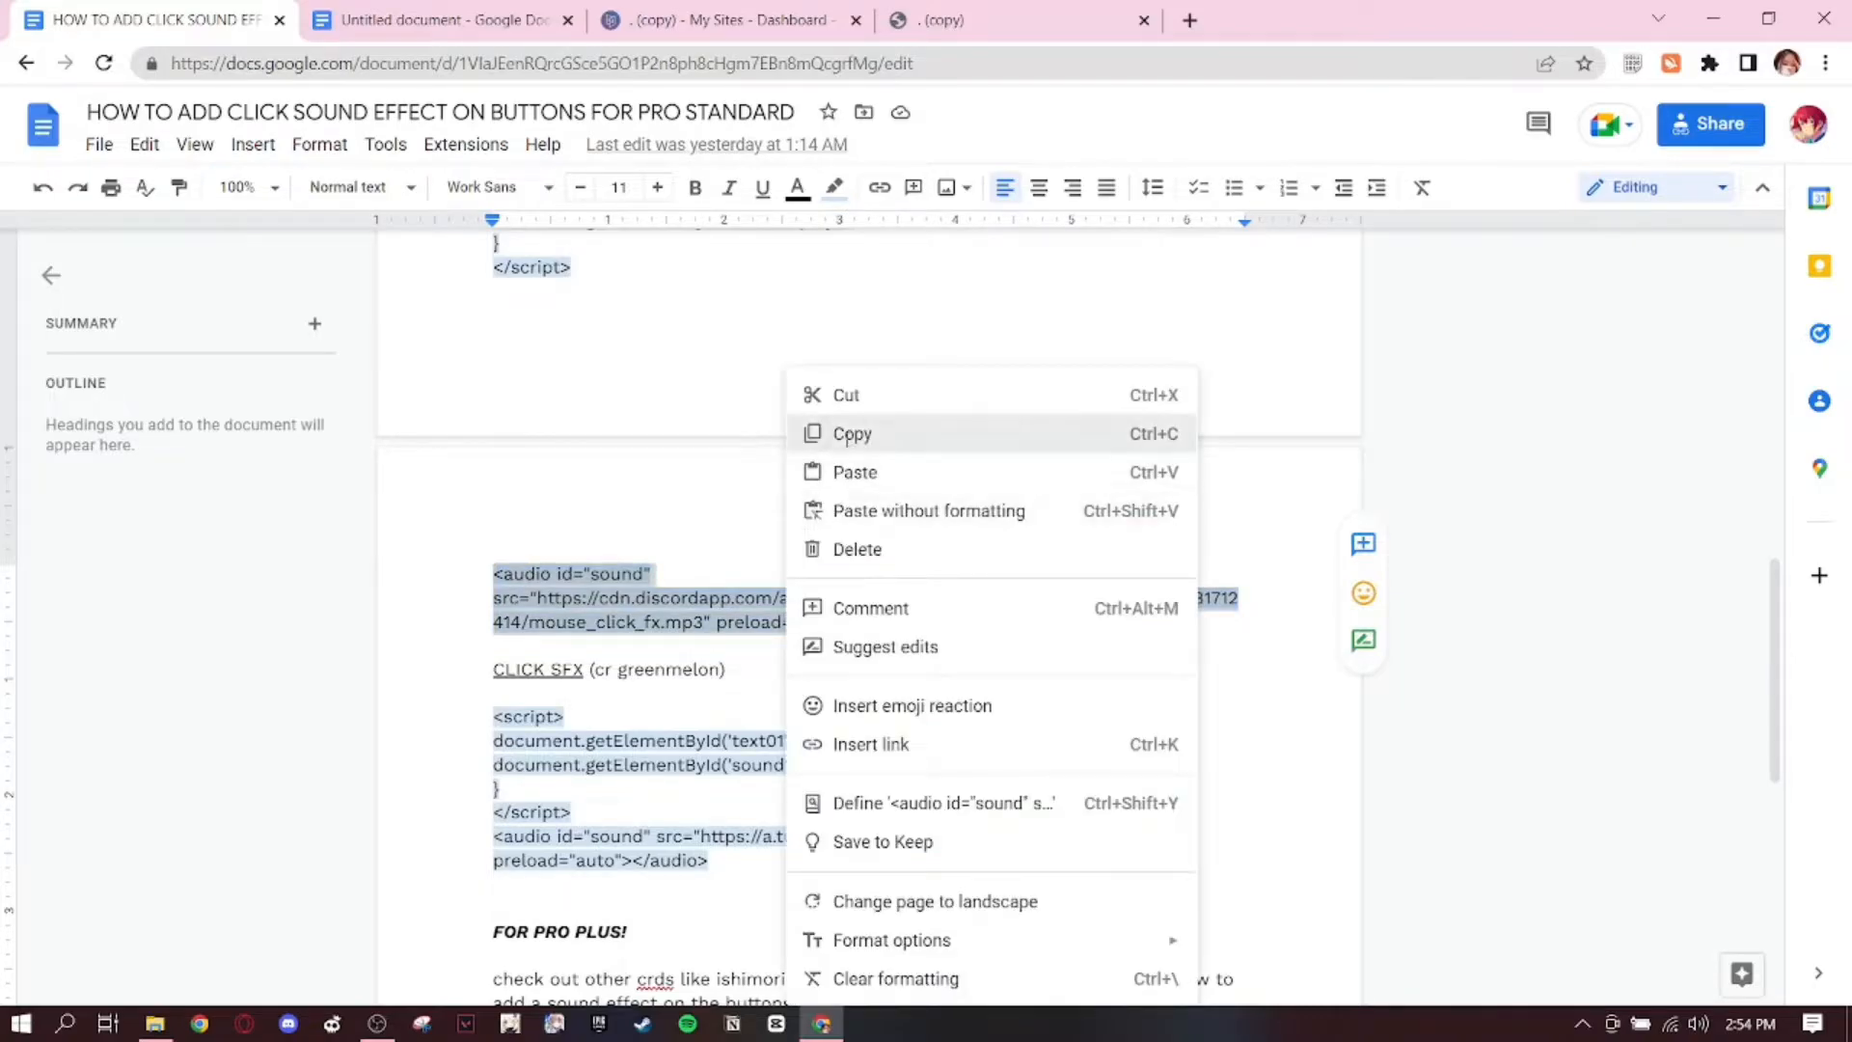
click(721, 20)
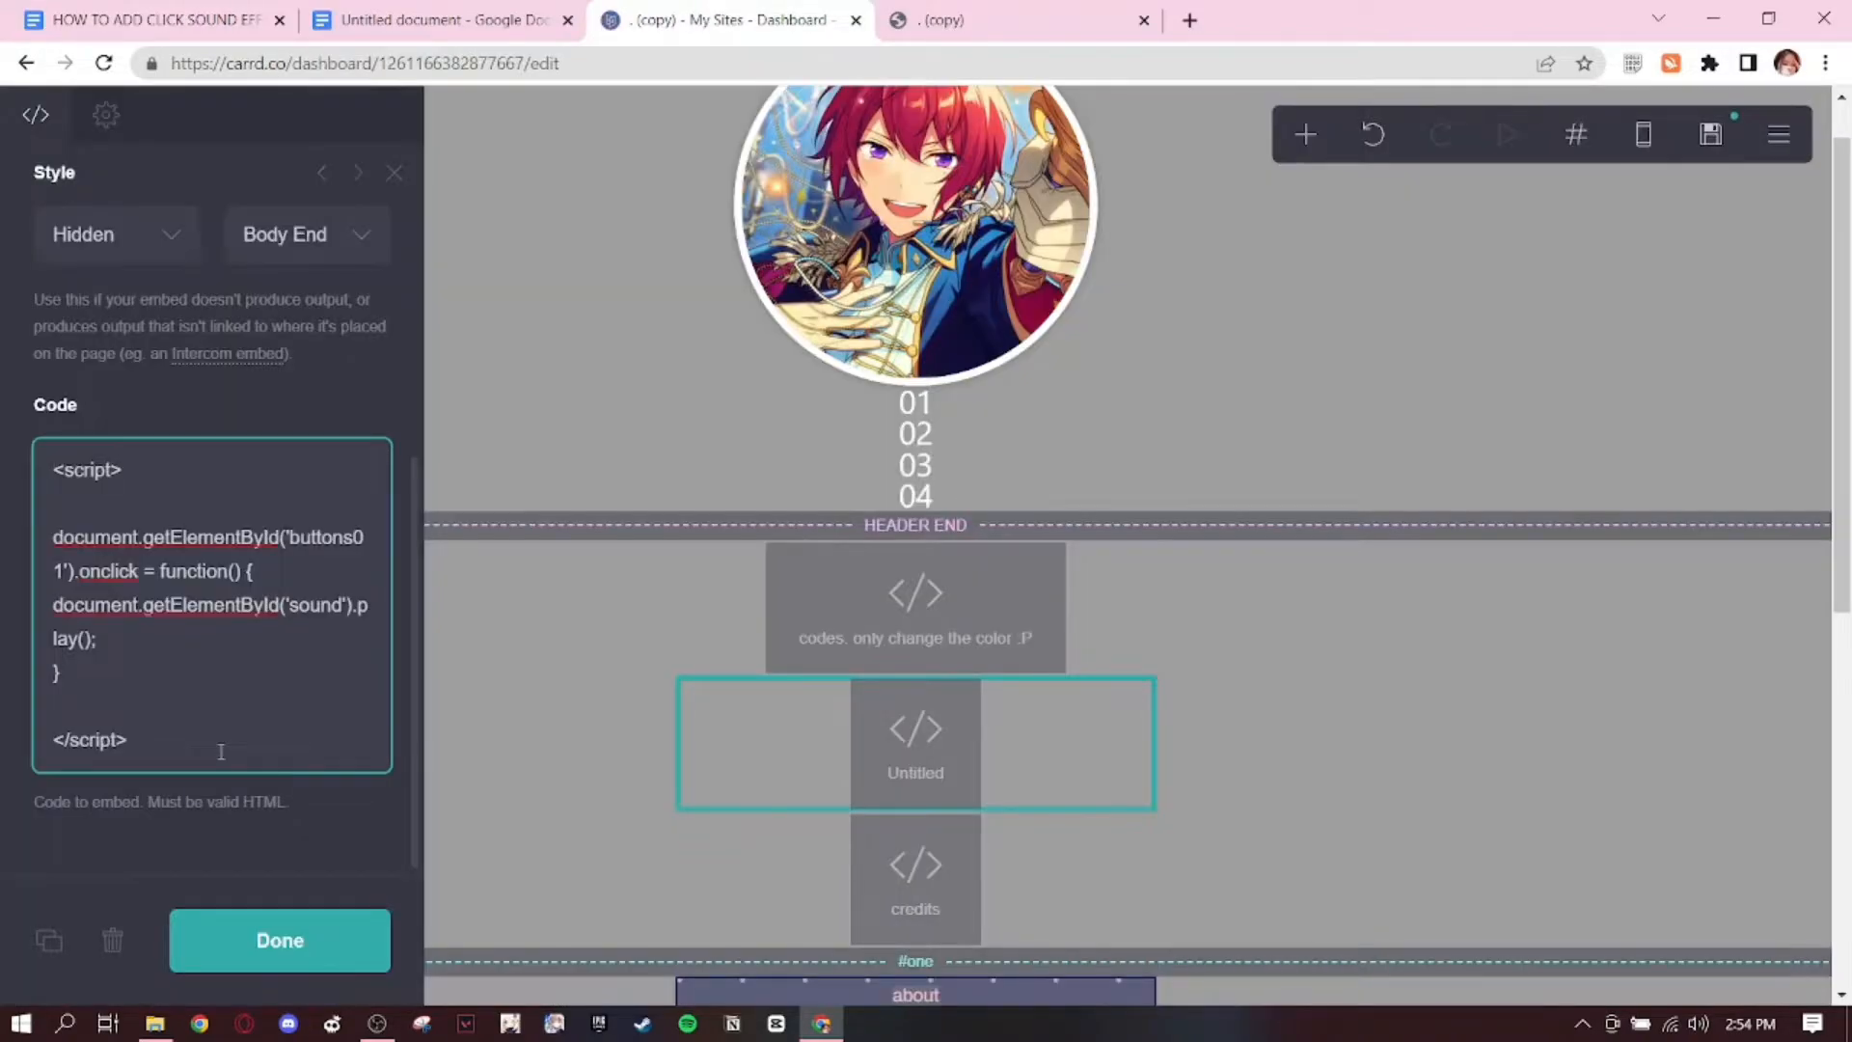
text(<audio id="sound" src="https://cdn.discordapp.com/attachments/916511538410569829/1006909357981712414/mouse_click_fx.mp3" preload="auto"></audio>)
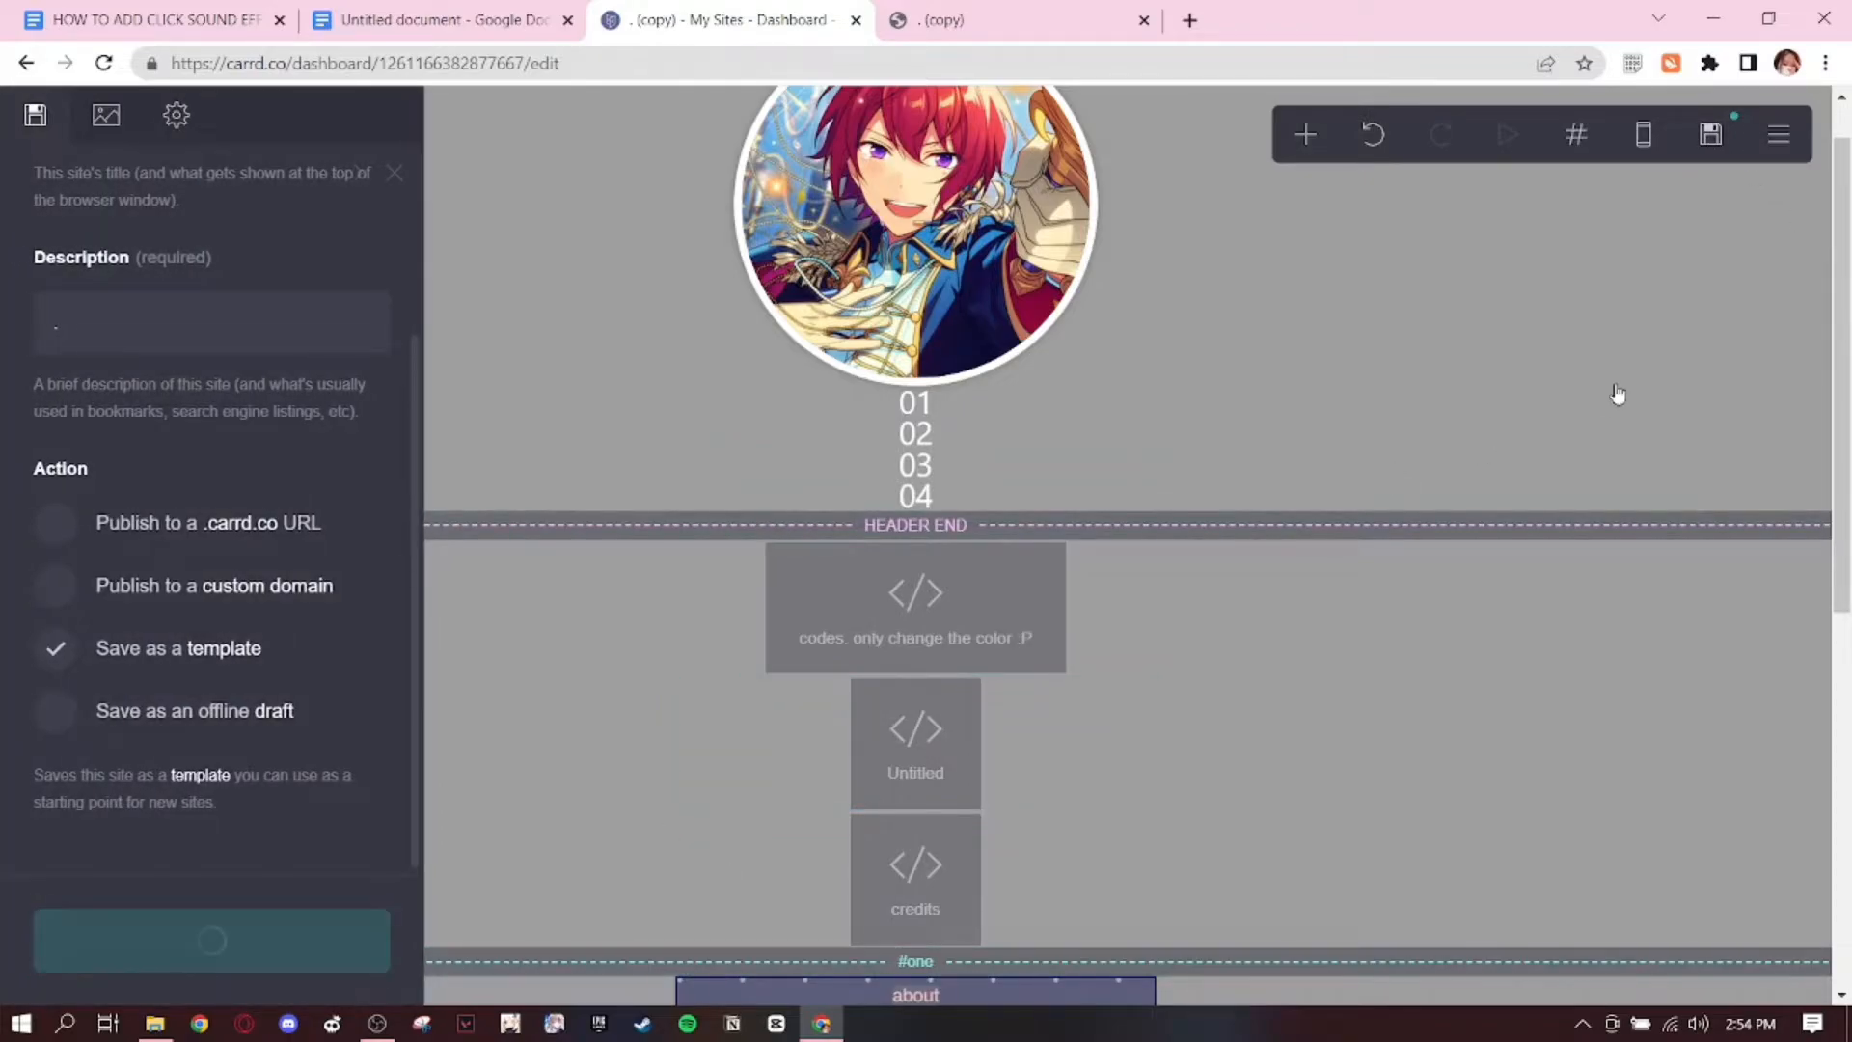
Save the site as a template and launch its demo page
click(212, 939)
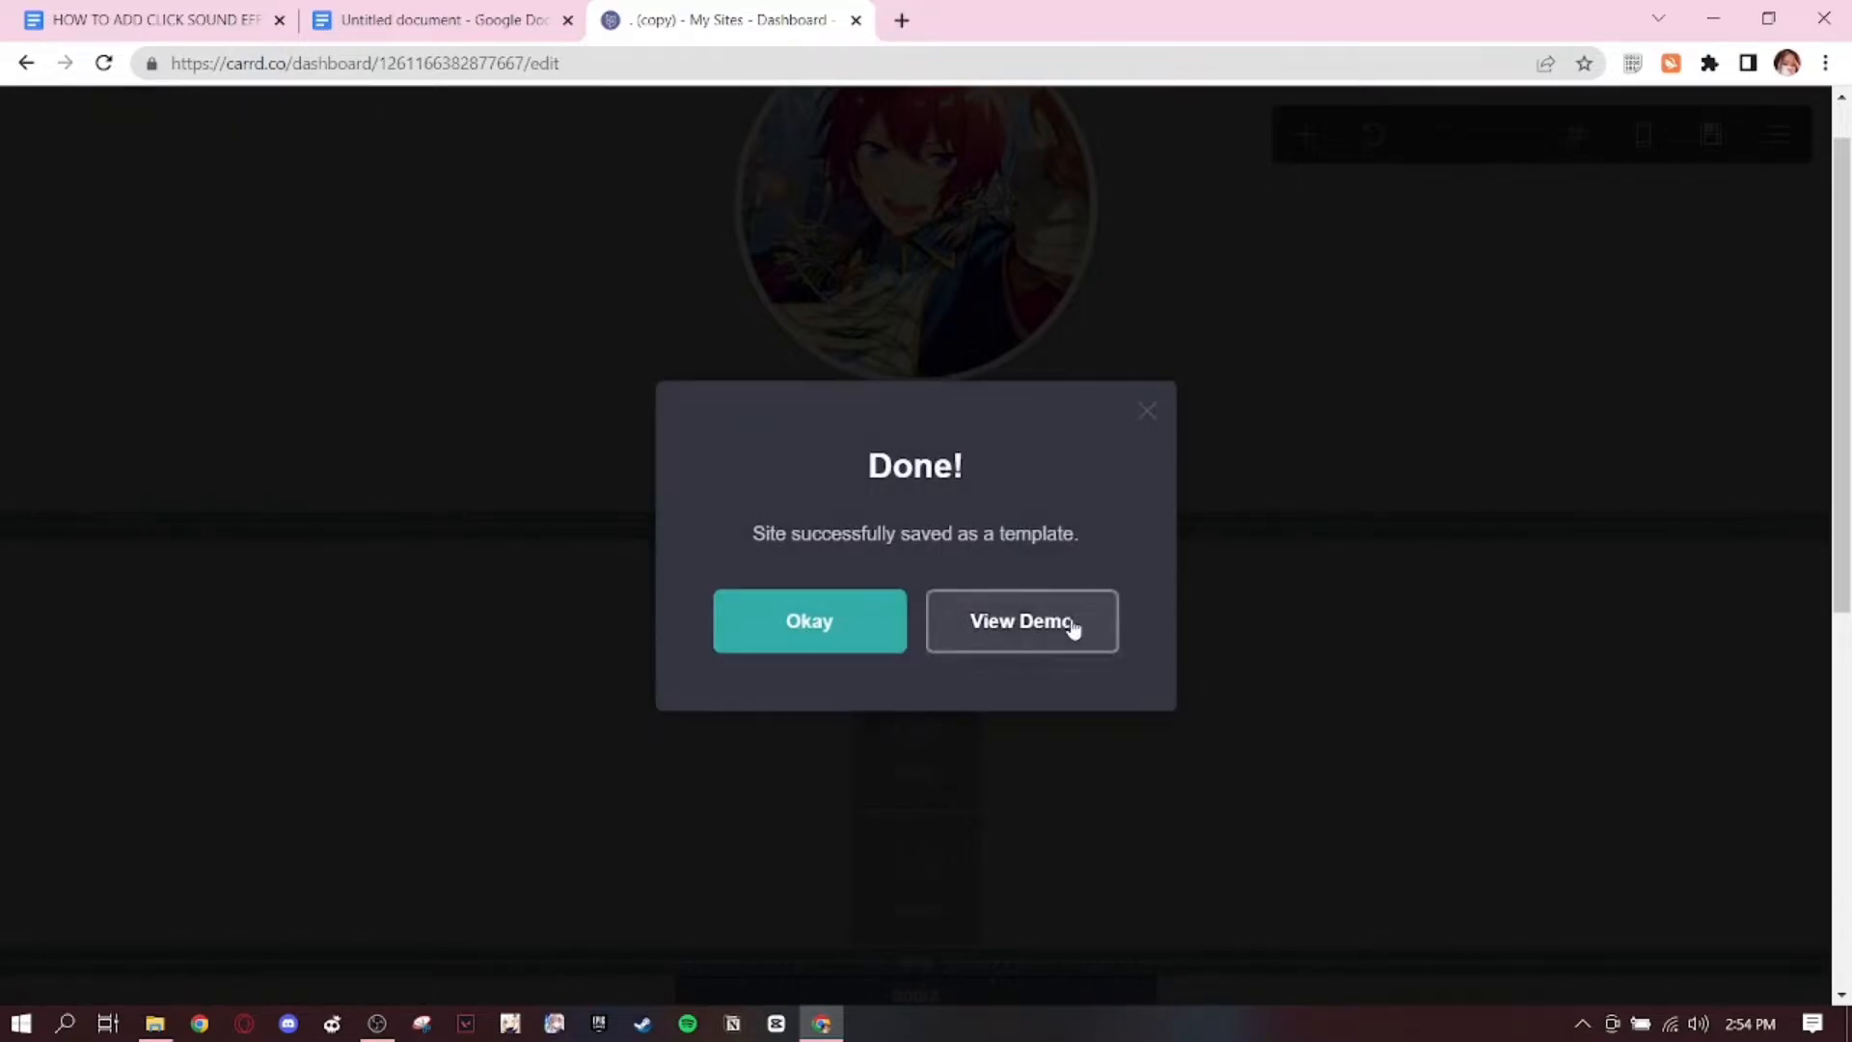
click(1021, 621)
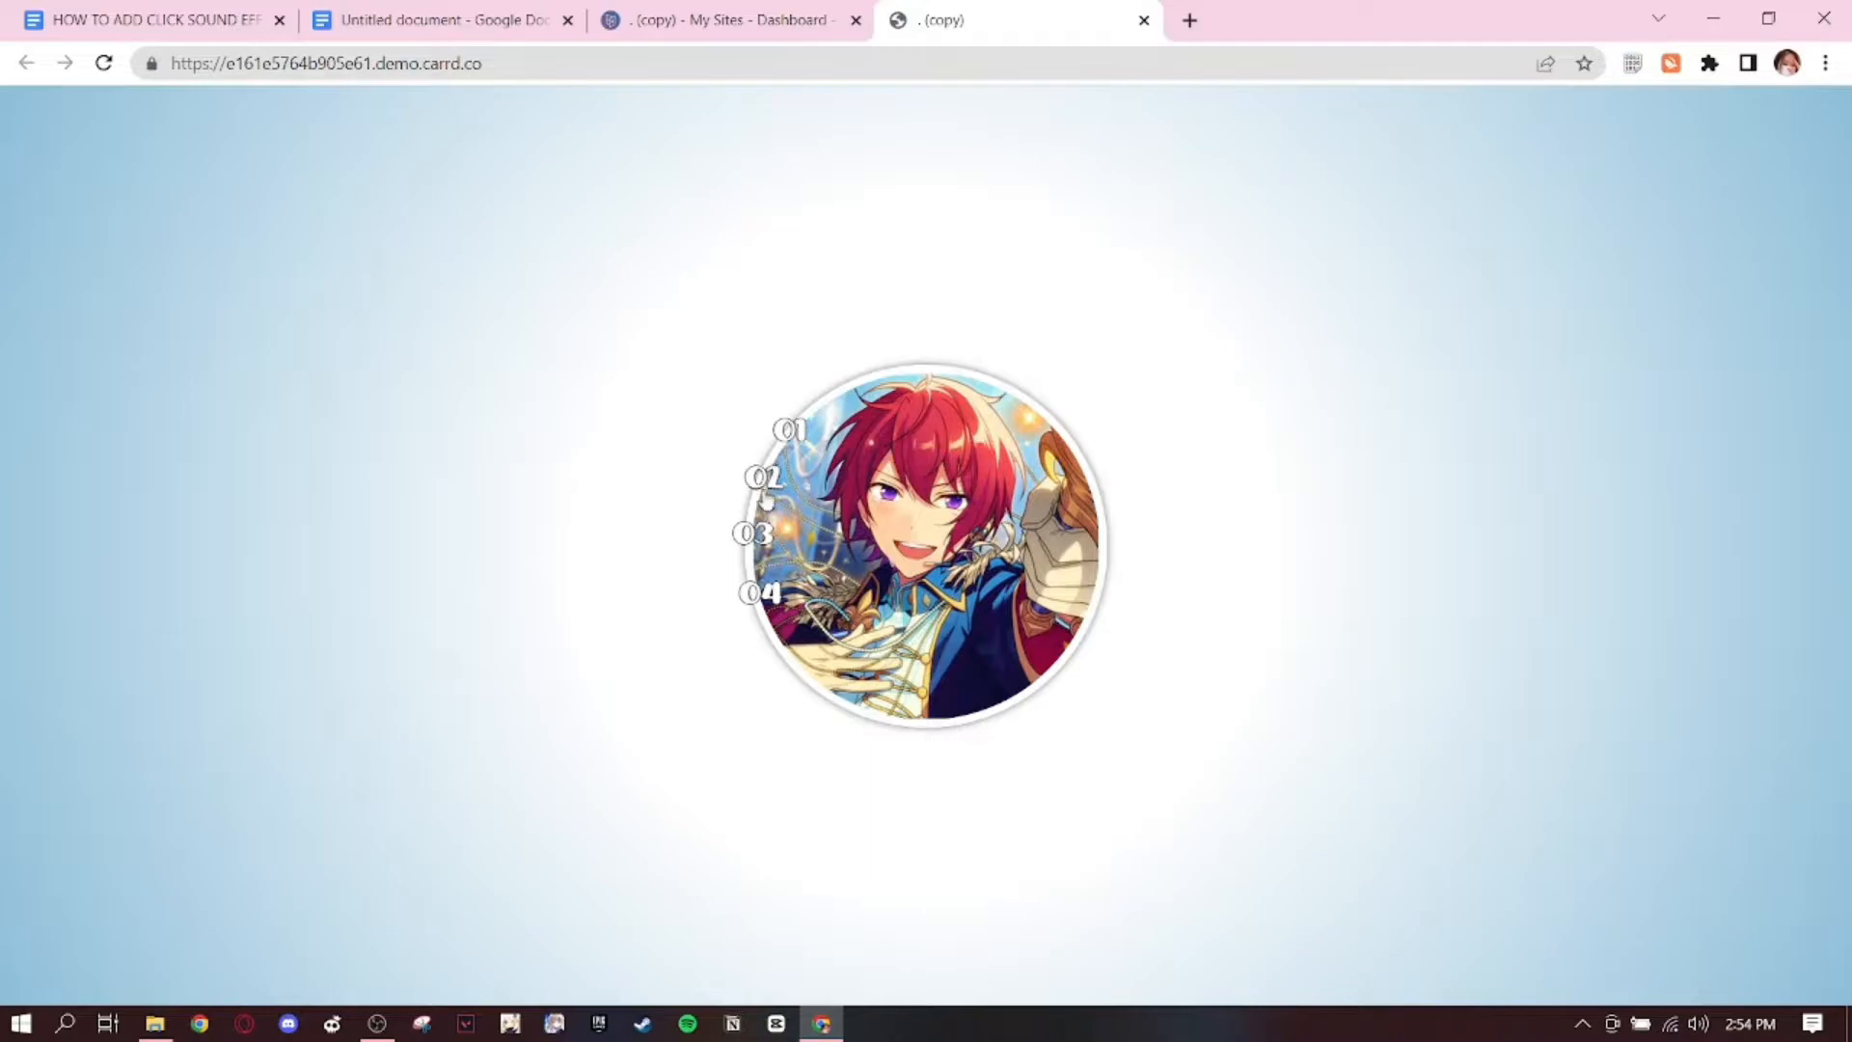
mouse_move(809, 442)
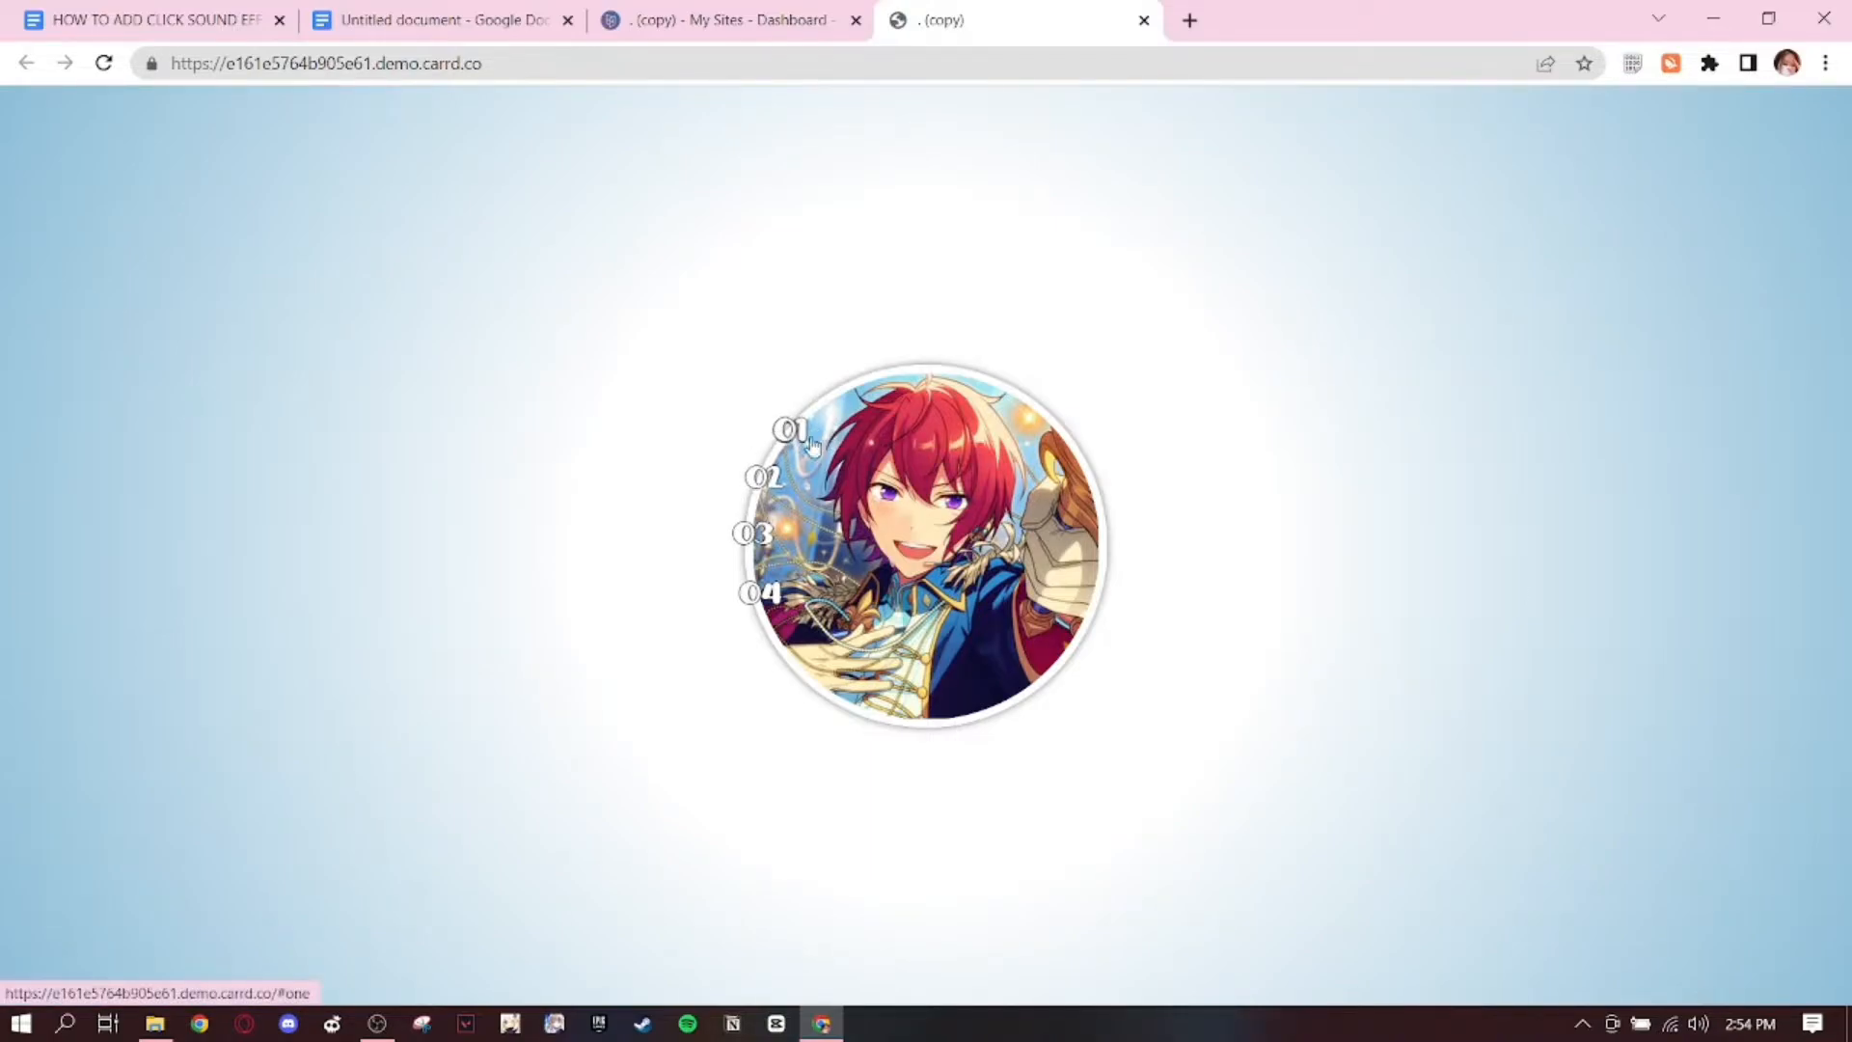
Try button 01 for a click sound in the demo, then return to the editor
click(790, 429)
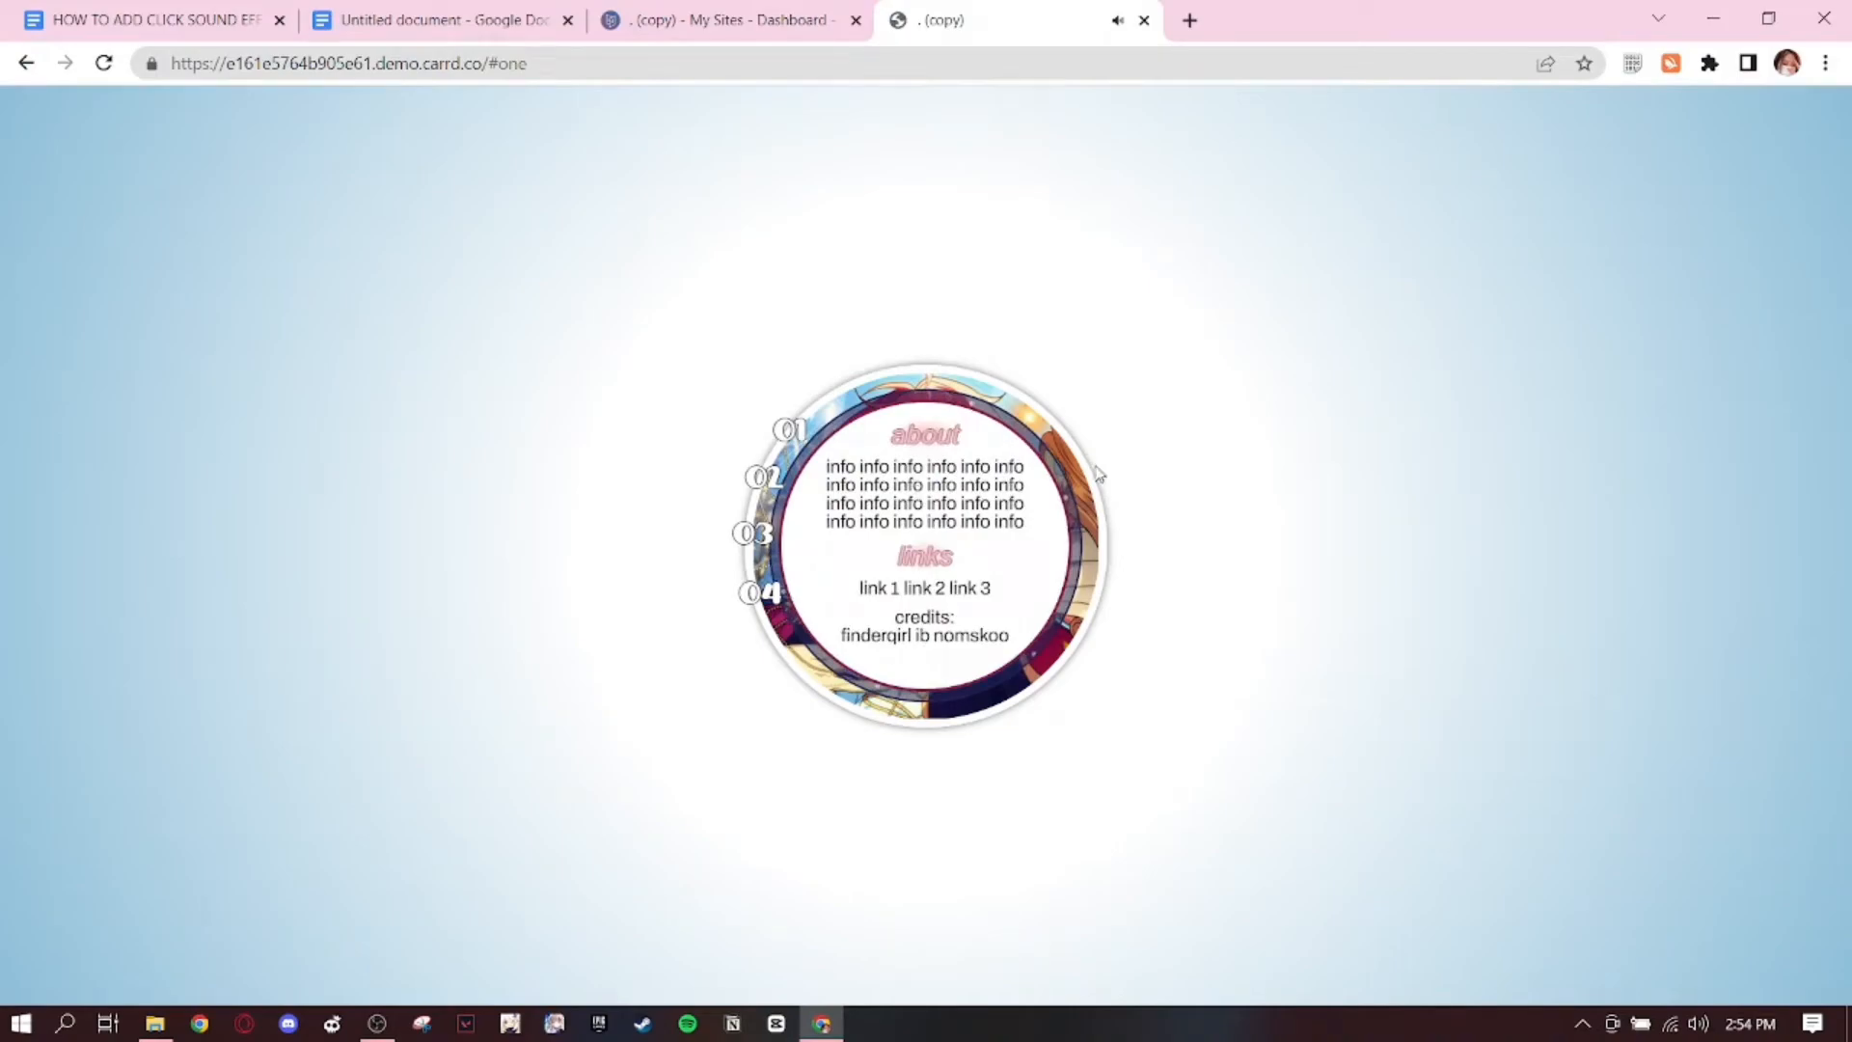
mouse_move(1184, 480)
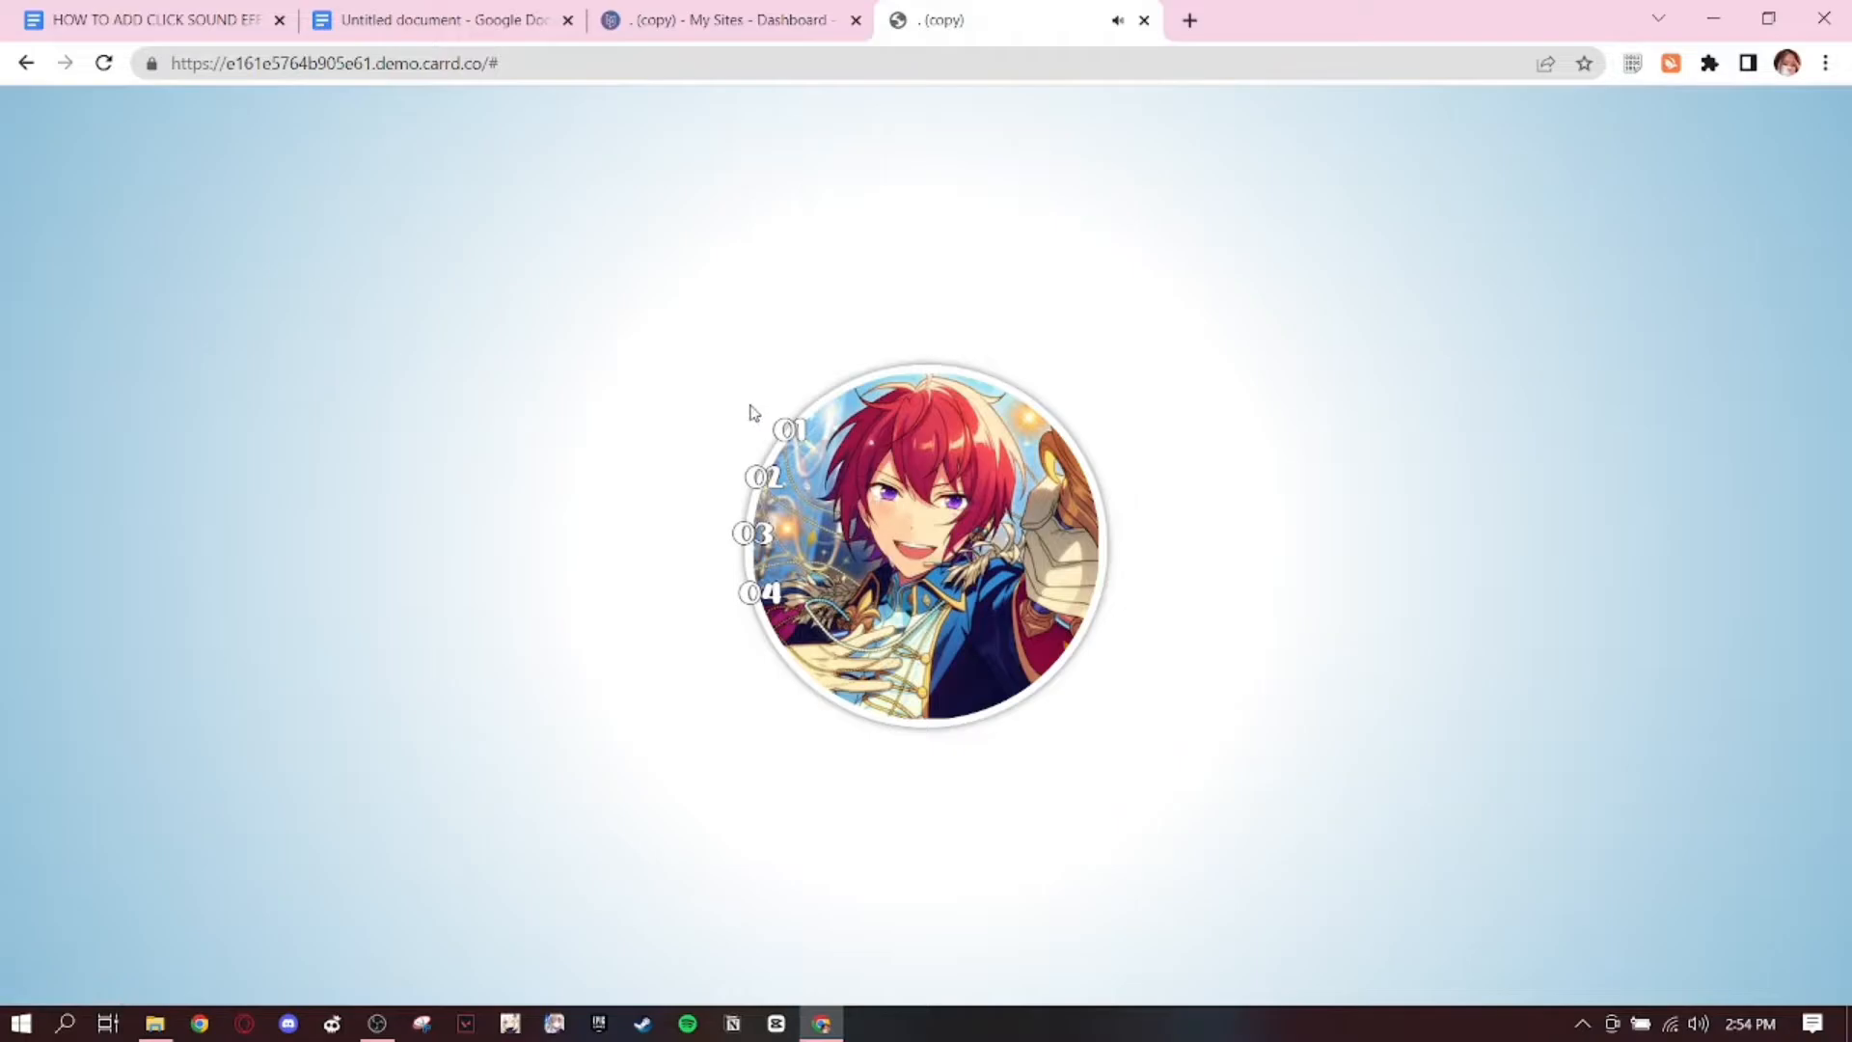
mouse_move(757, 533)
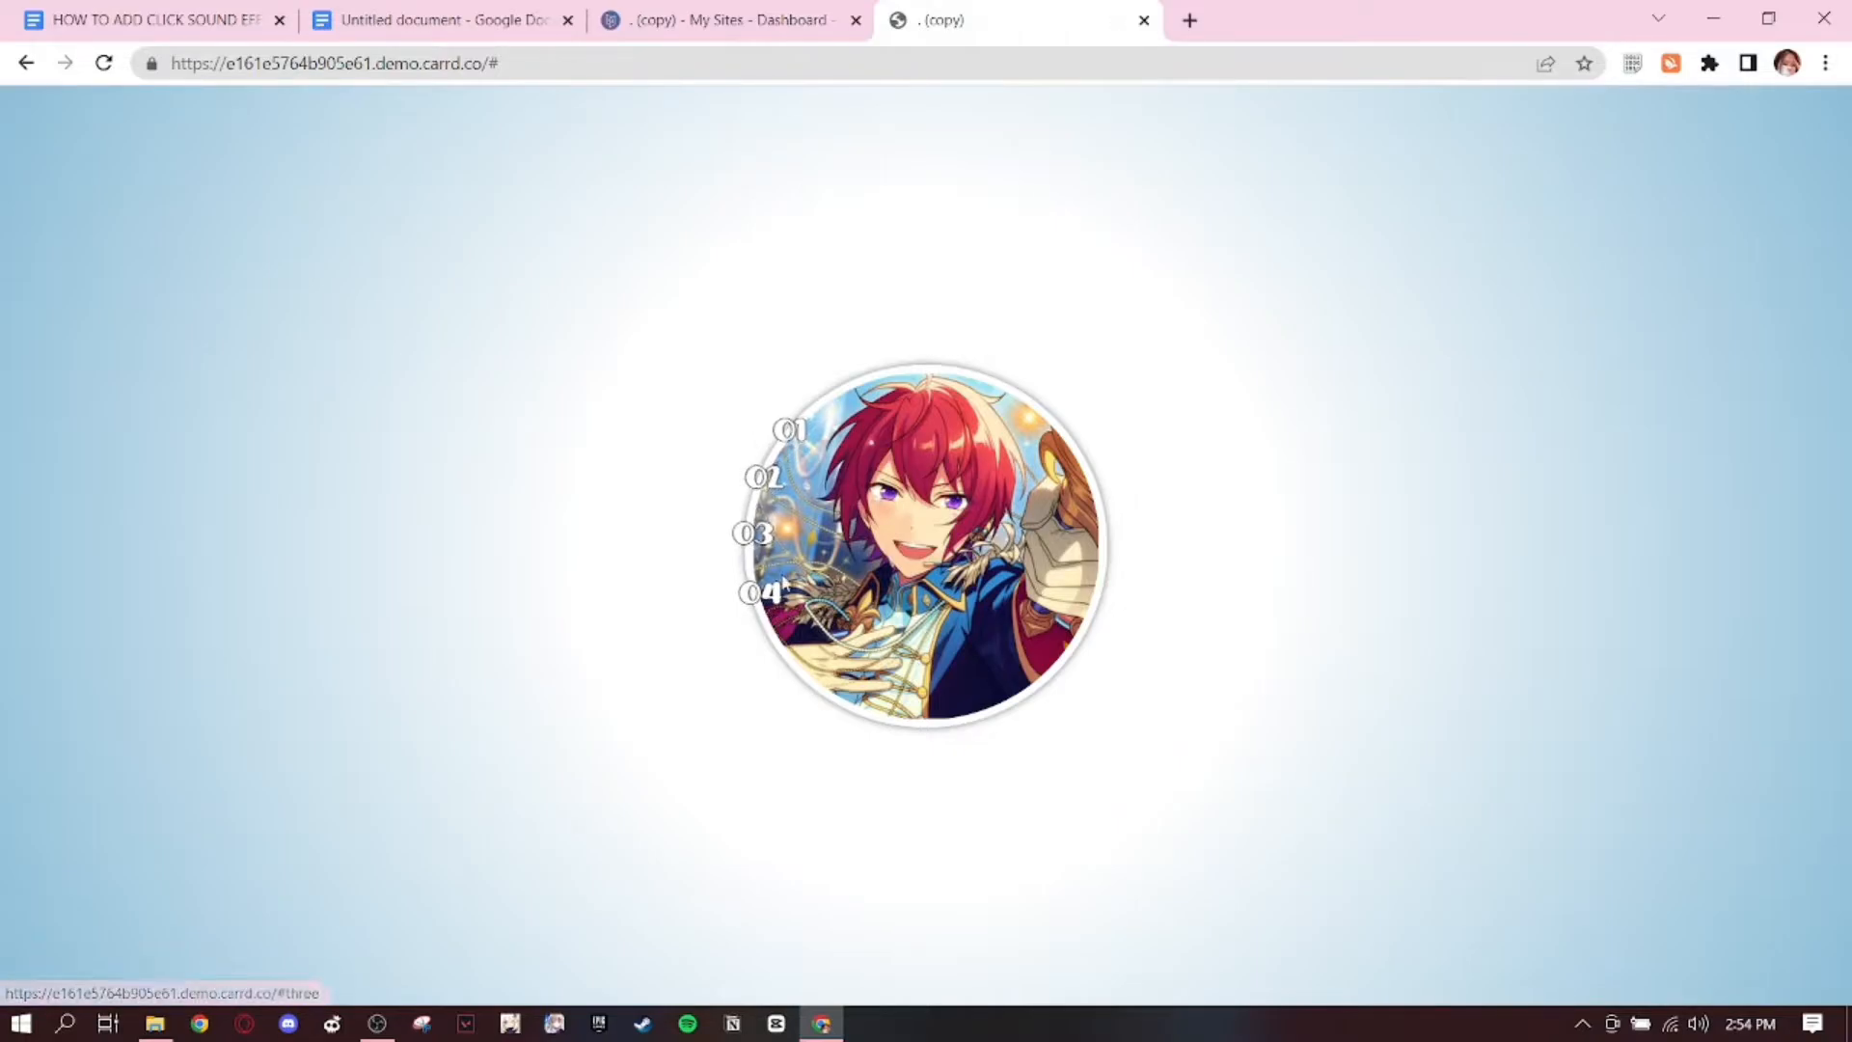
click(729, 20)
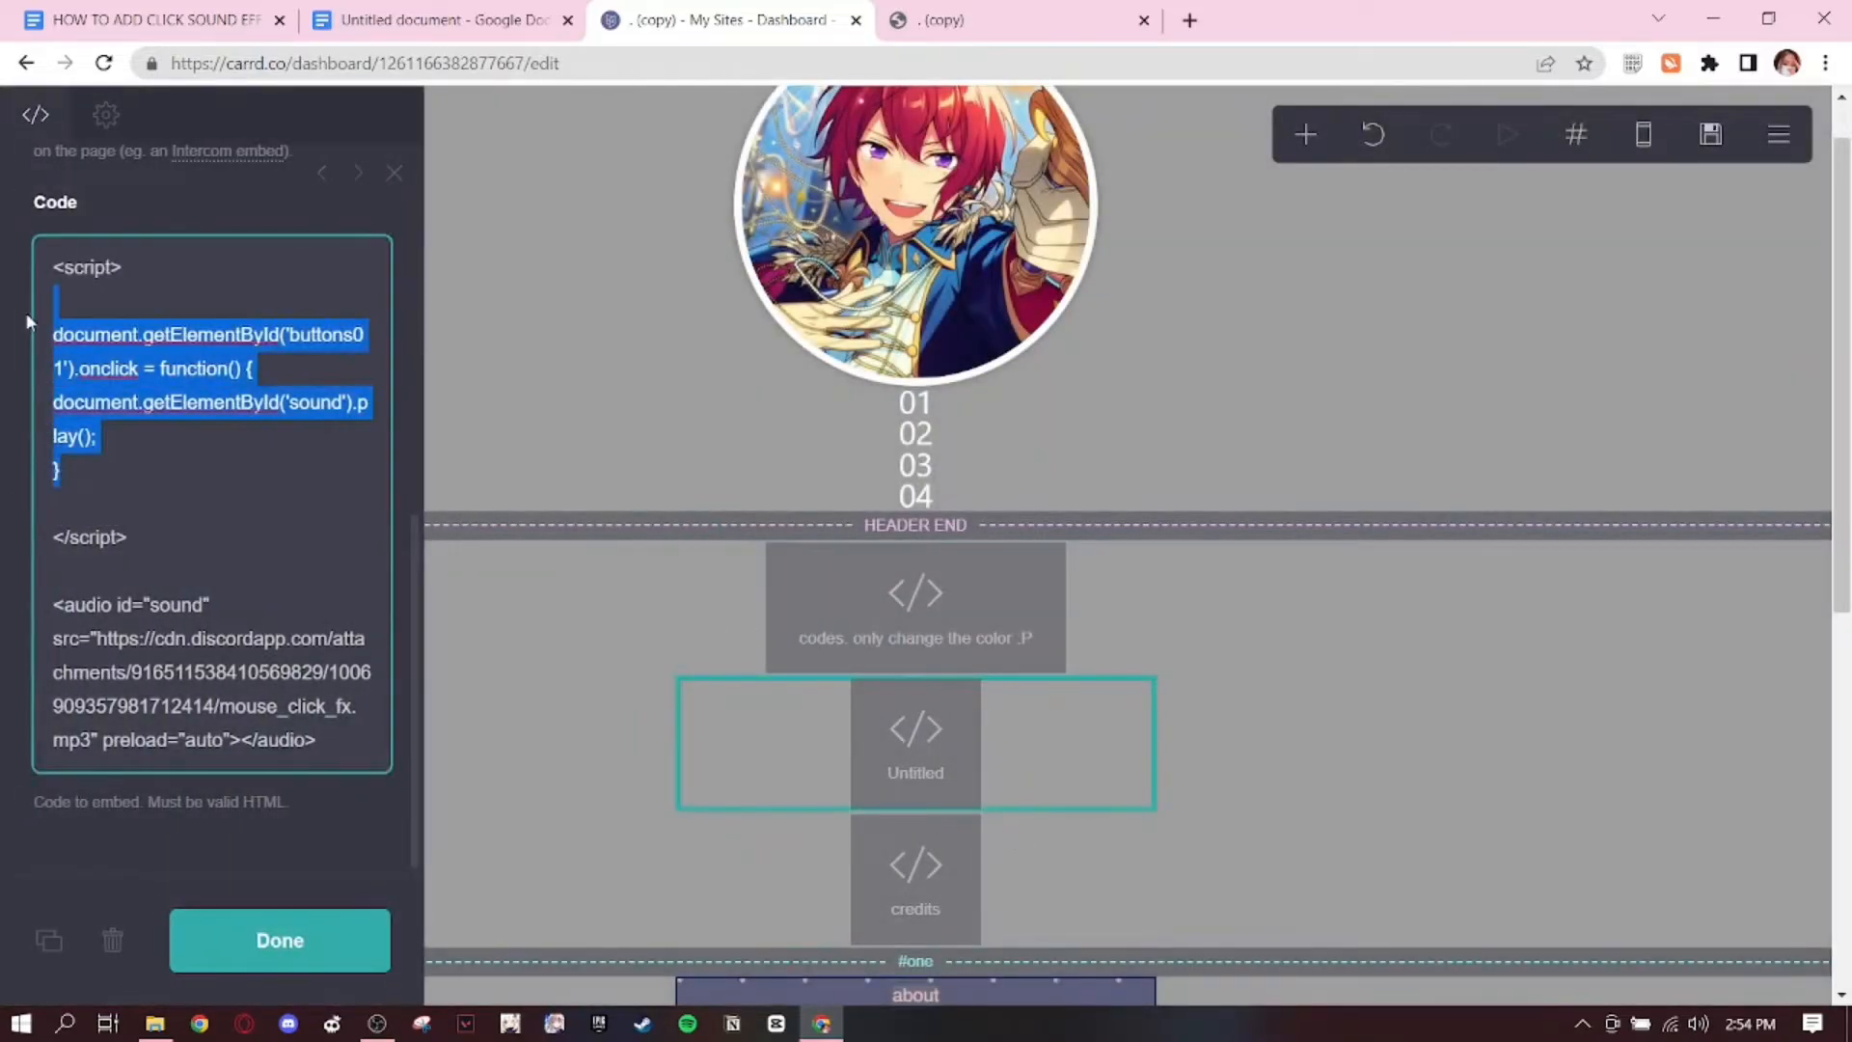
Duplicate the click handler for buttons02 and buttons03 in the script
click(125, 267)
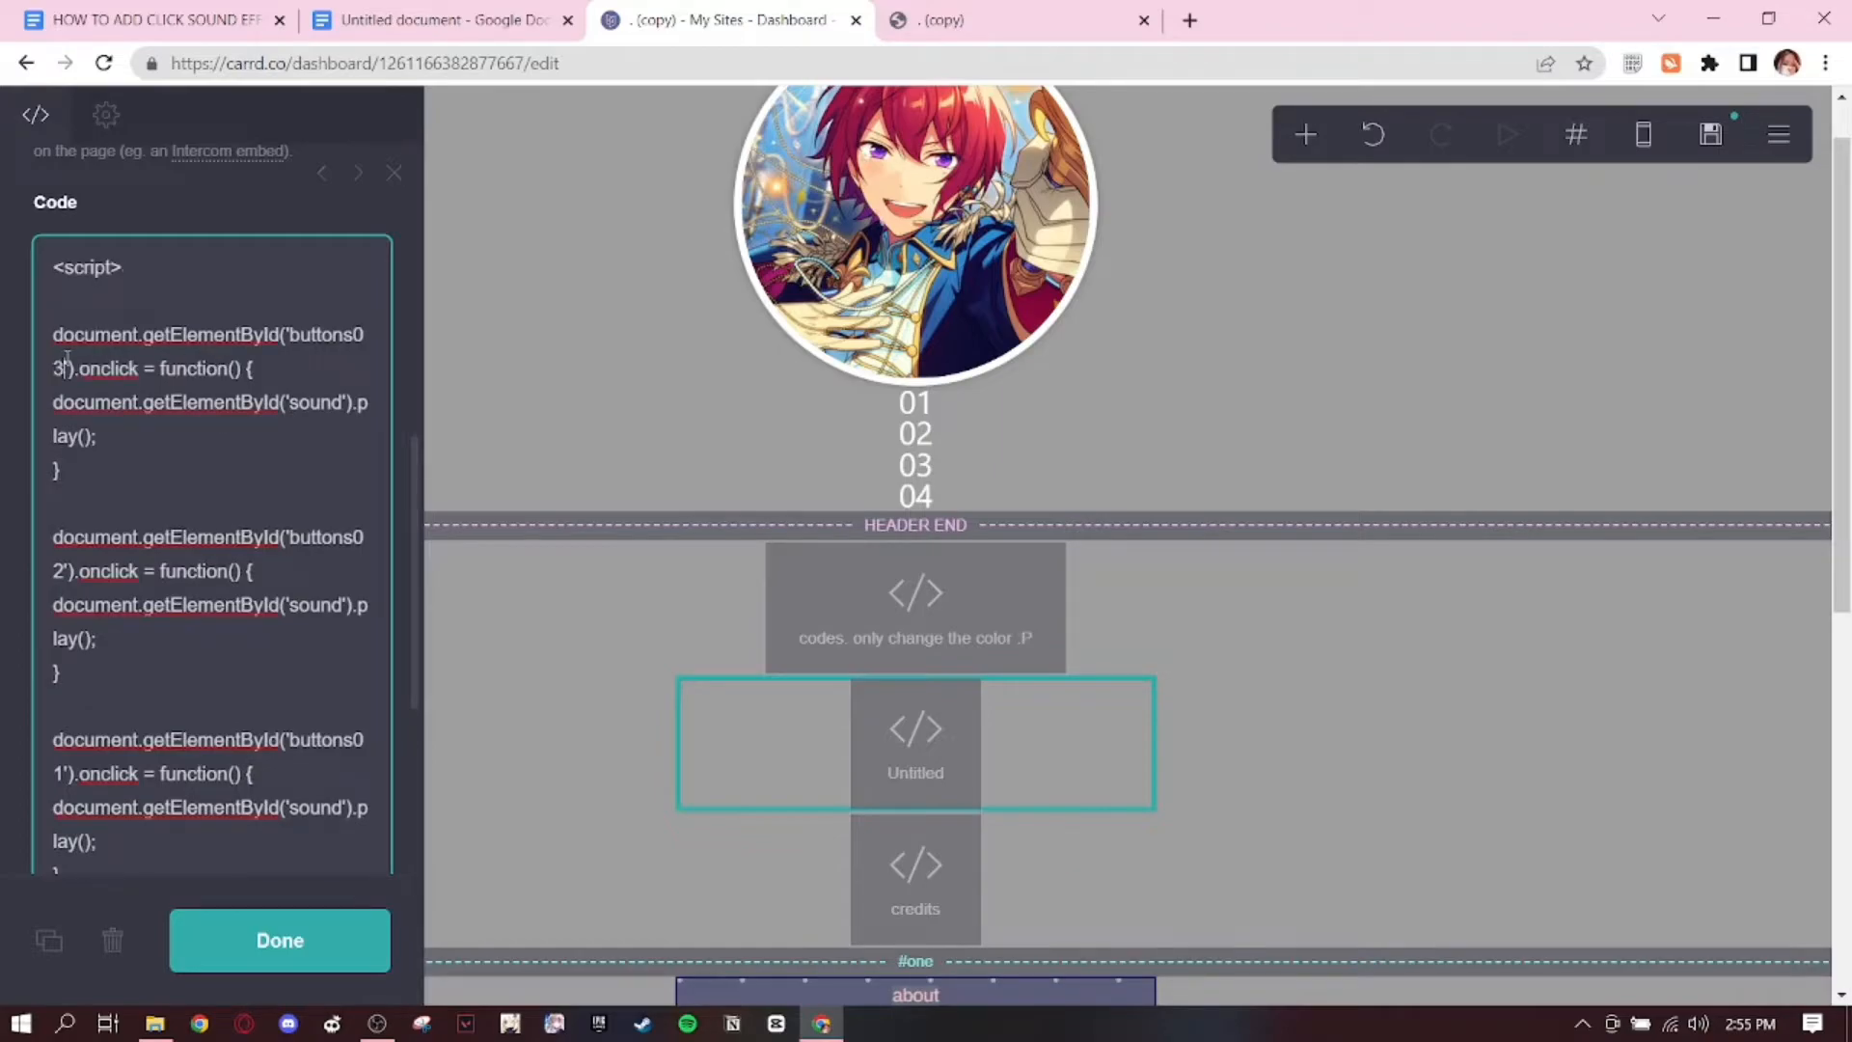
key(enter)
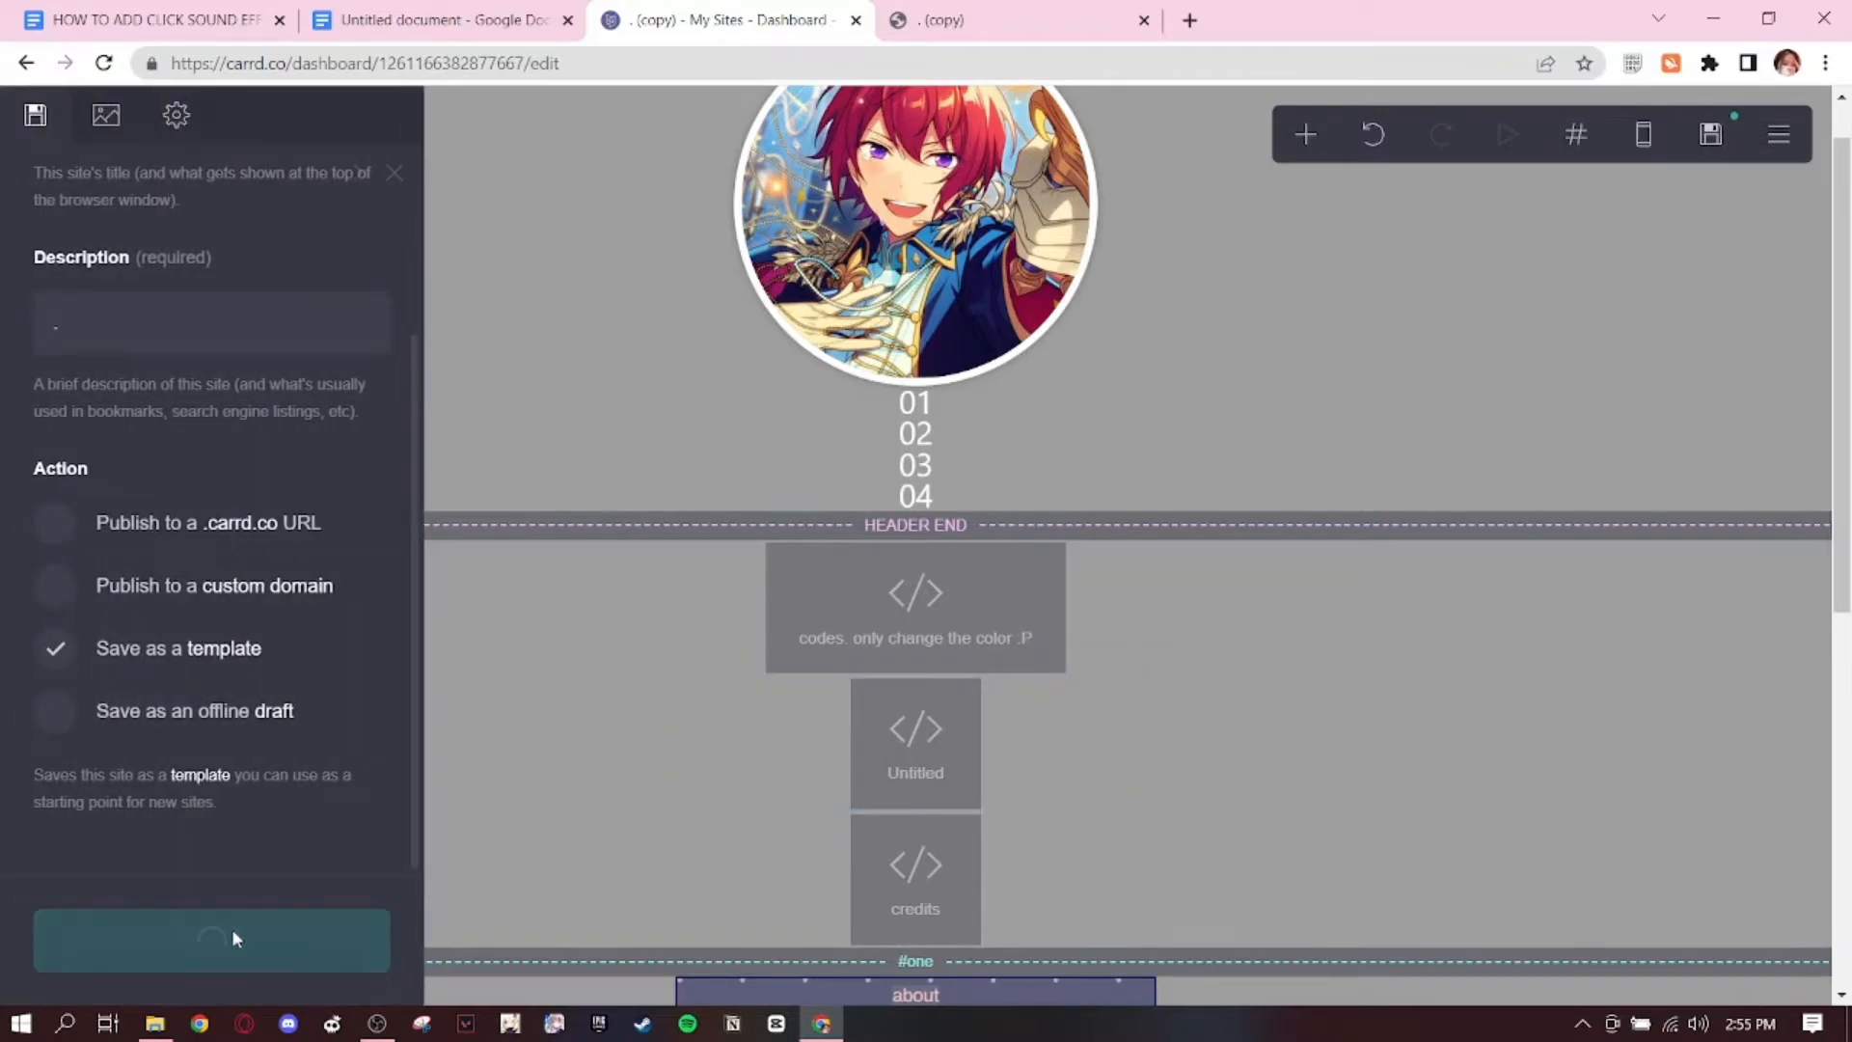
Save the site as a template and bring up its demo, dismissing the music hint alert
click(213, 938)
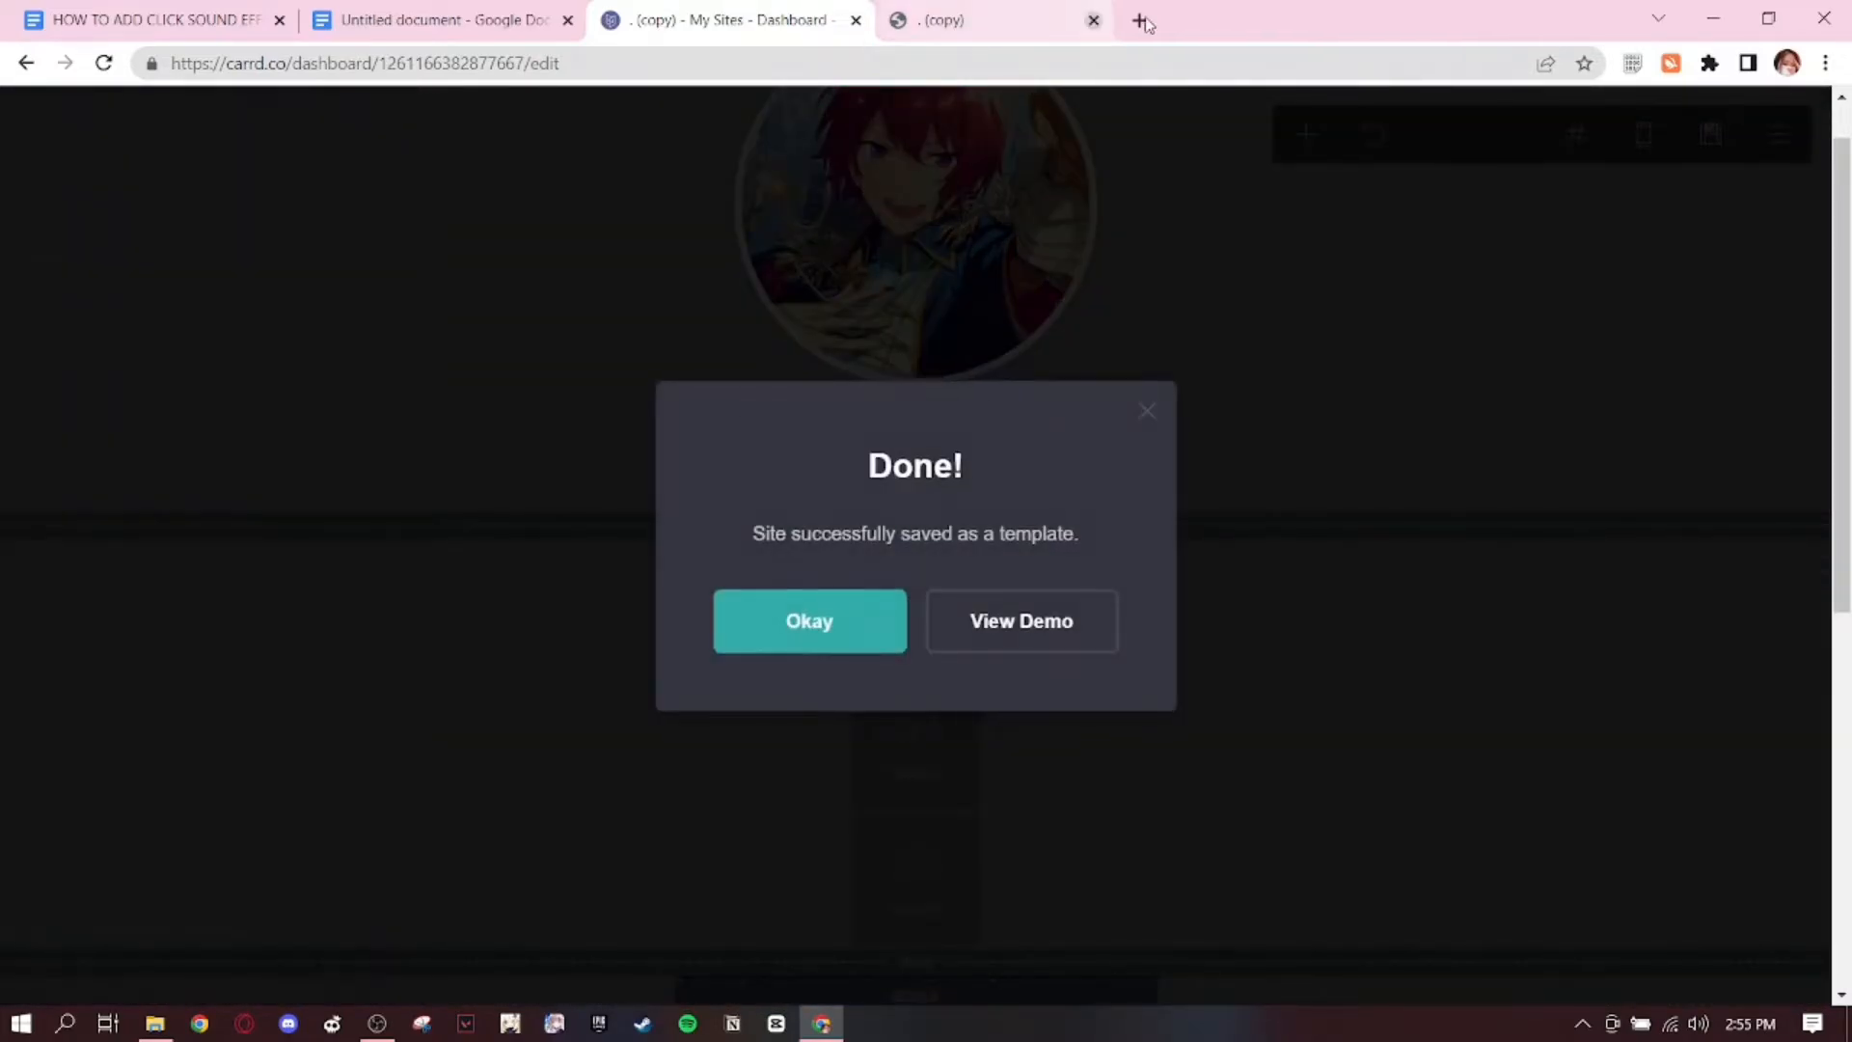
click(1020, 620)
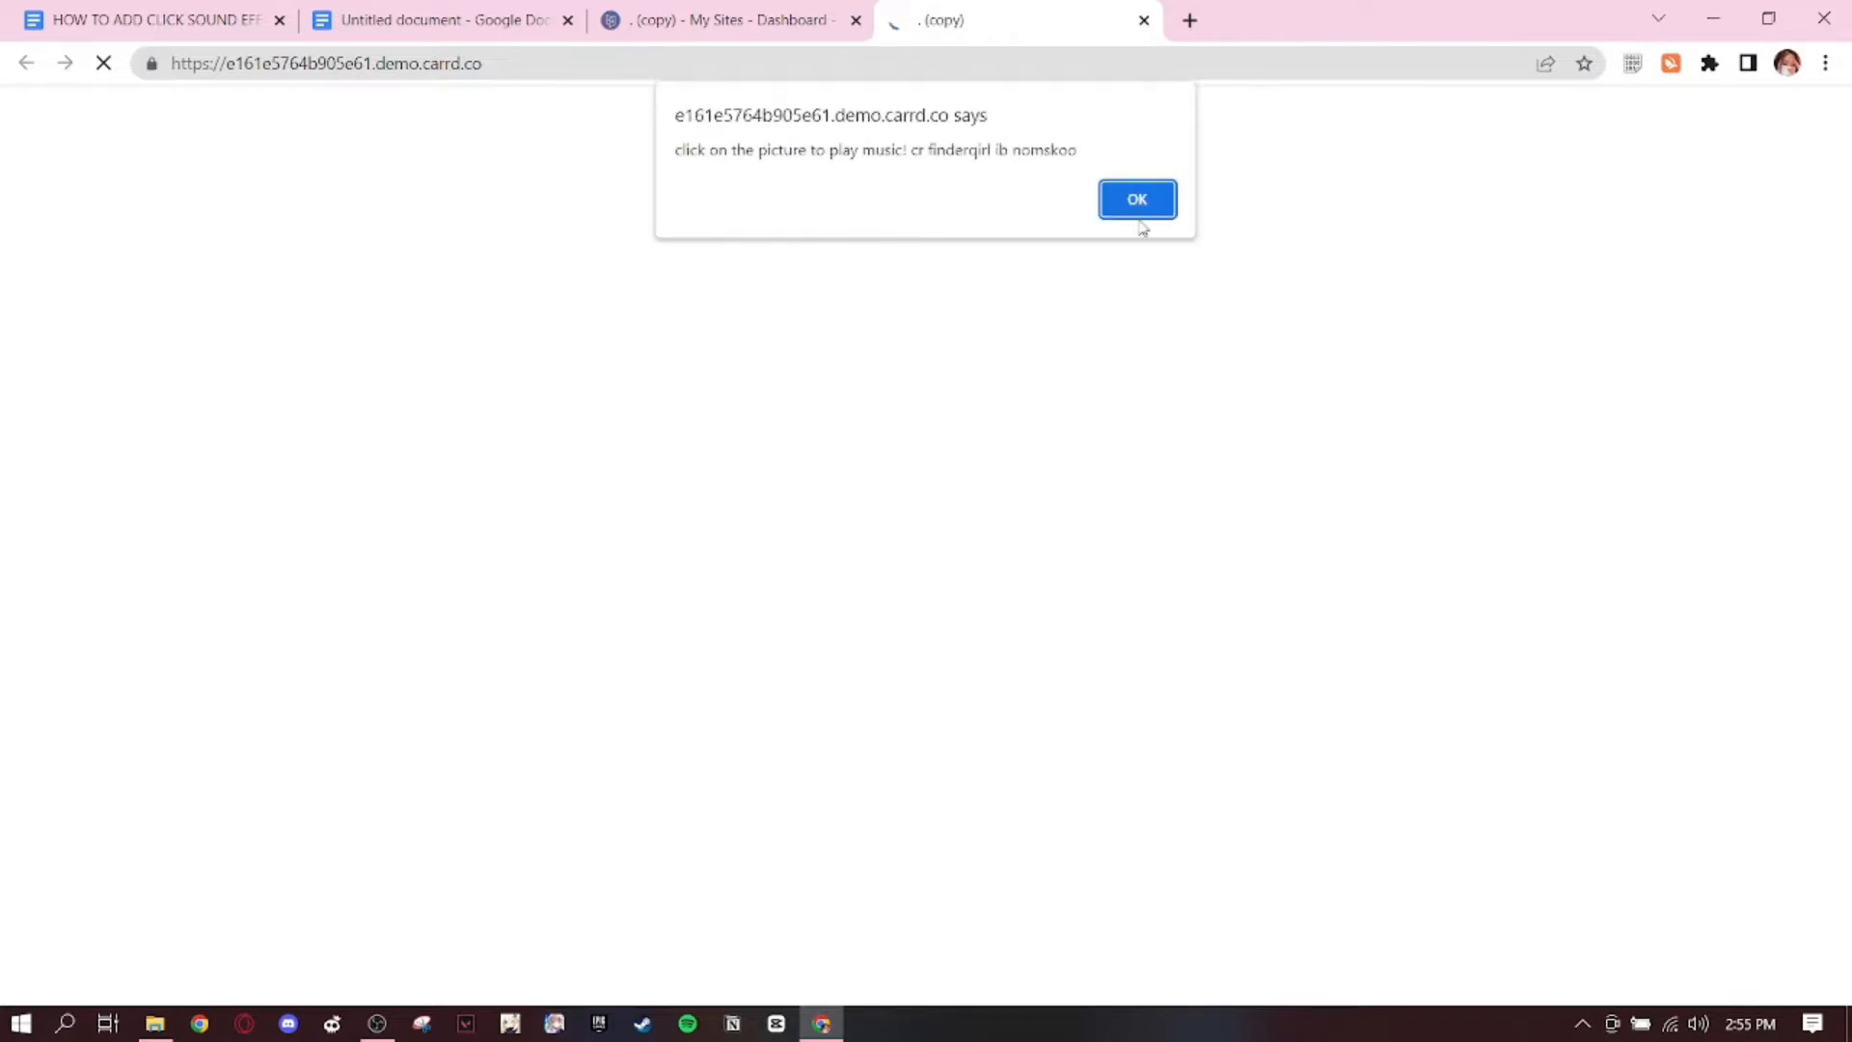
click(1135, 198)
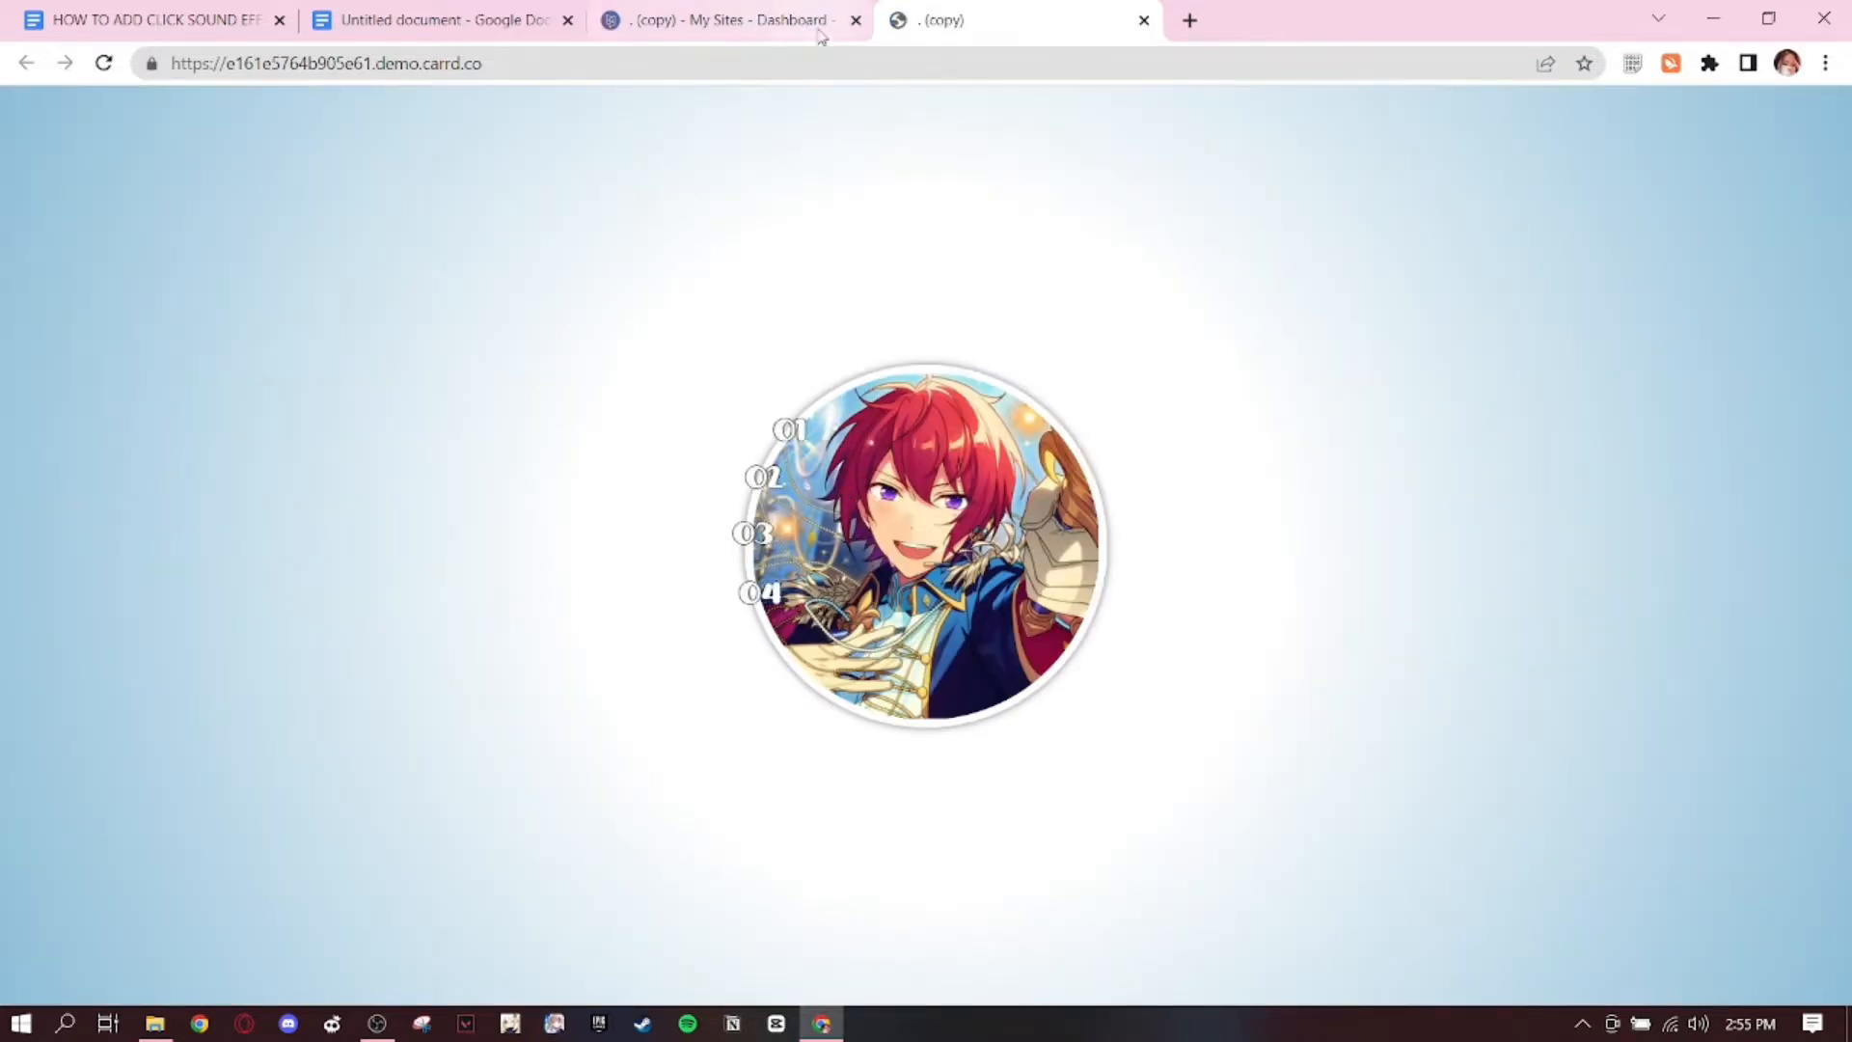
click(721, 20)
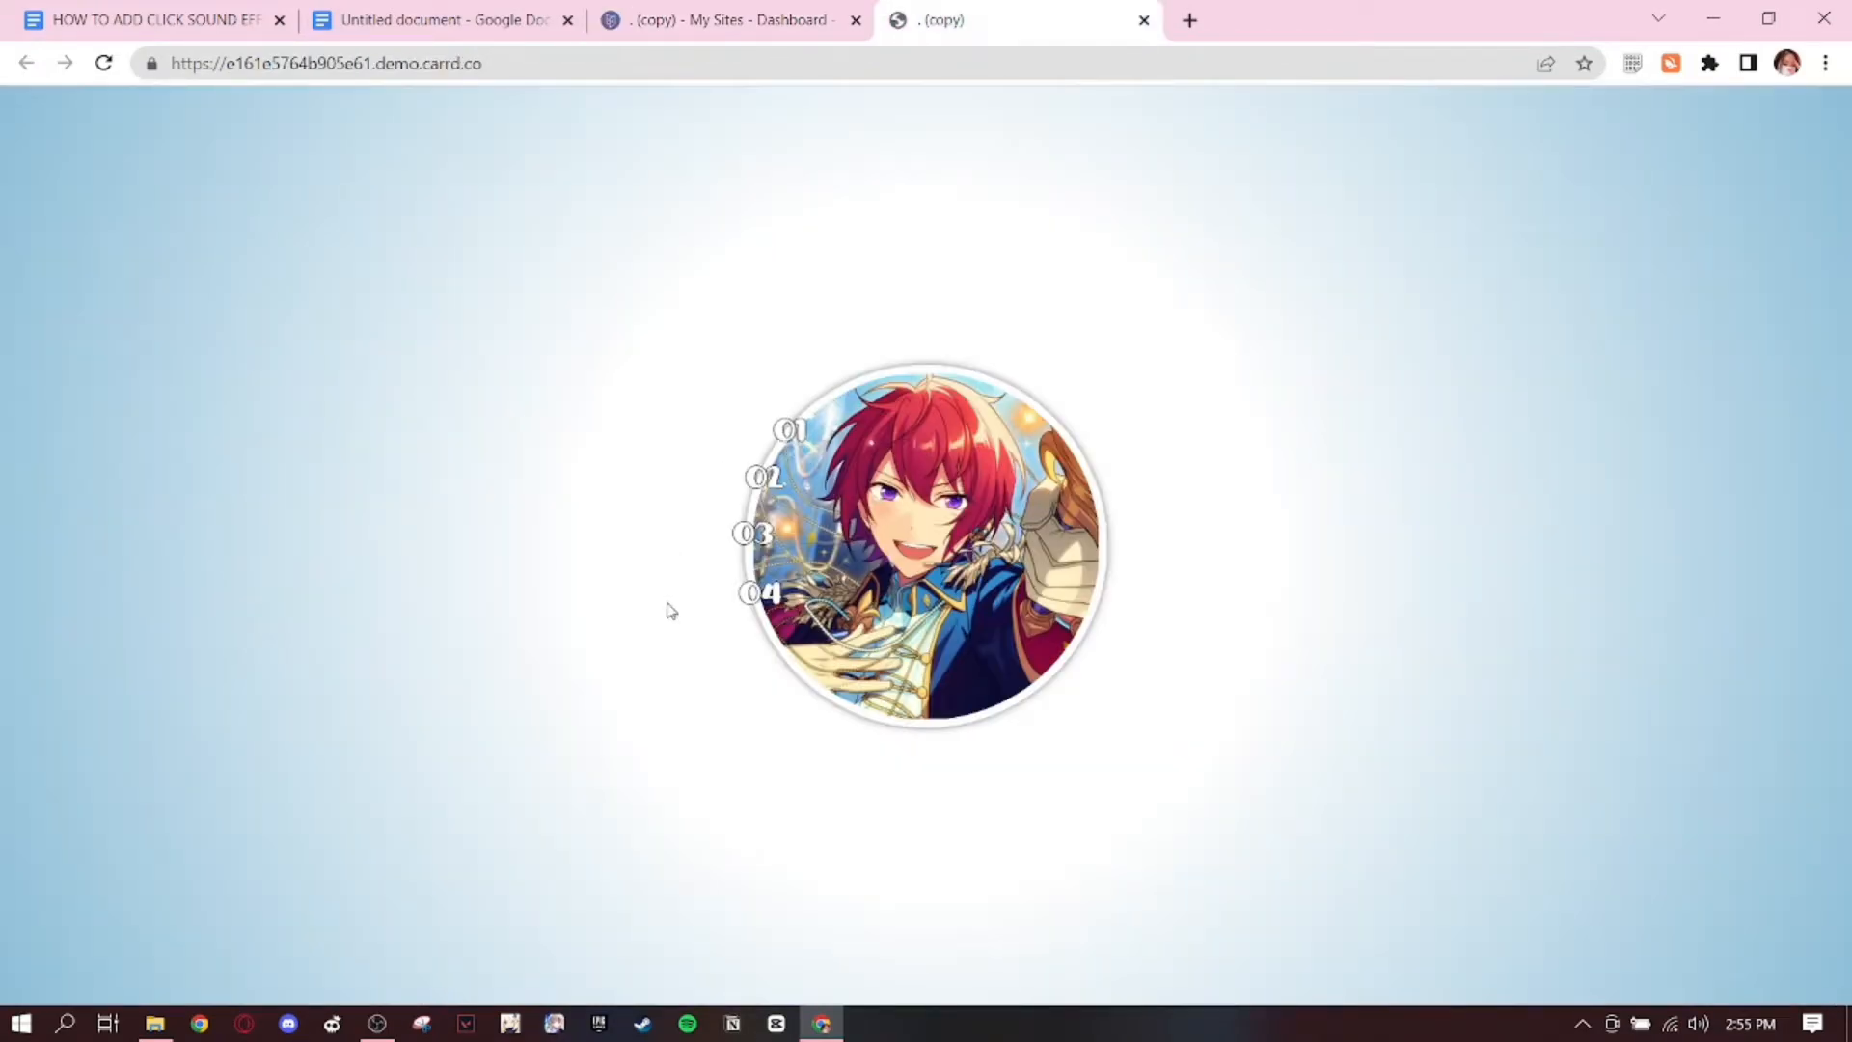
mouse_move(815, 427)
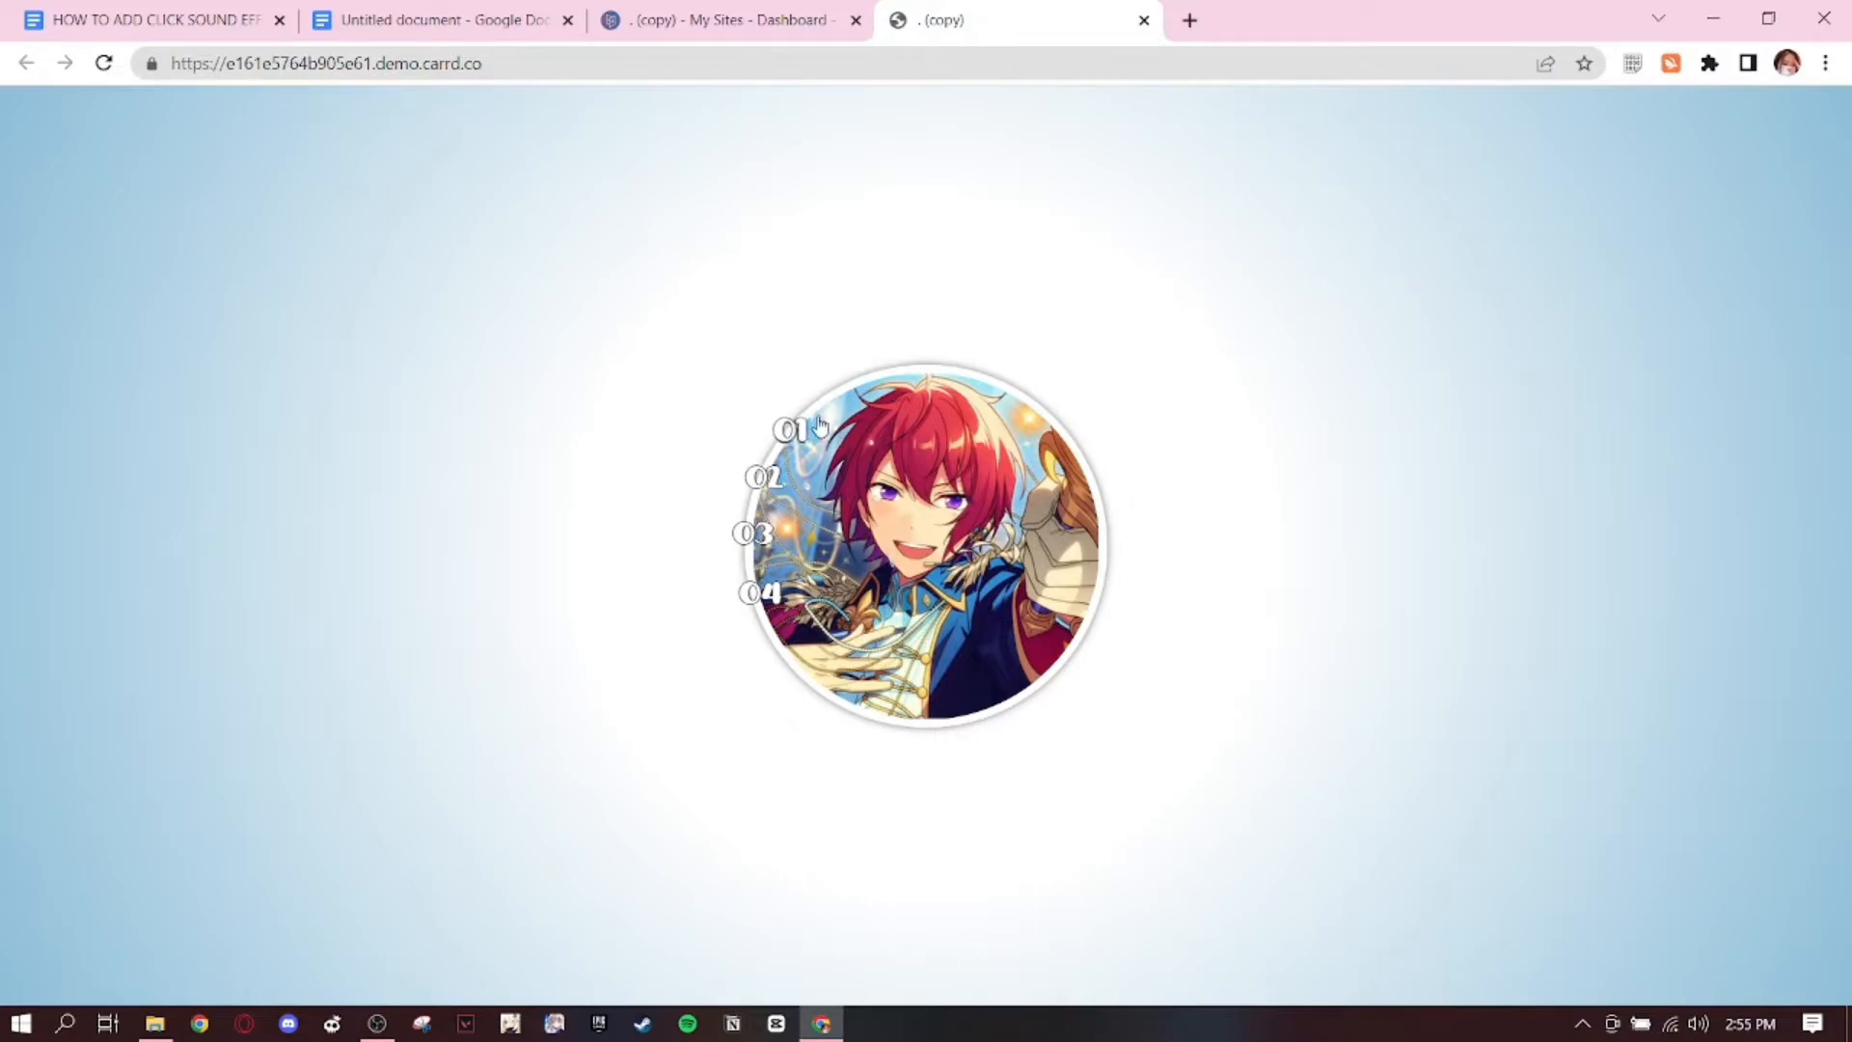
Try sections 01, 02, 03 and 04 in the demo for their click sounds
click(791, 429)
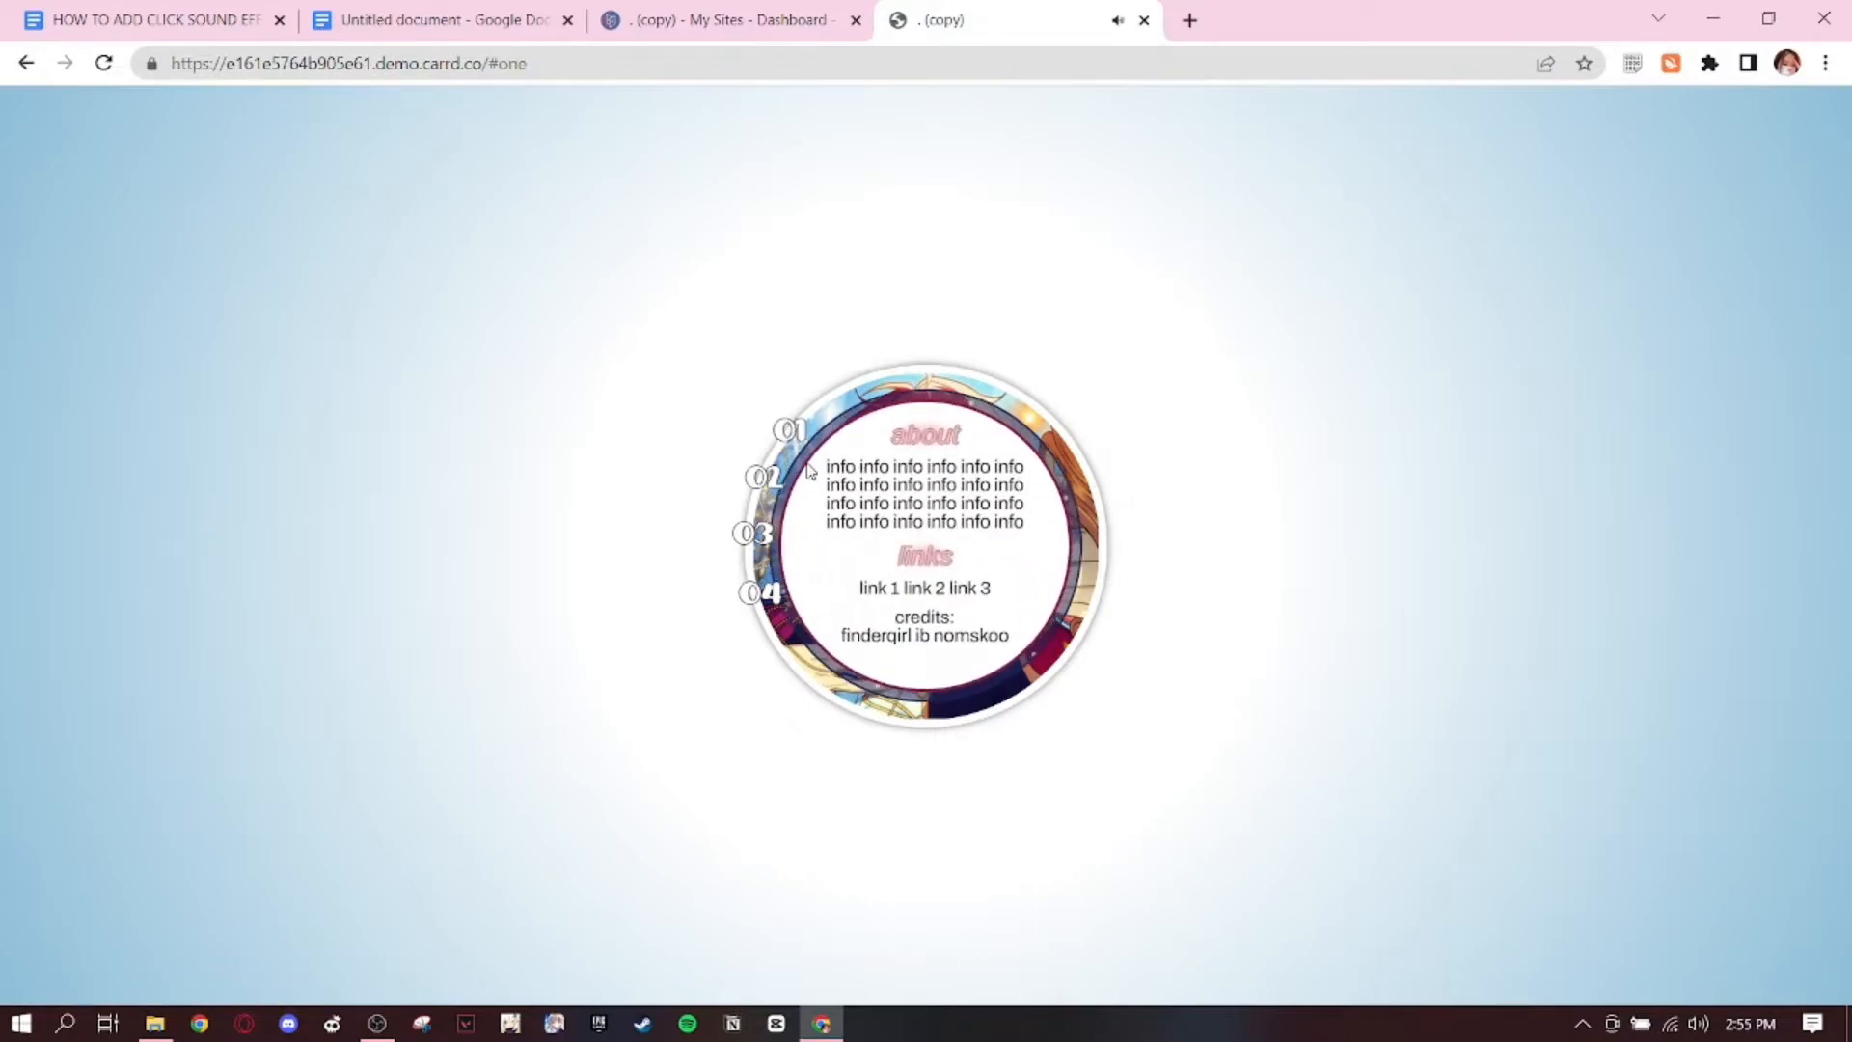
click(764, 476)
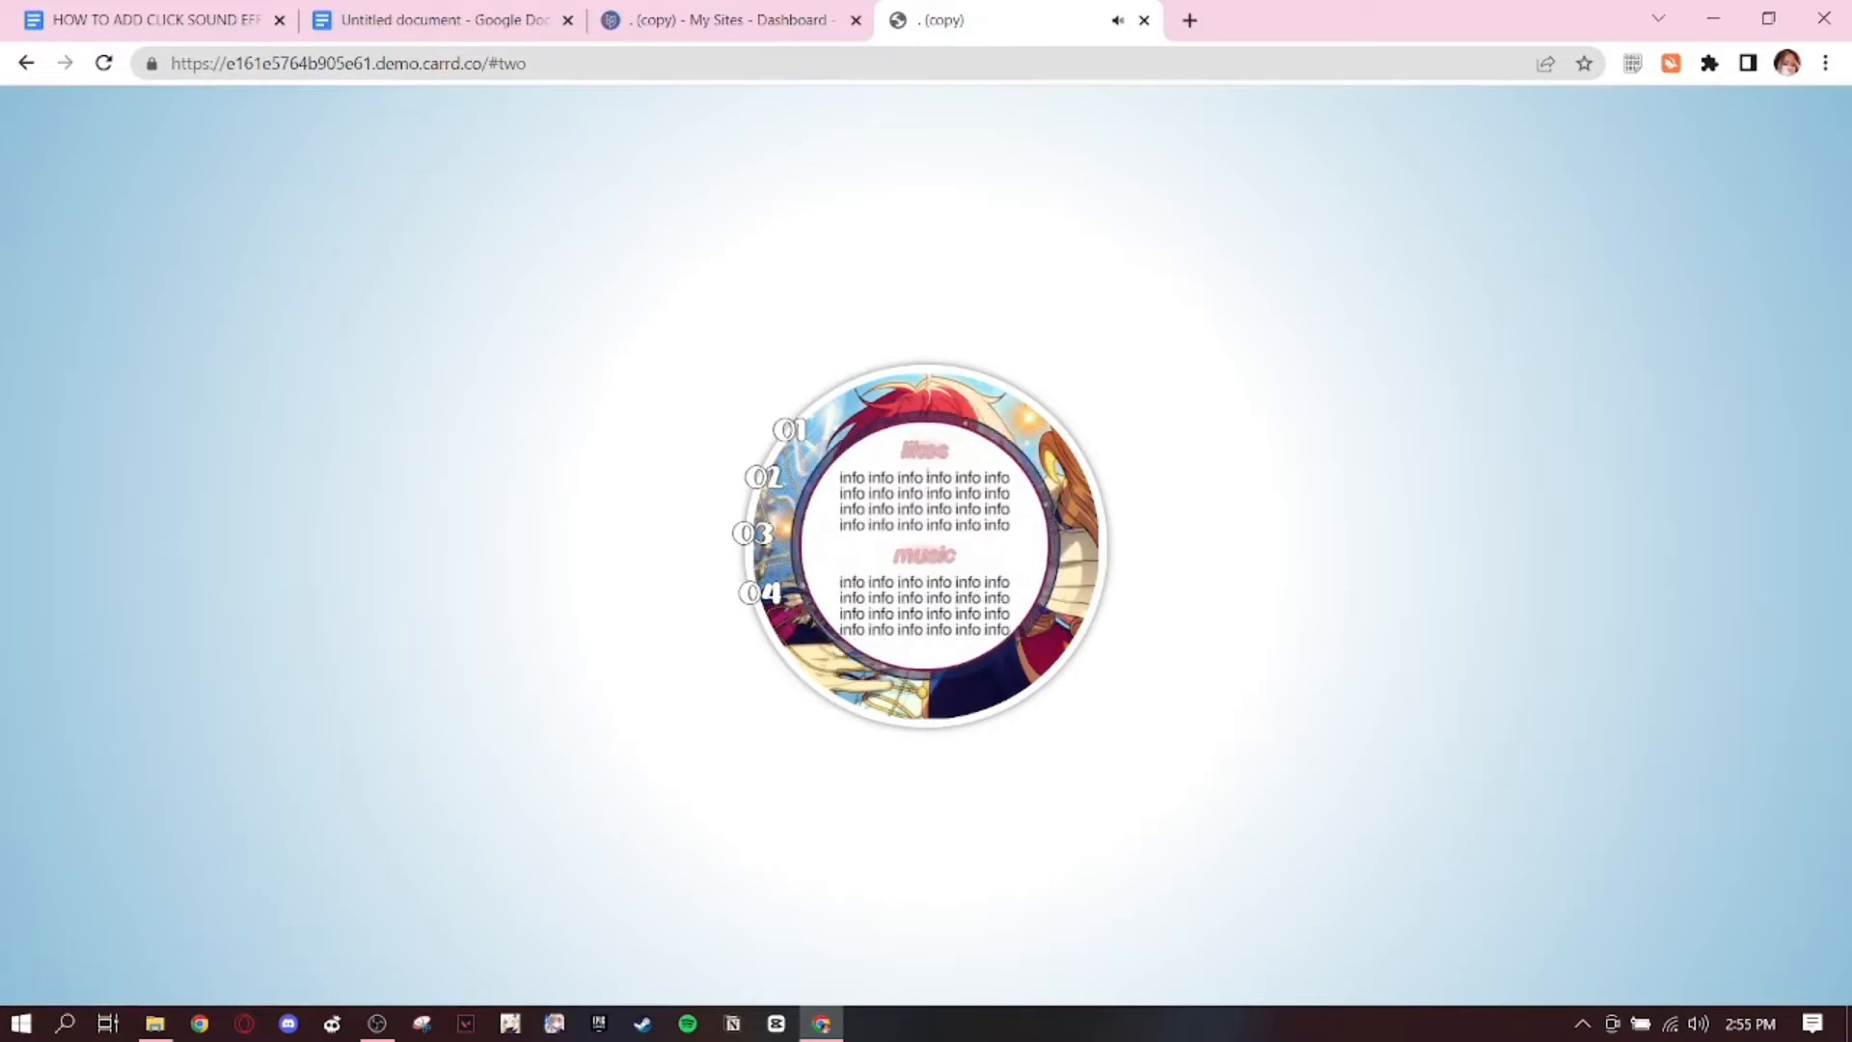
click(765, 593)
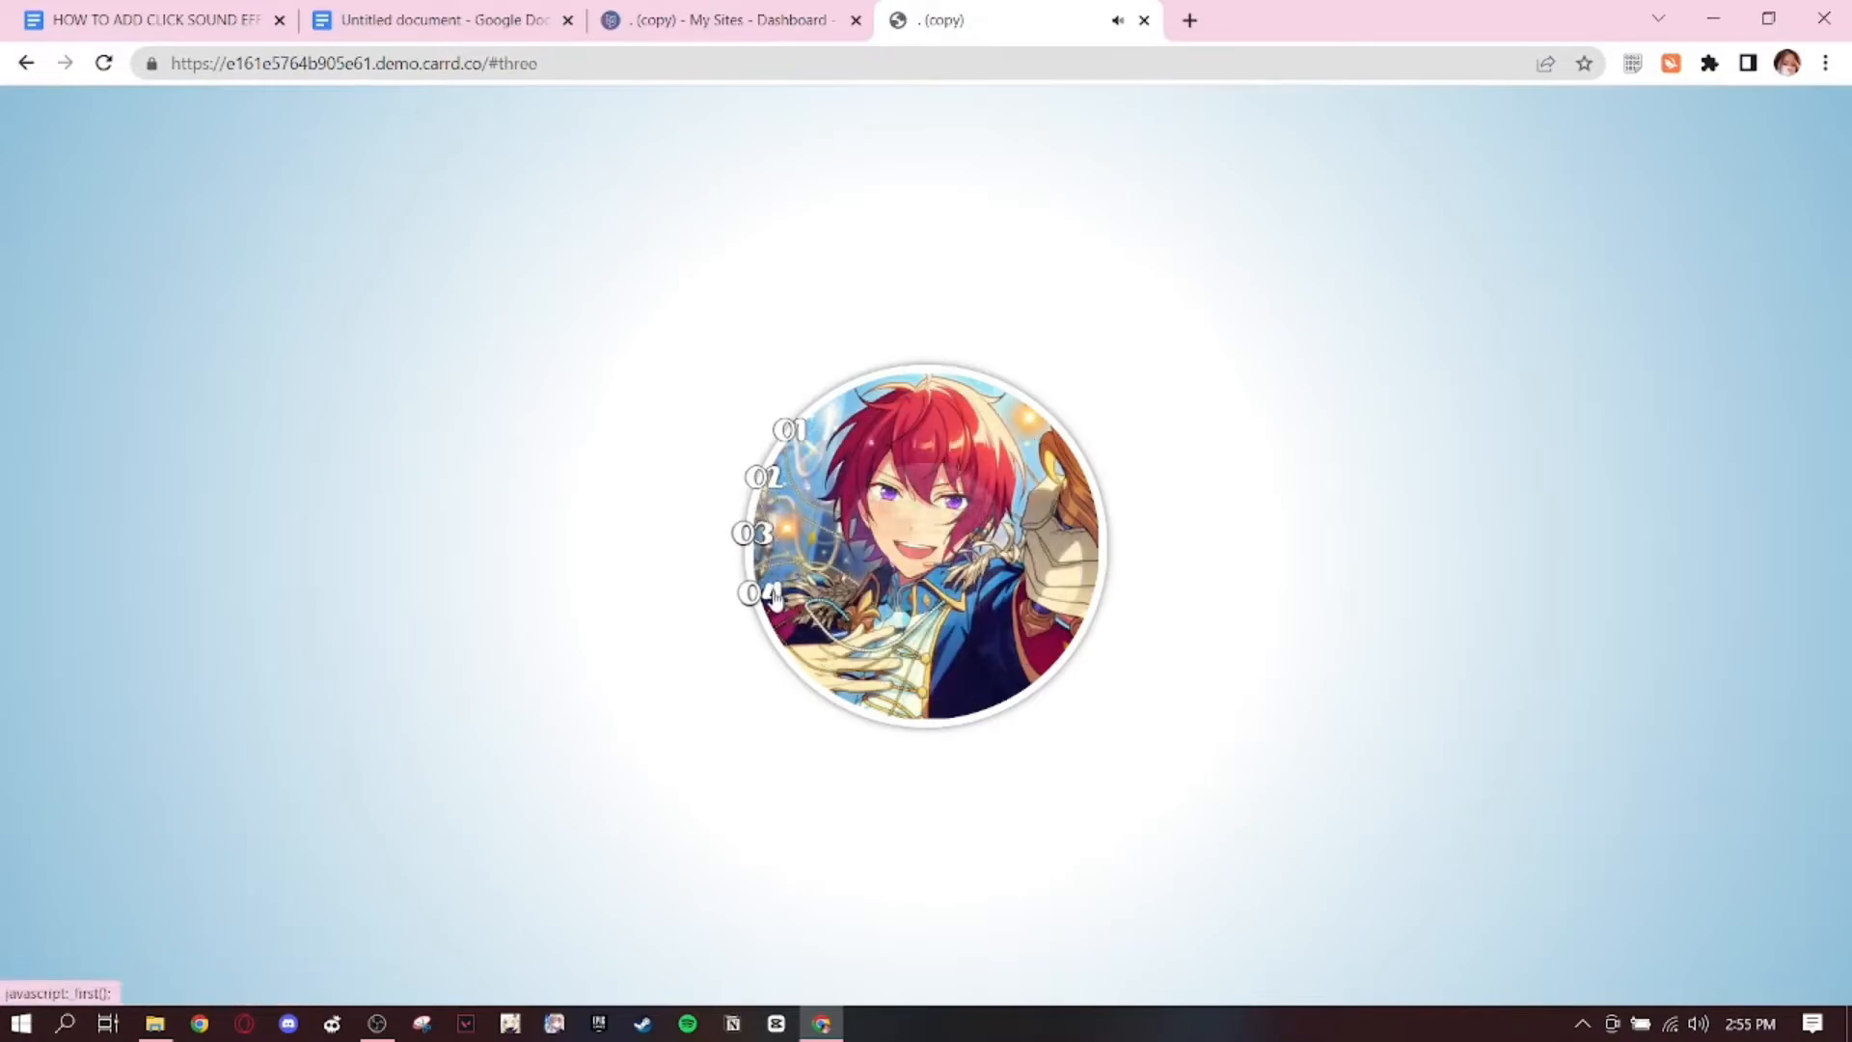
click(767, 591)
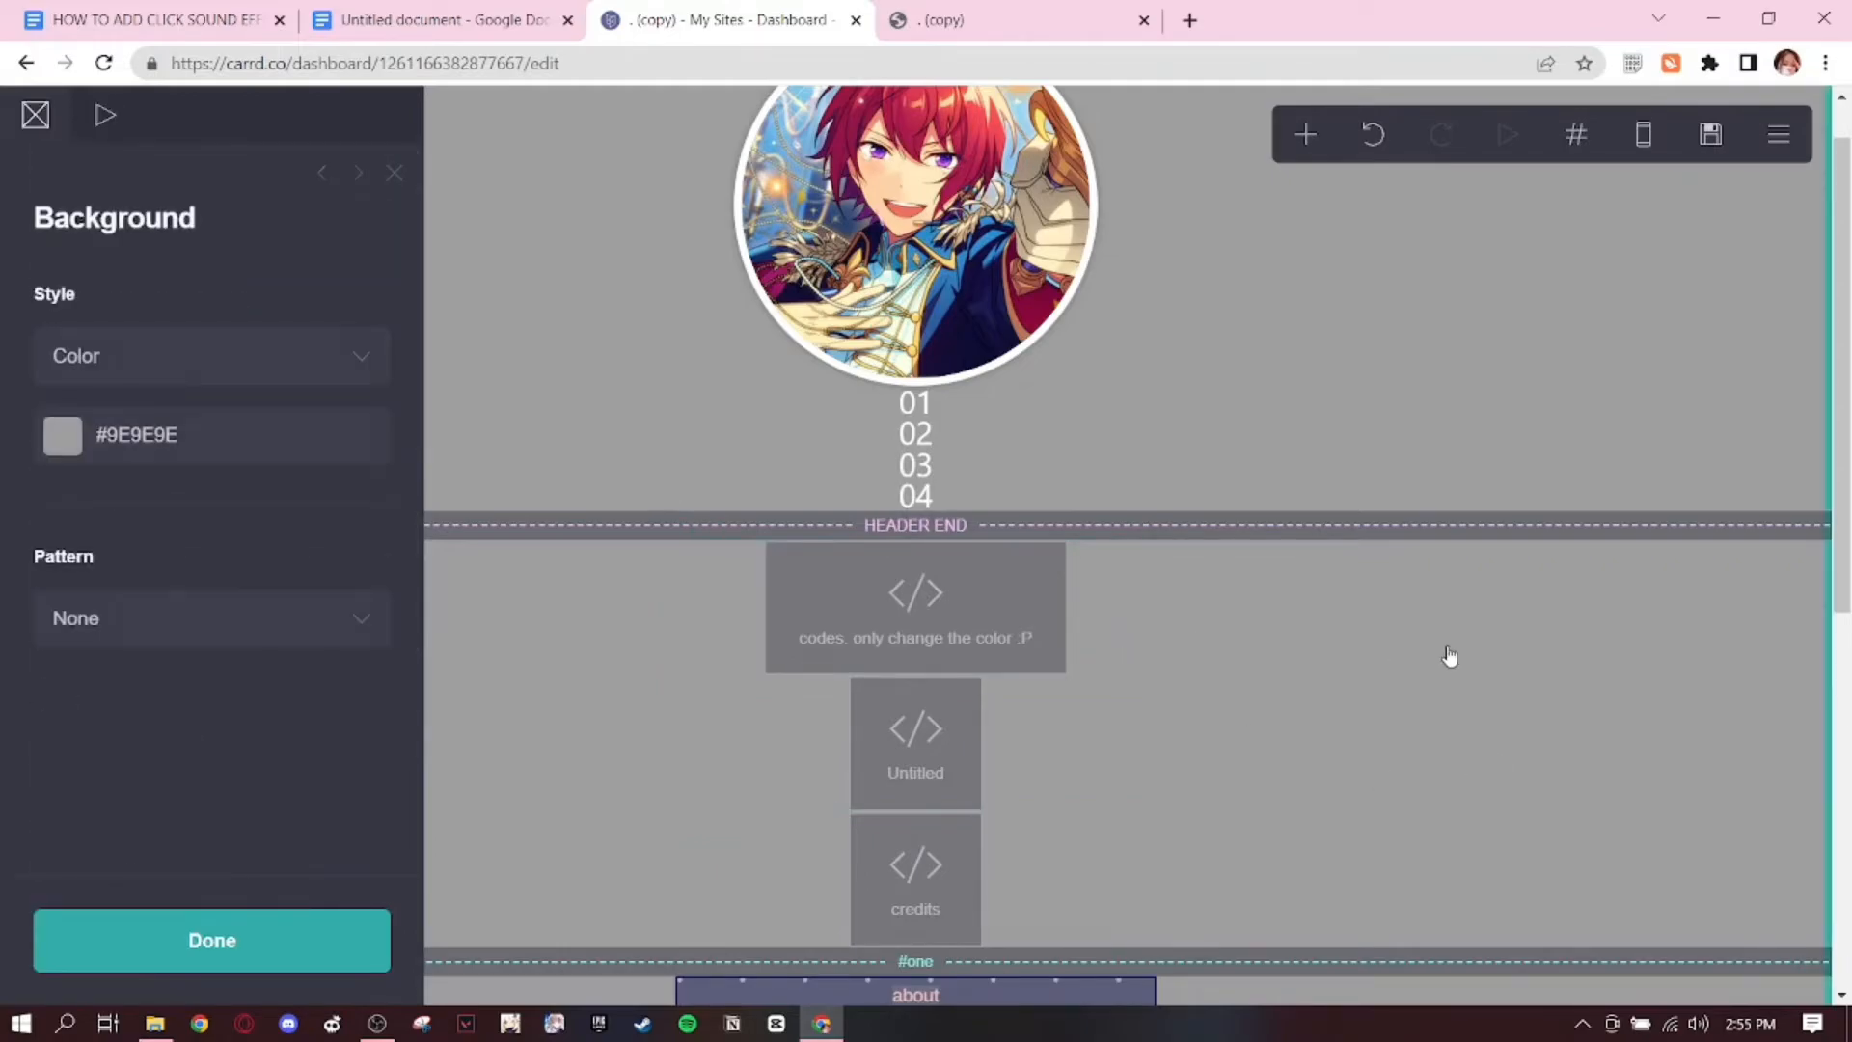
Confirm the header image is image01 and copy its music play/pause handler from the doc
click(915, 260)
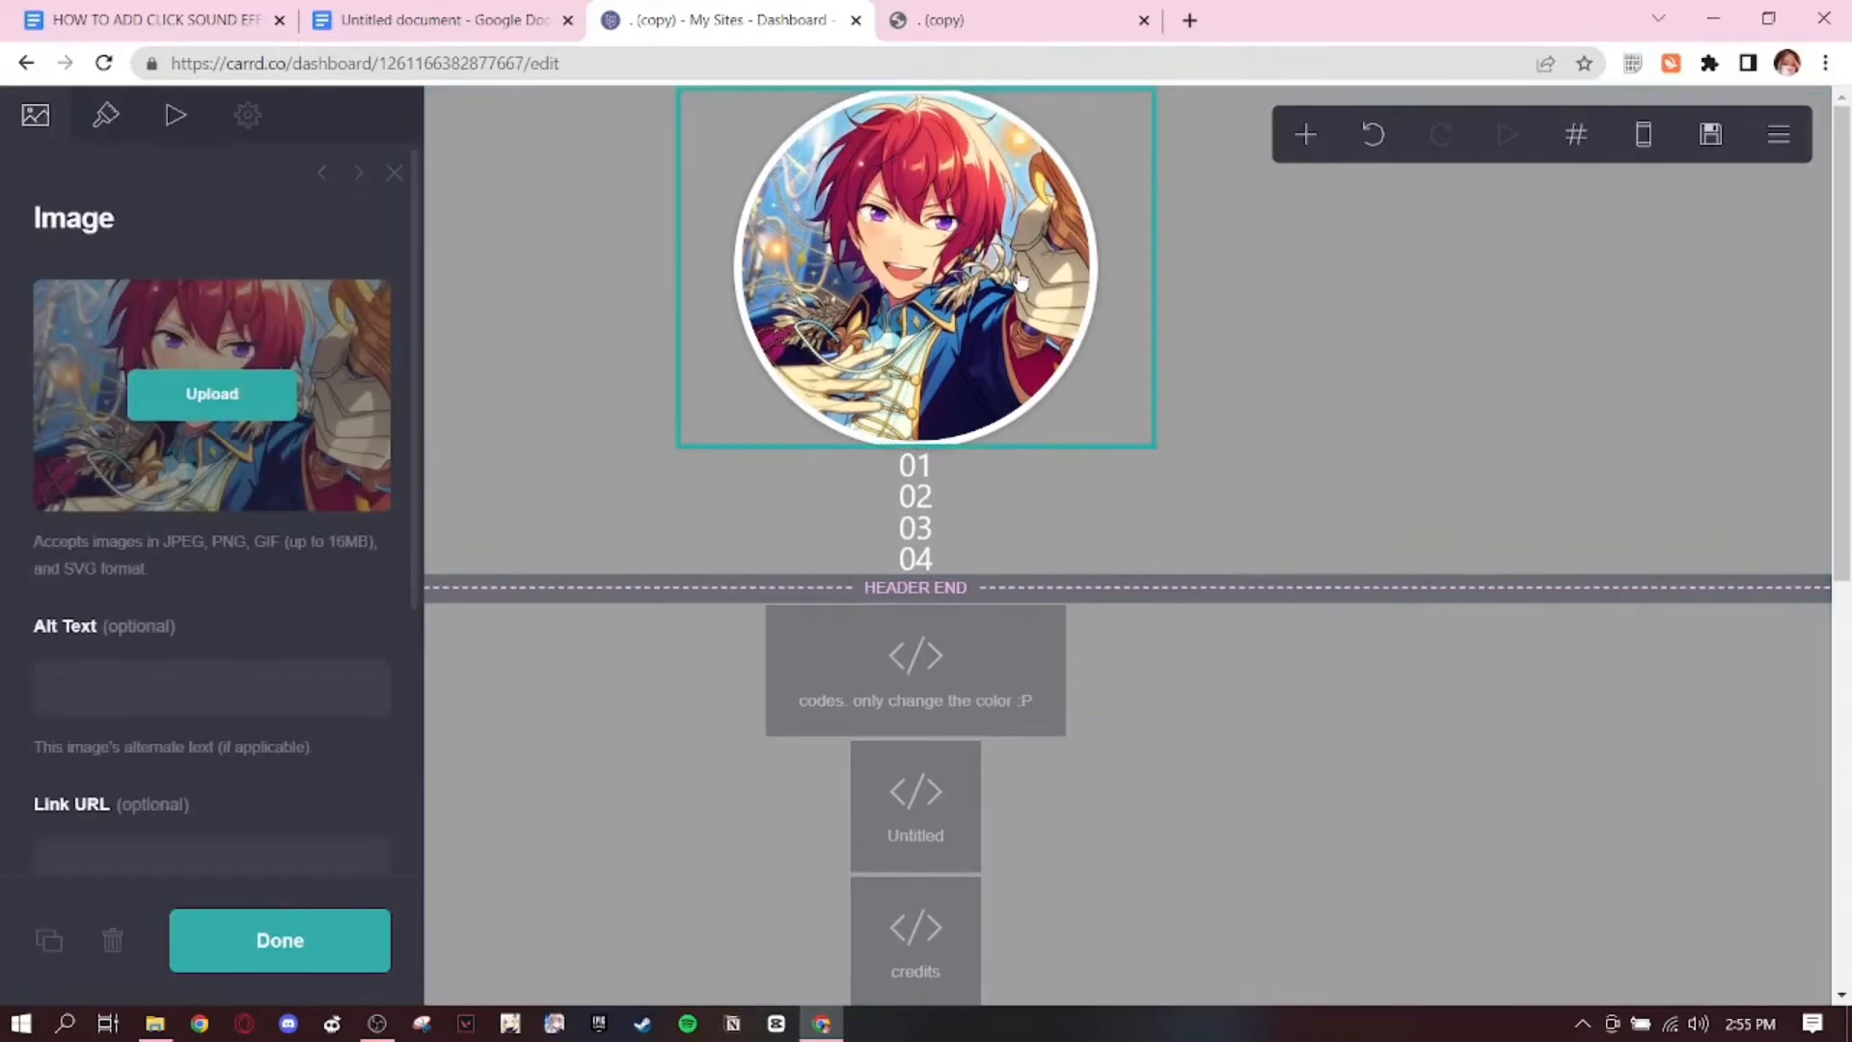
click(437, 20)
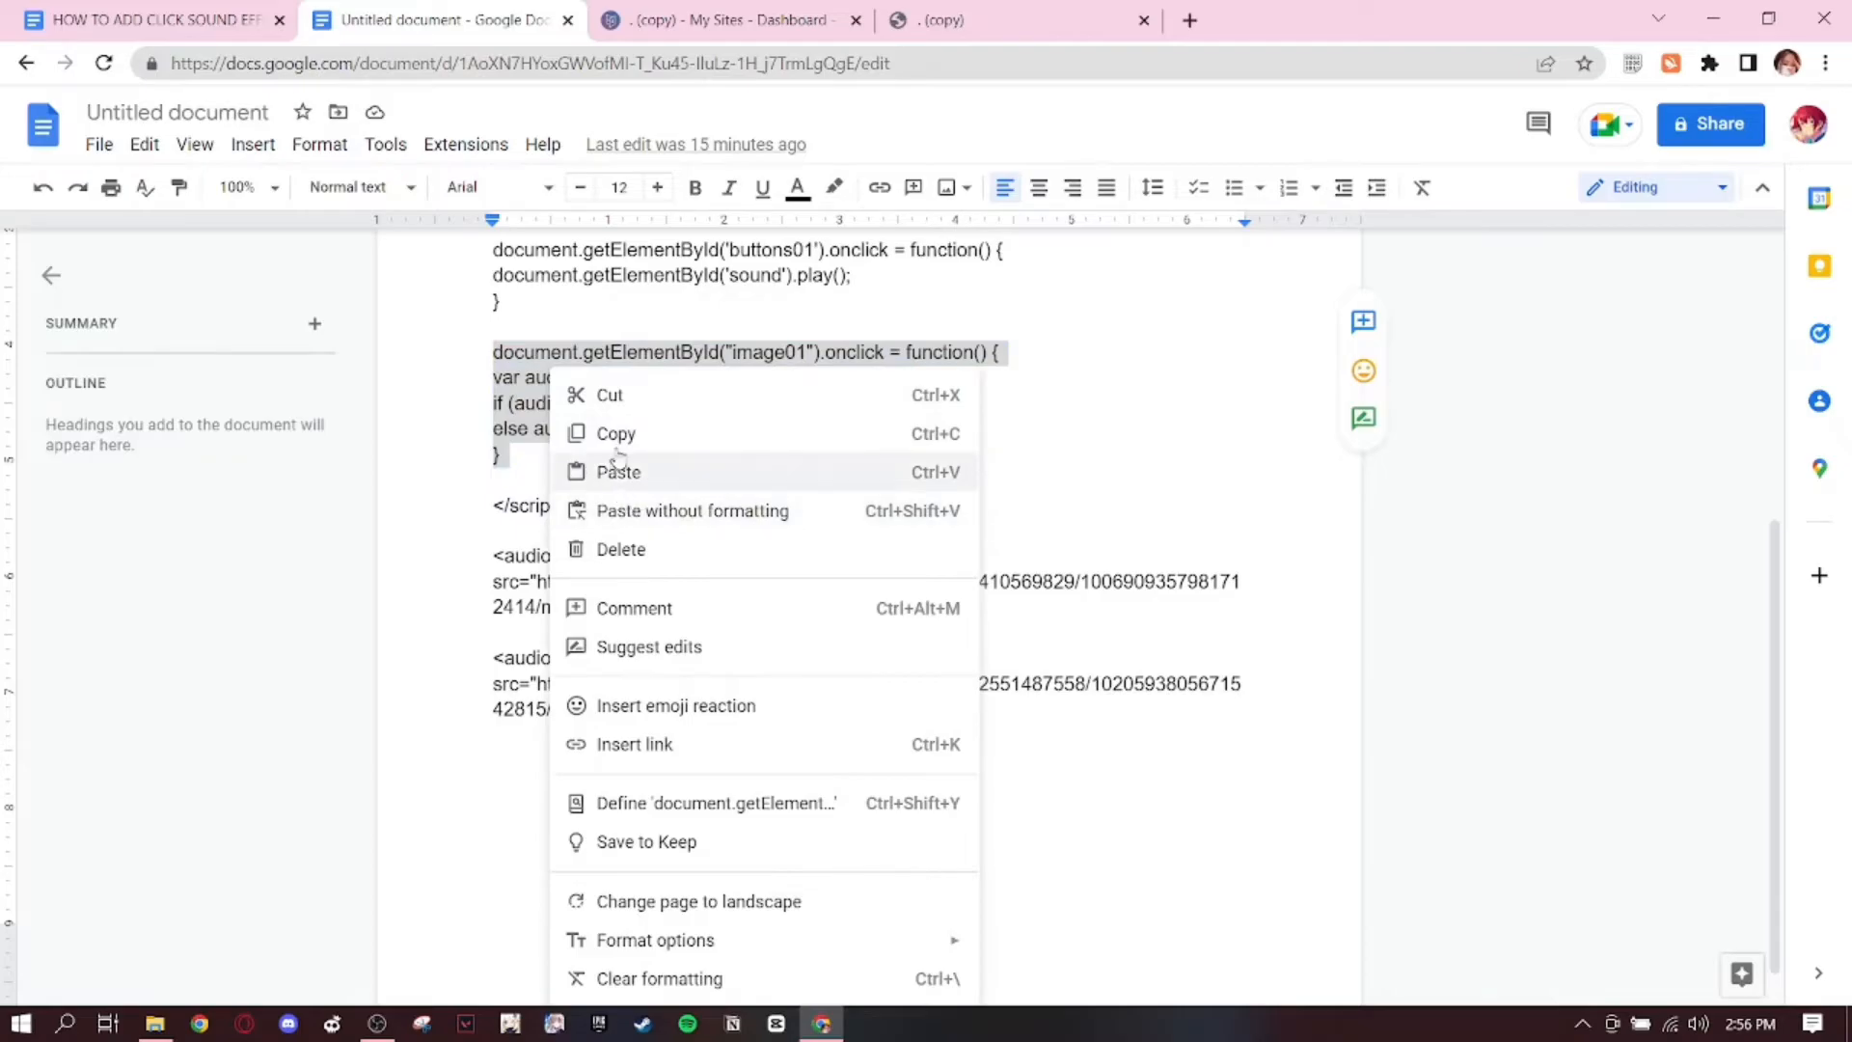
click(730, 21)
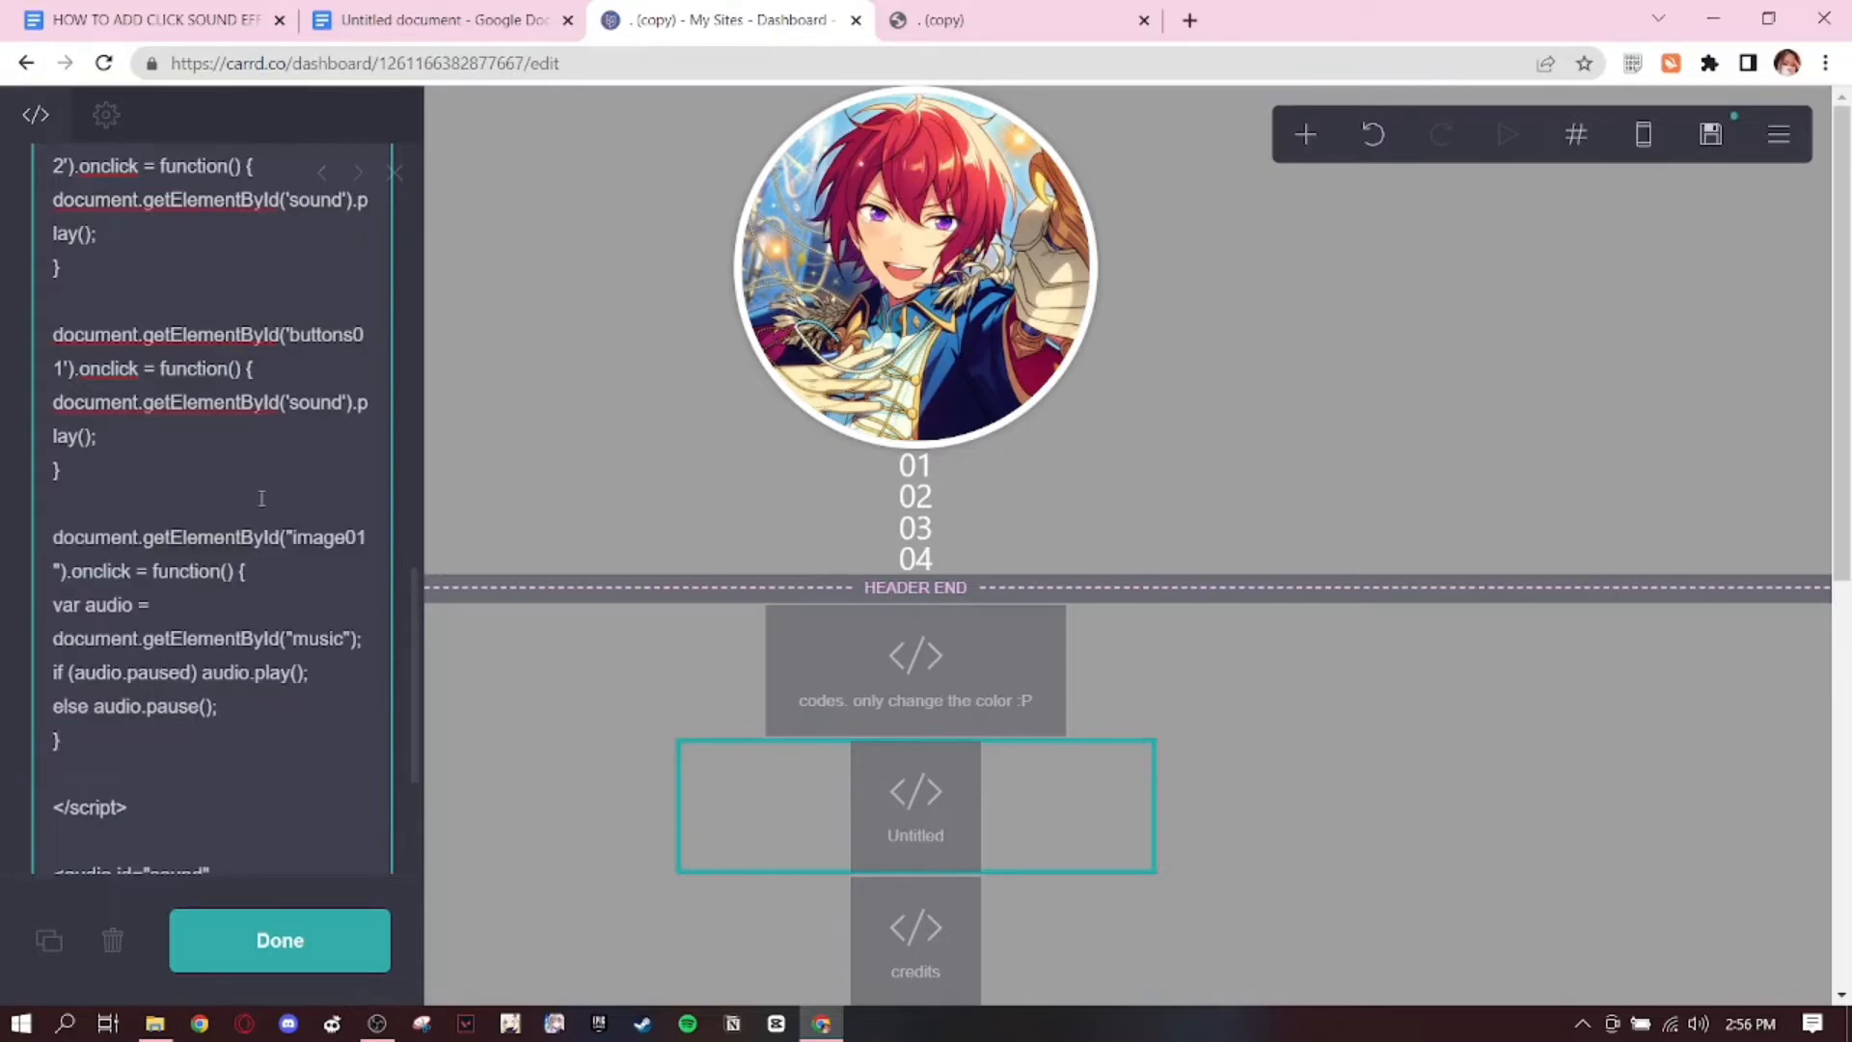
Verify the image01 handler's element ID against the header image settings and return to the embed code
double_click(313, 537)
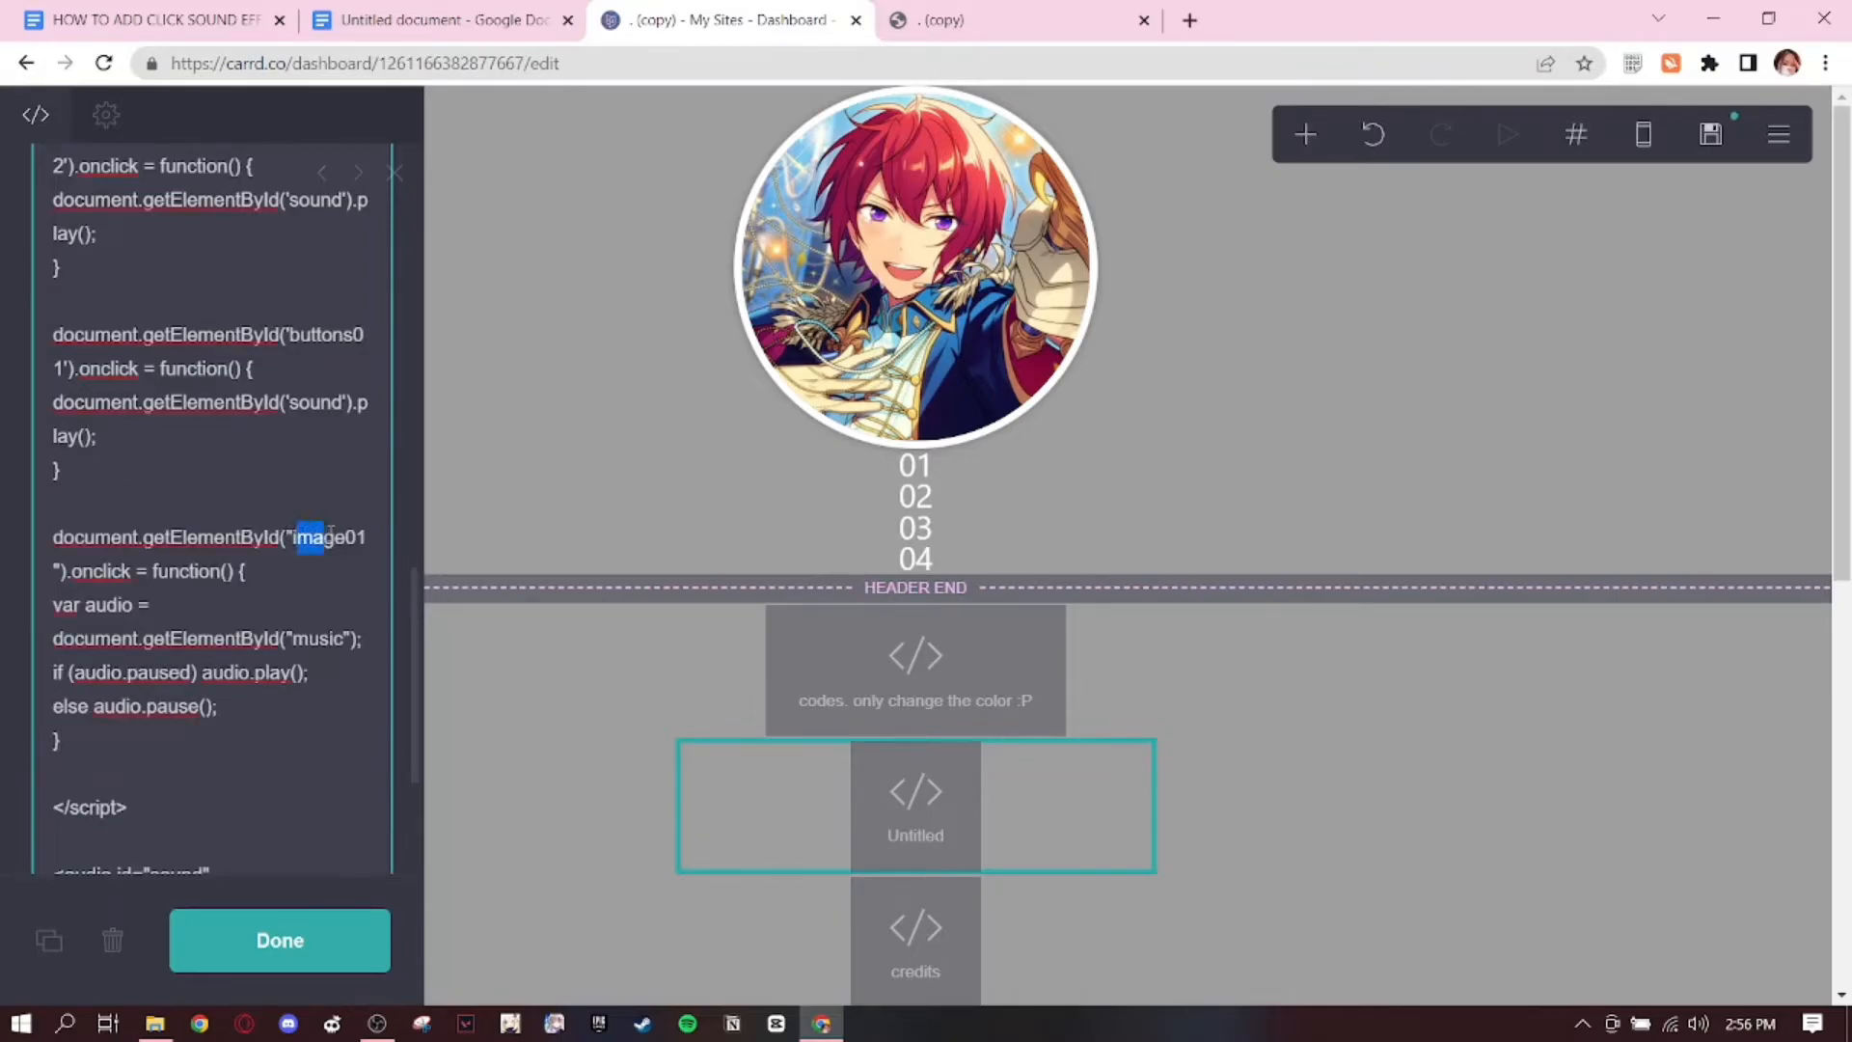
click(914, 266)
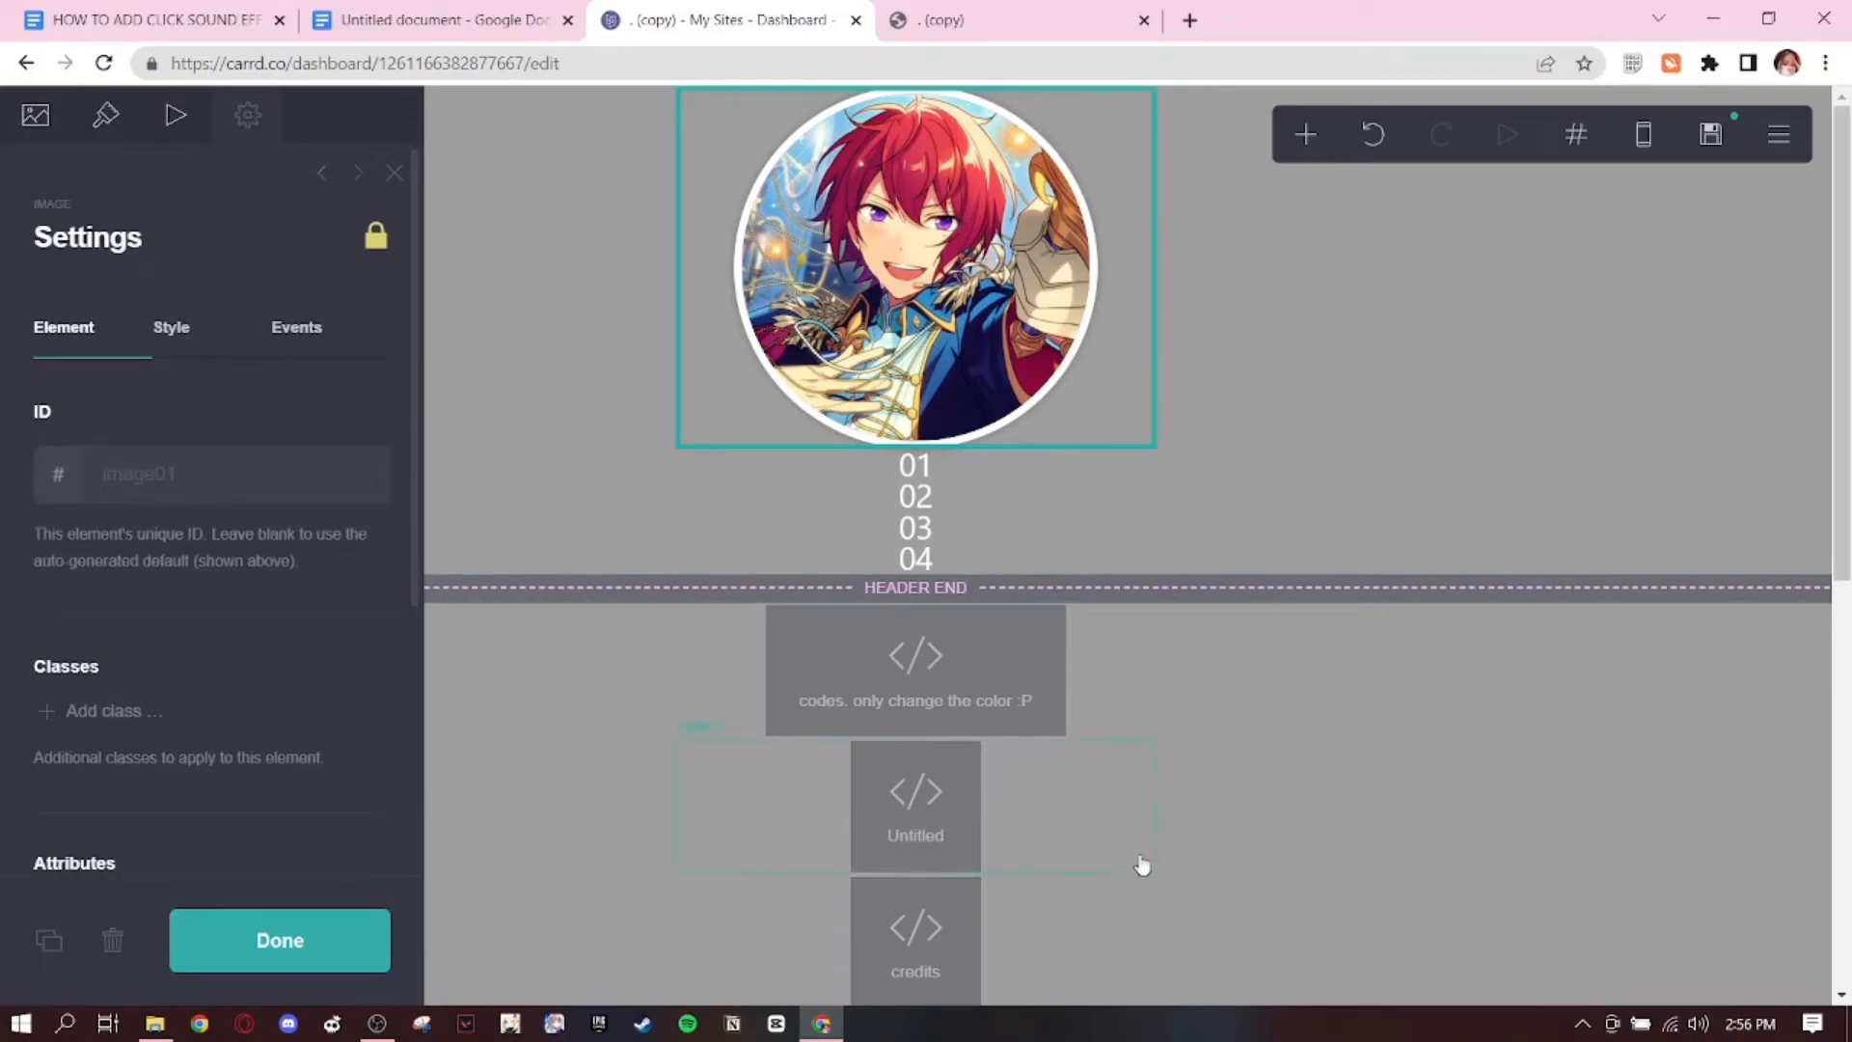
click(916, 806)
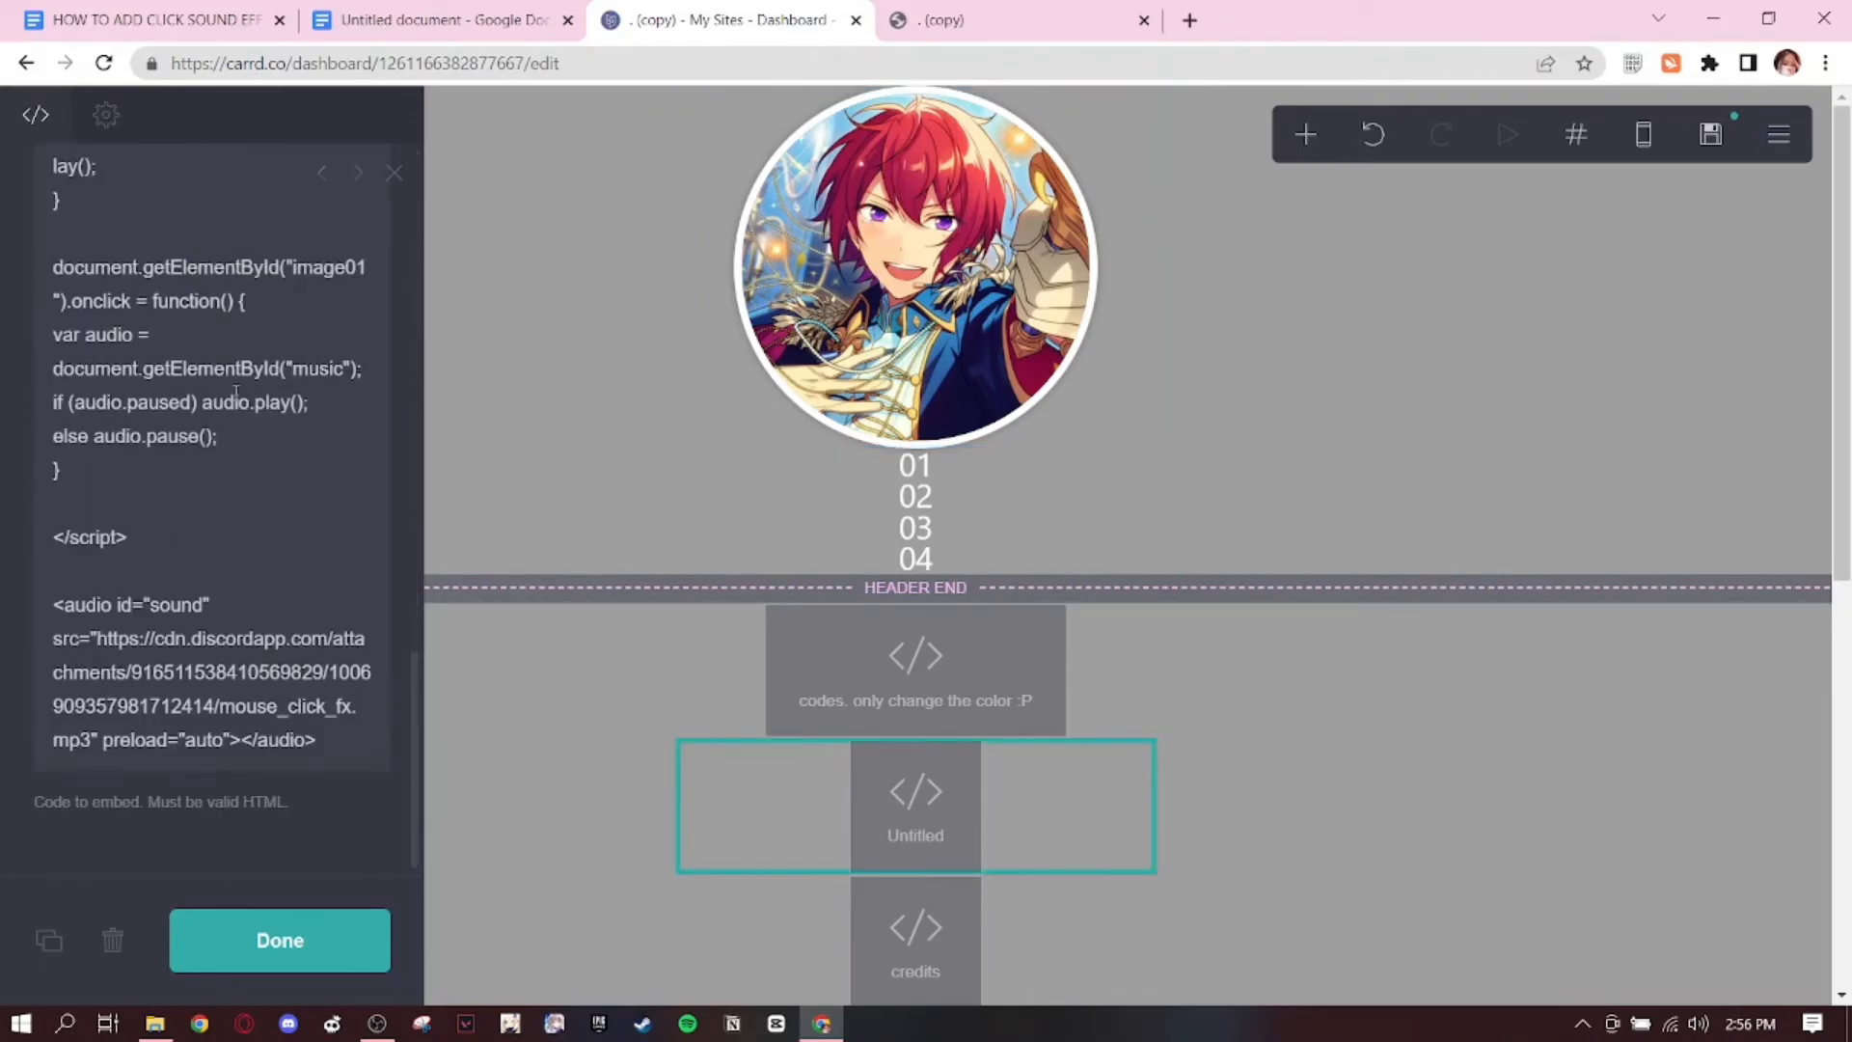
double_click(317, 369)
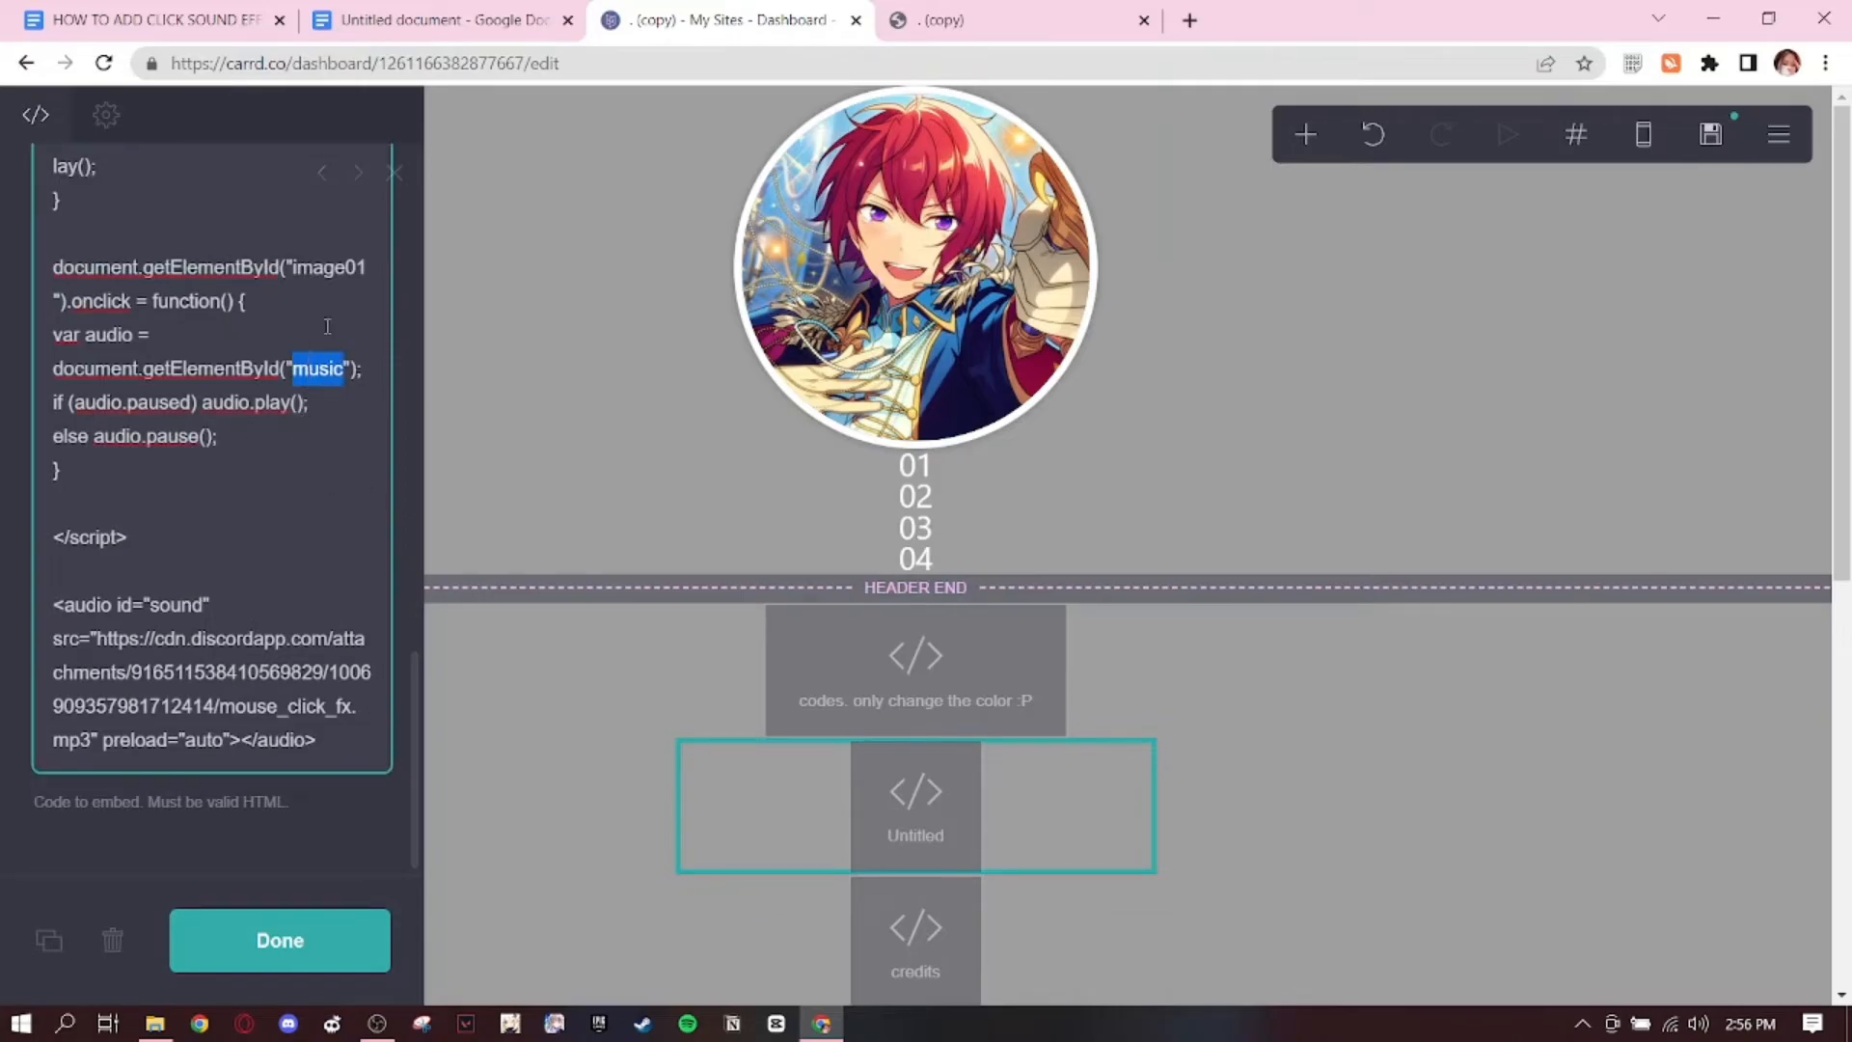
Correct the handler IDs to 'sound' and 'music' and add an <audio id="music"> tag with the Discord CDN track
text(s)
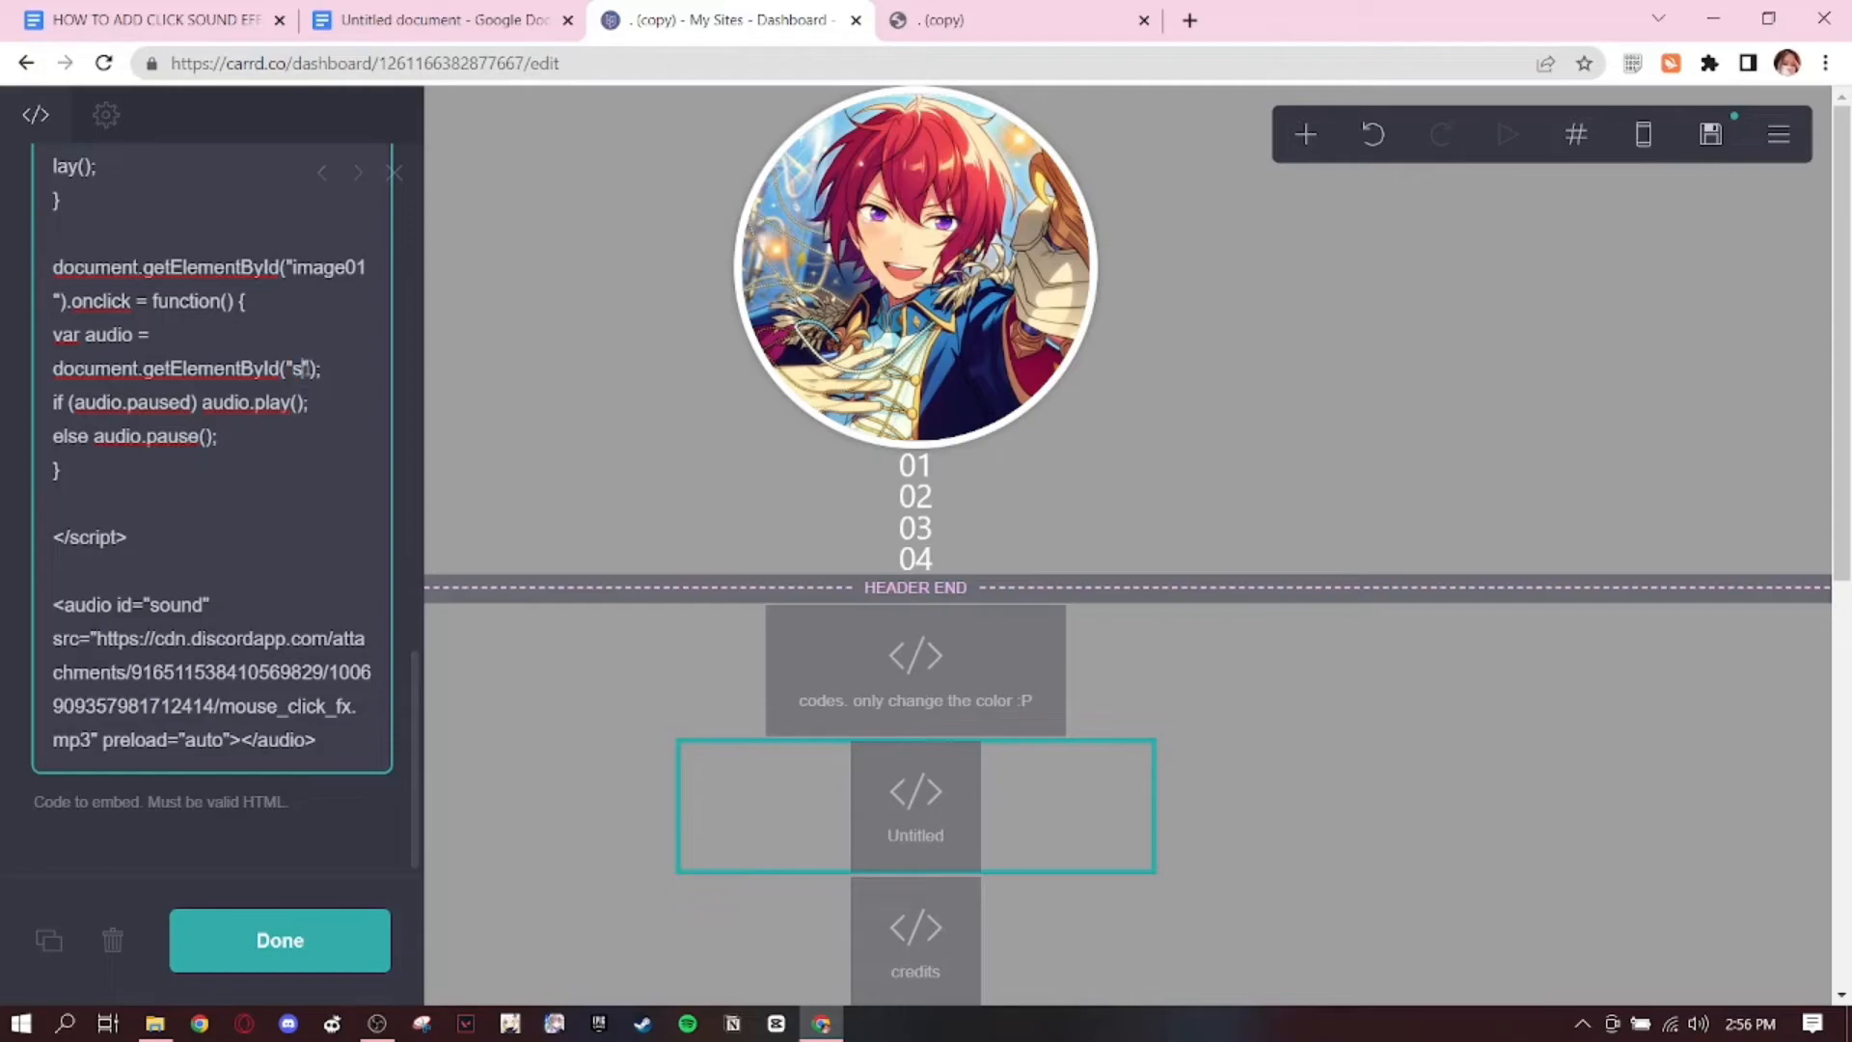
text(ound)
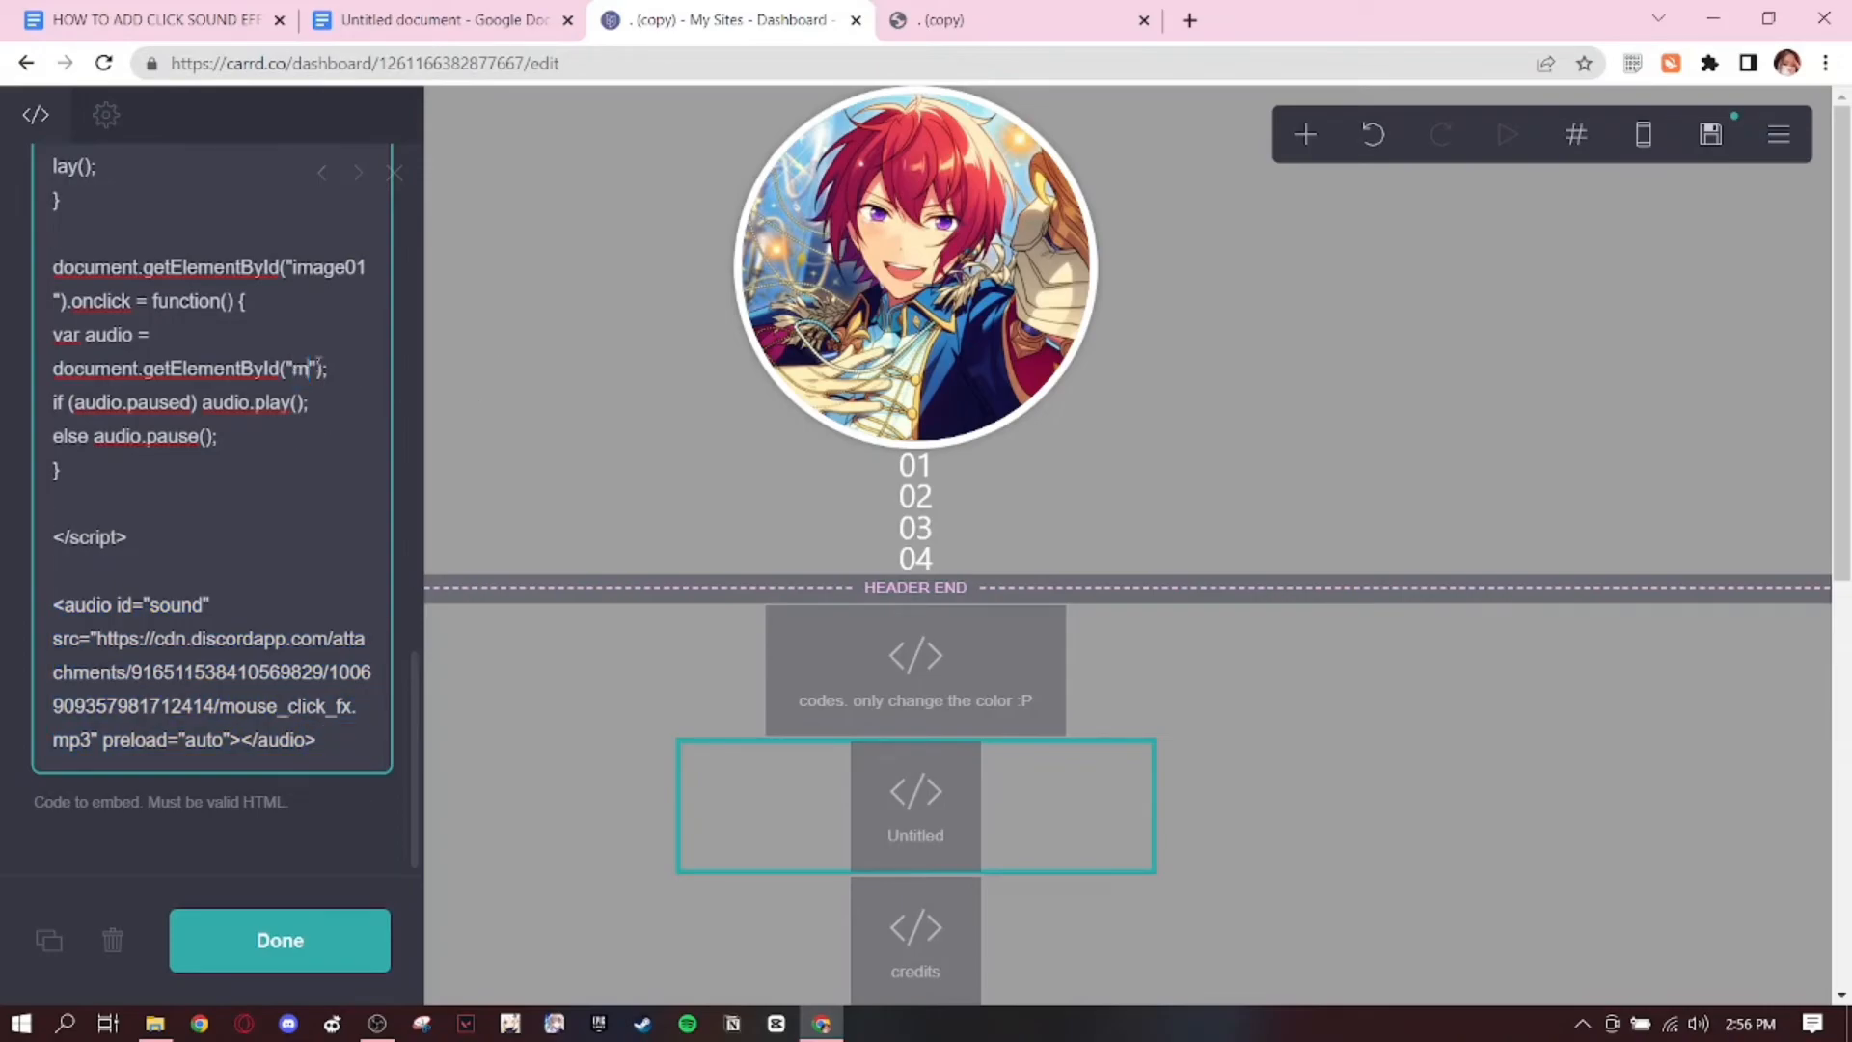
text(usic)
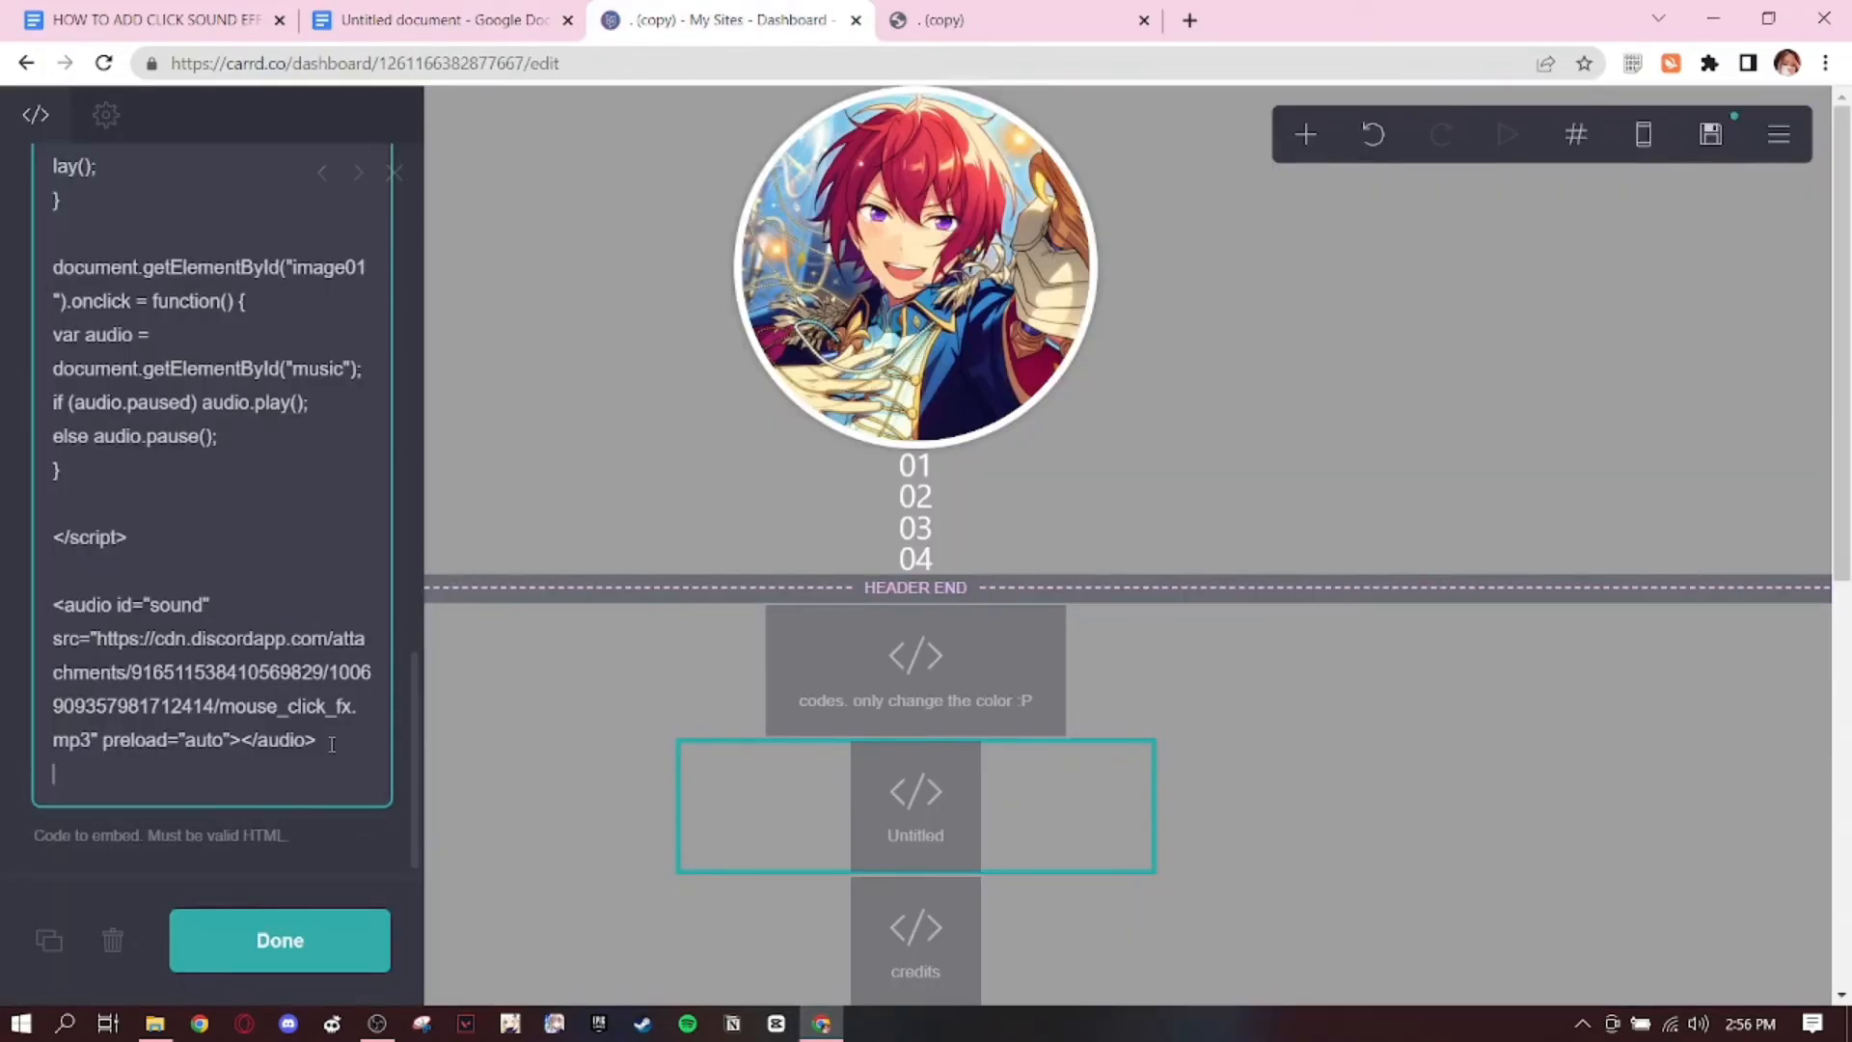
text(<audio id="music" src="https://cdn.discordapp.com/attachments/1011654612551487558/1020593805671542815/Knights_the_Phantom_Thief.mp3 "></audio>)
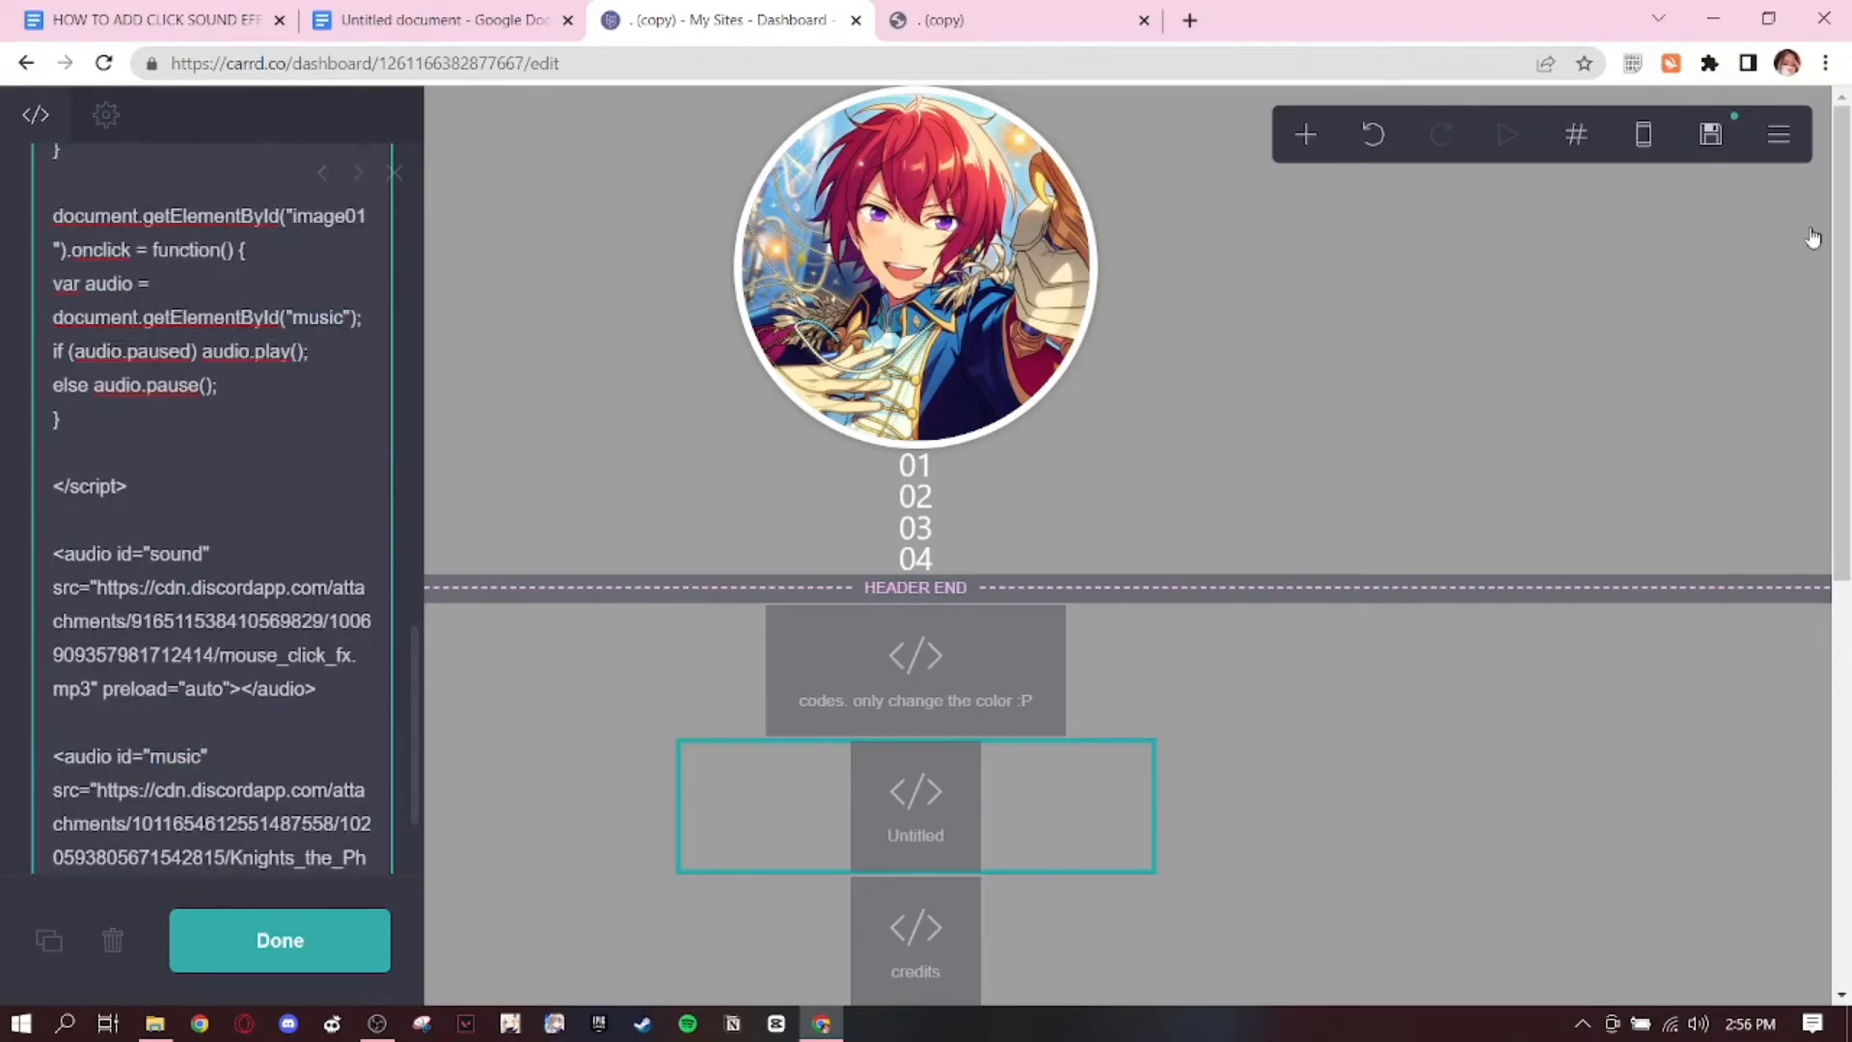
Save the site and test a numbered button's sound in the demo
click(280, 940)
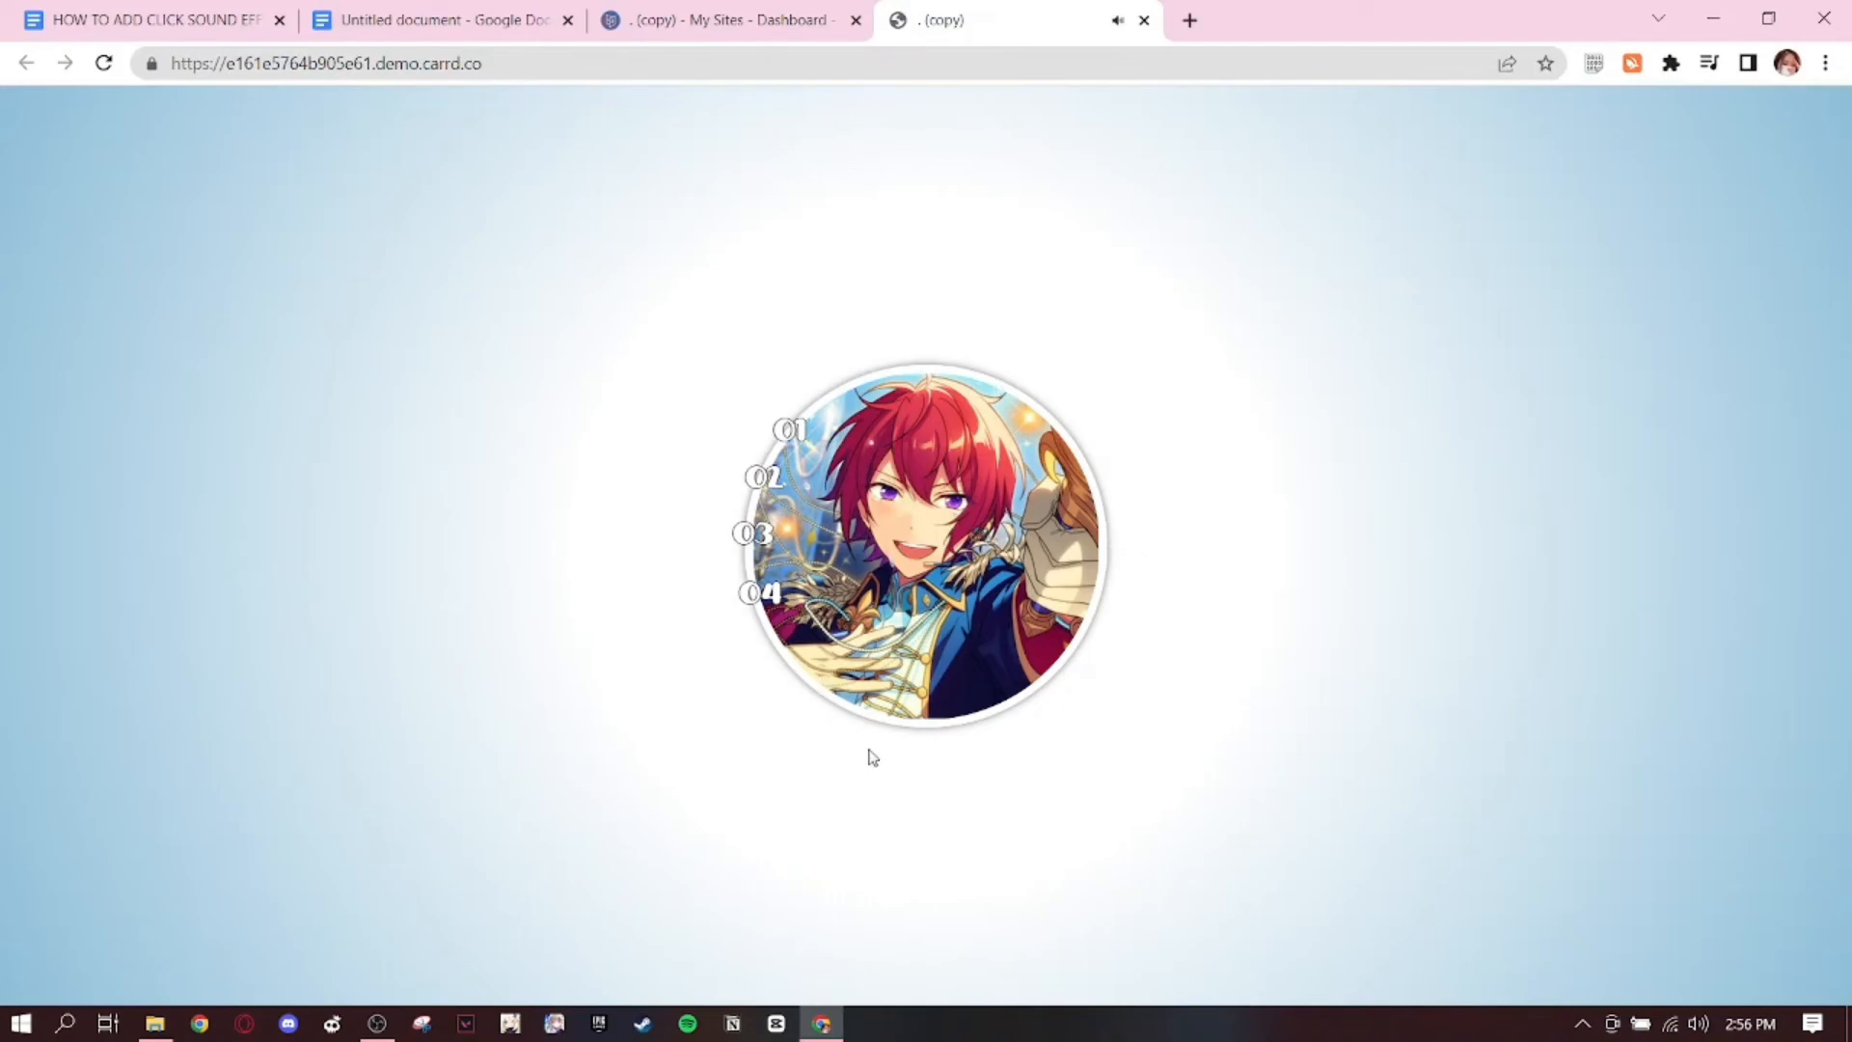
mouse_move(830, 464)
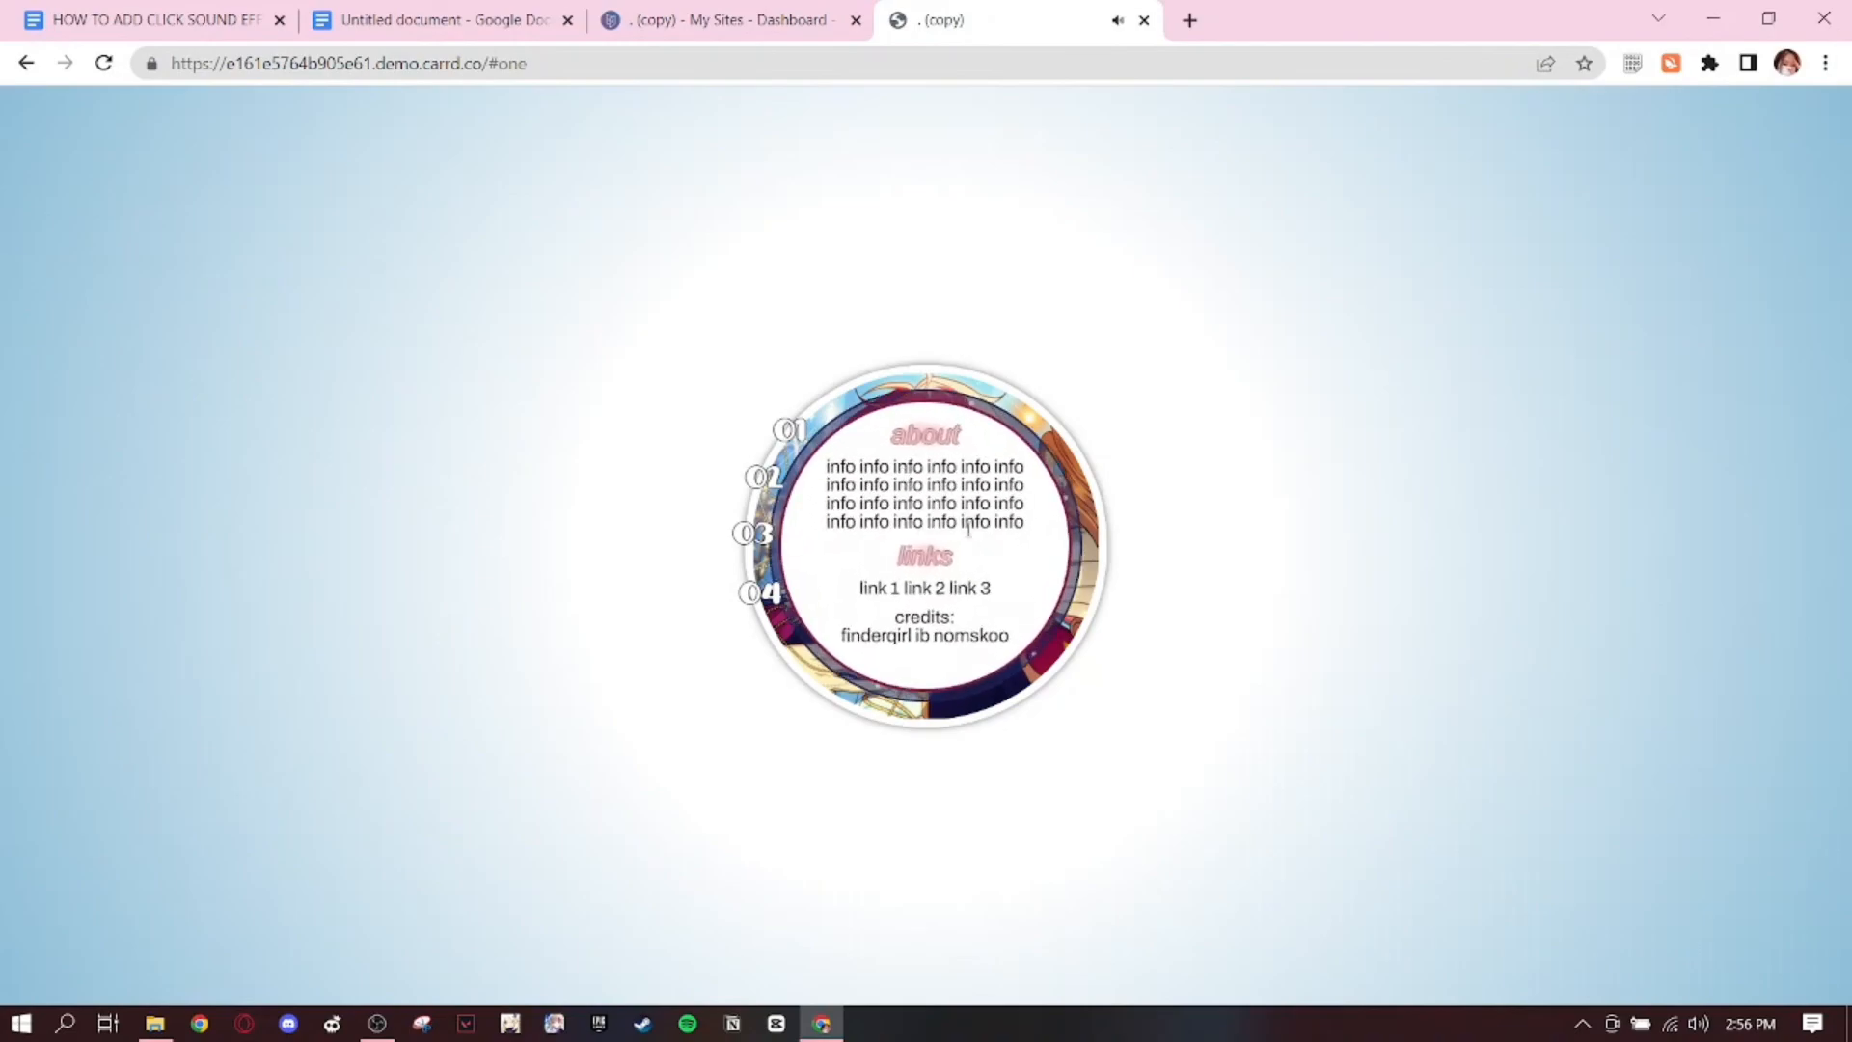
click(763, 592)
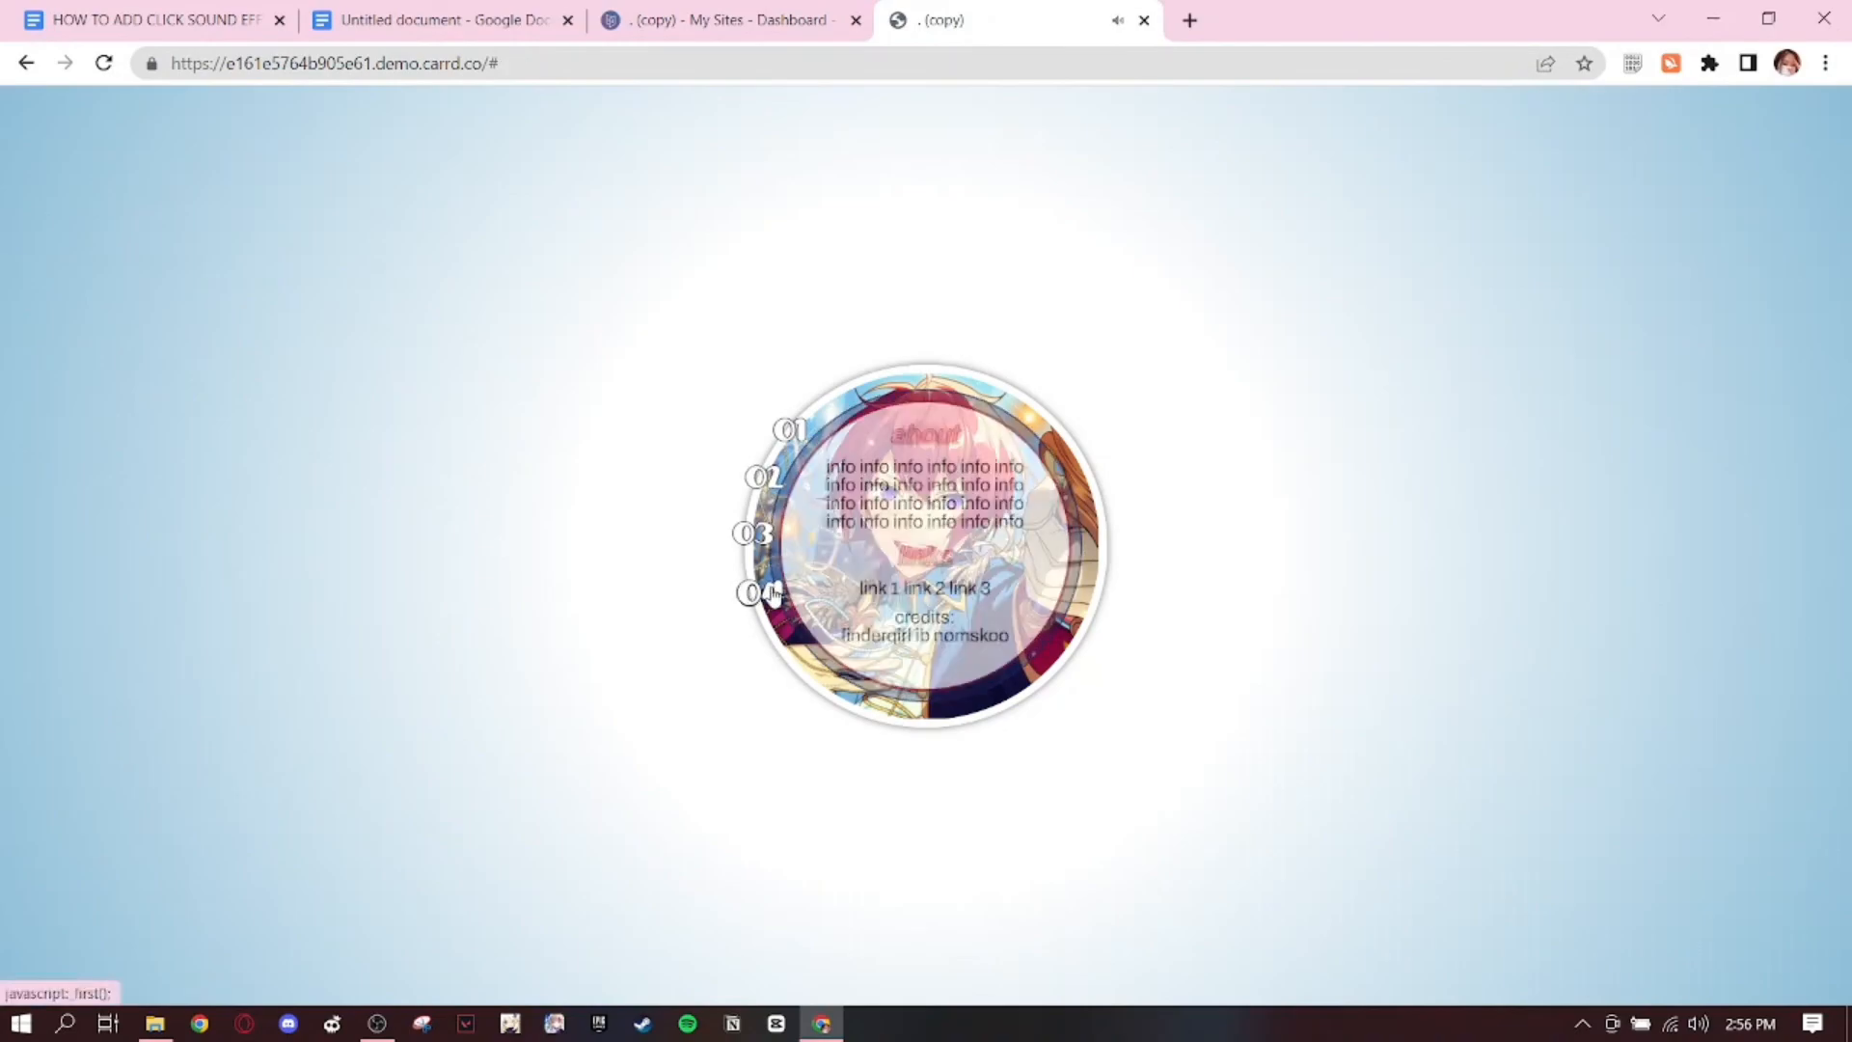